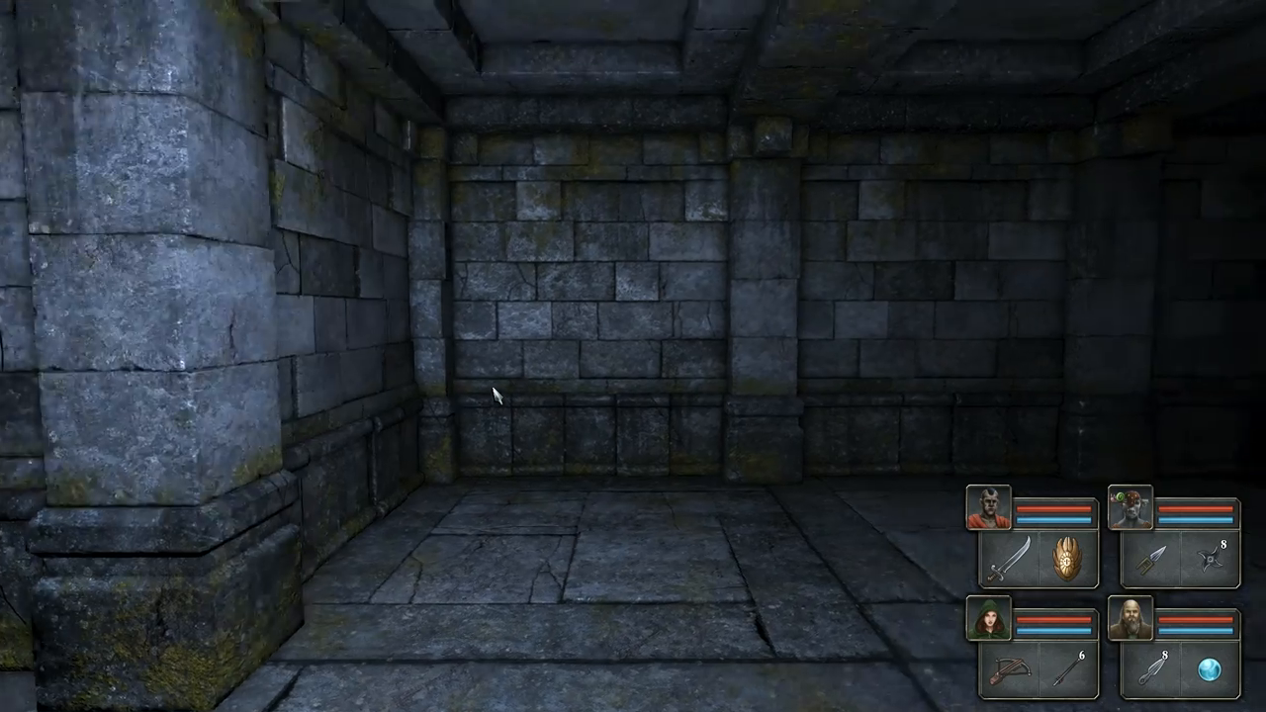
# Walk the party out of the stone room and down the corridor to the chained, carved wall
pyautogui.press('W')
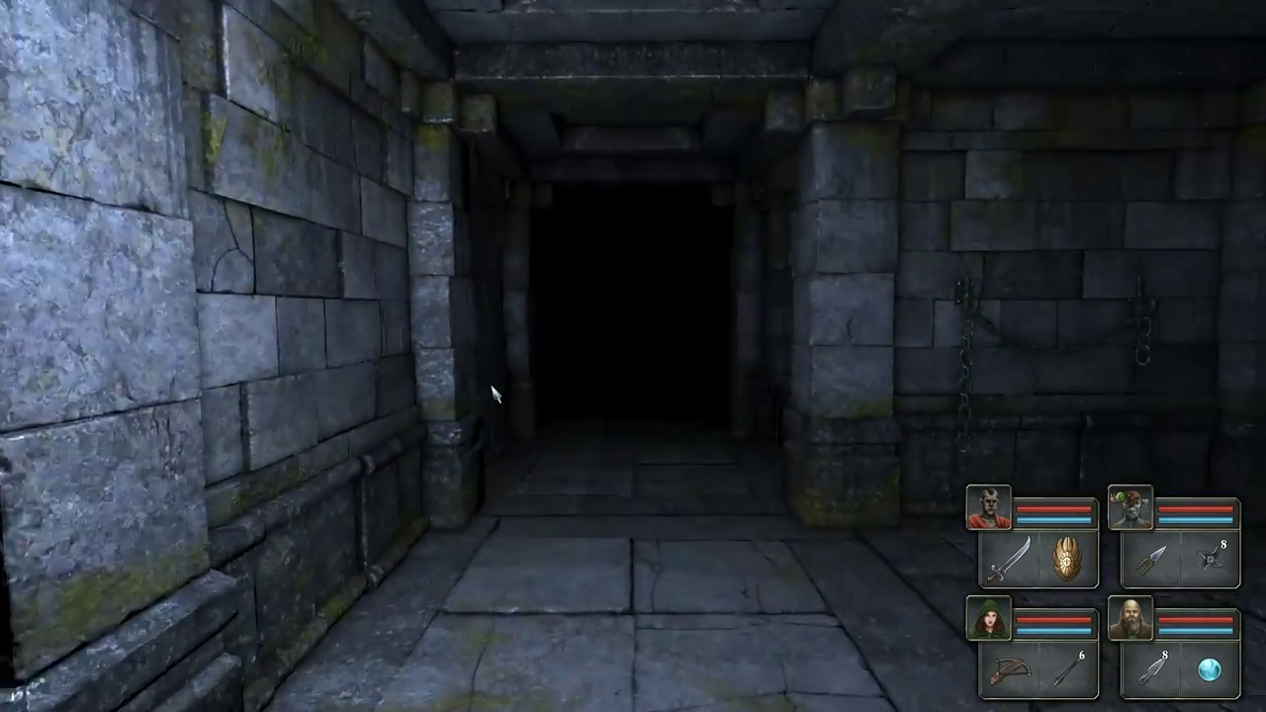
pyautogui.press('W')
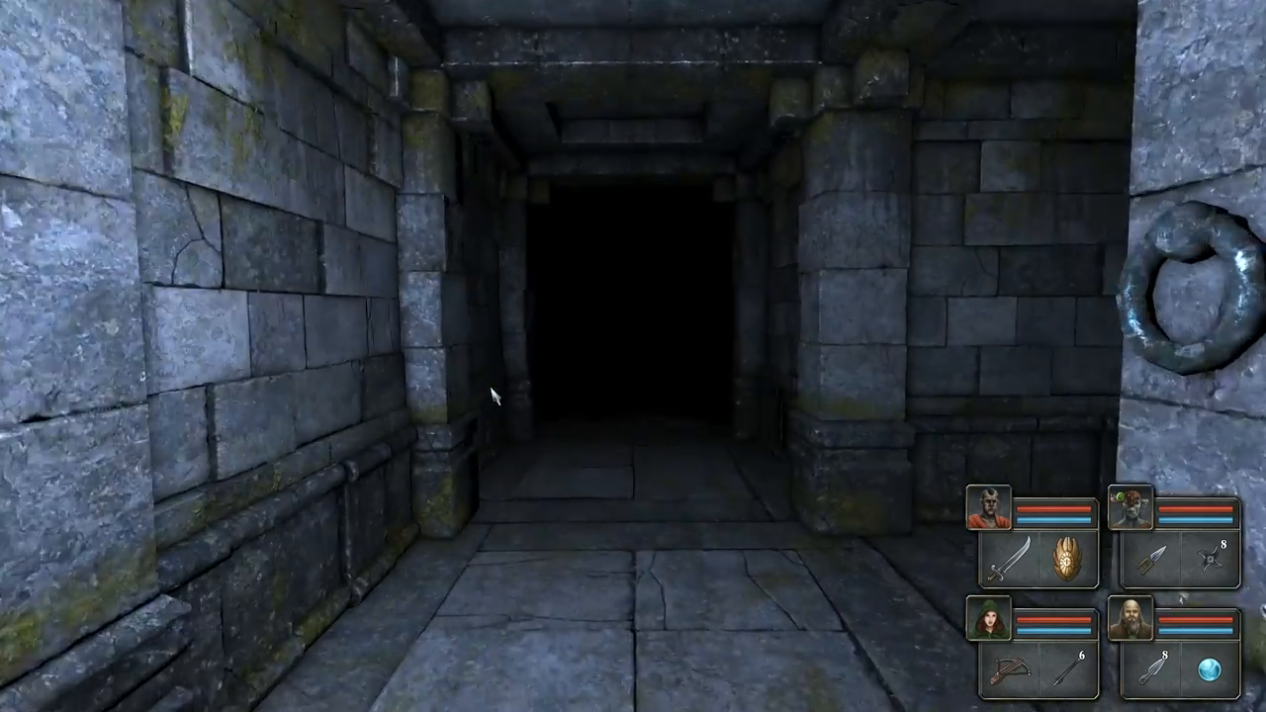
pyautogui.press('W')
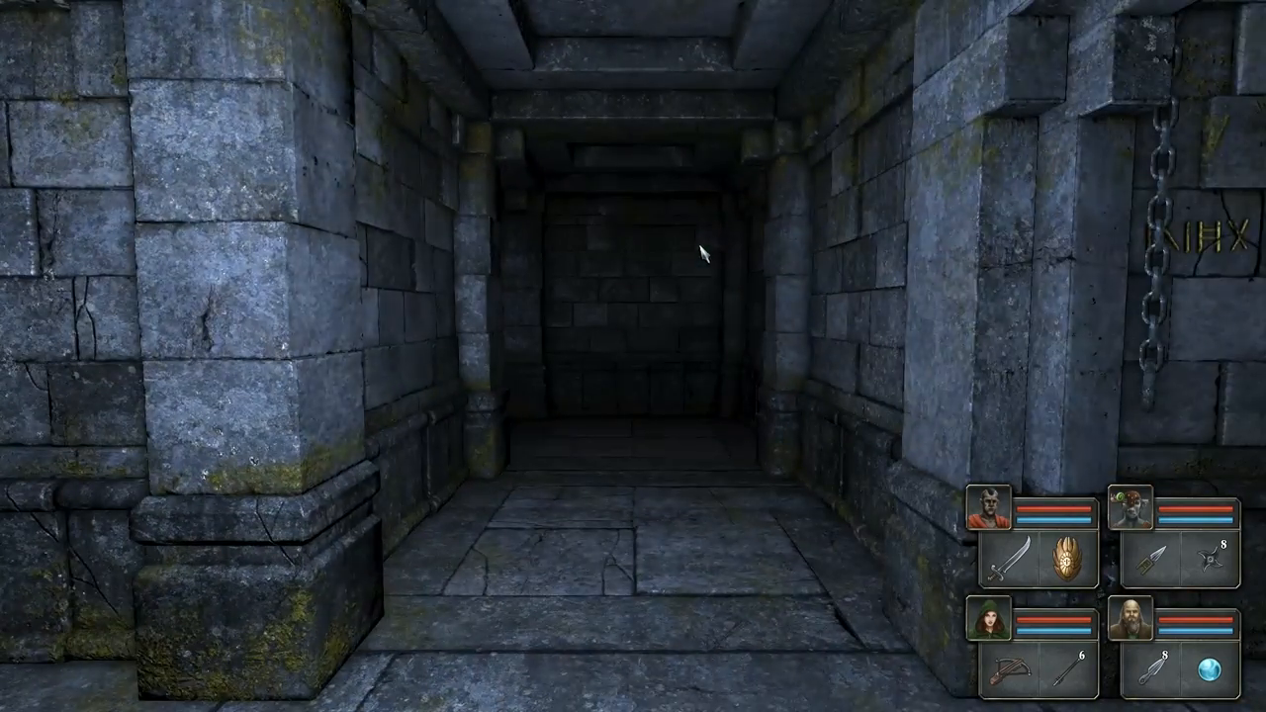
# Advance through the sandstone doorway into the long torch-lit corridor
pyautogui.press('W')
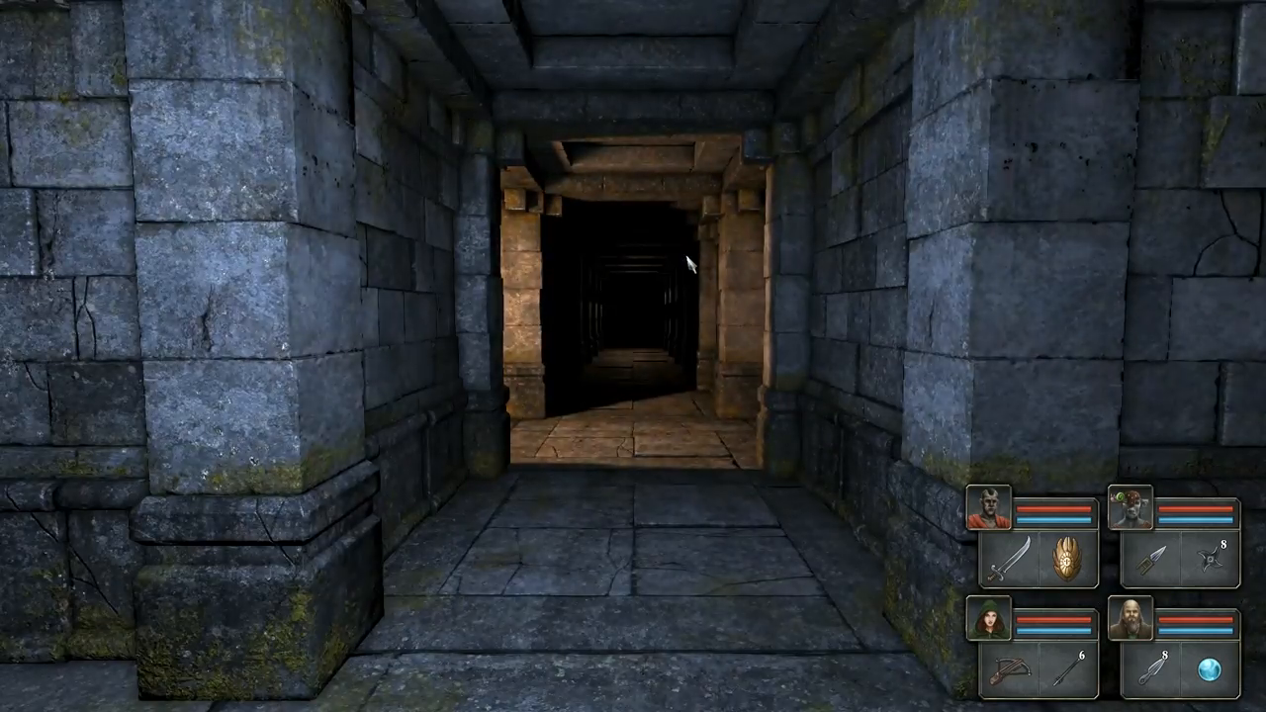
pyautogui.press('W')
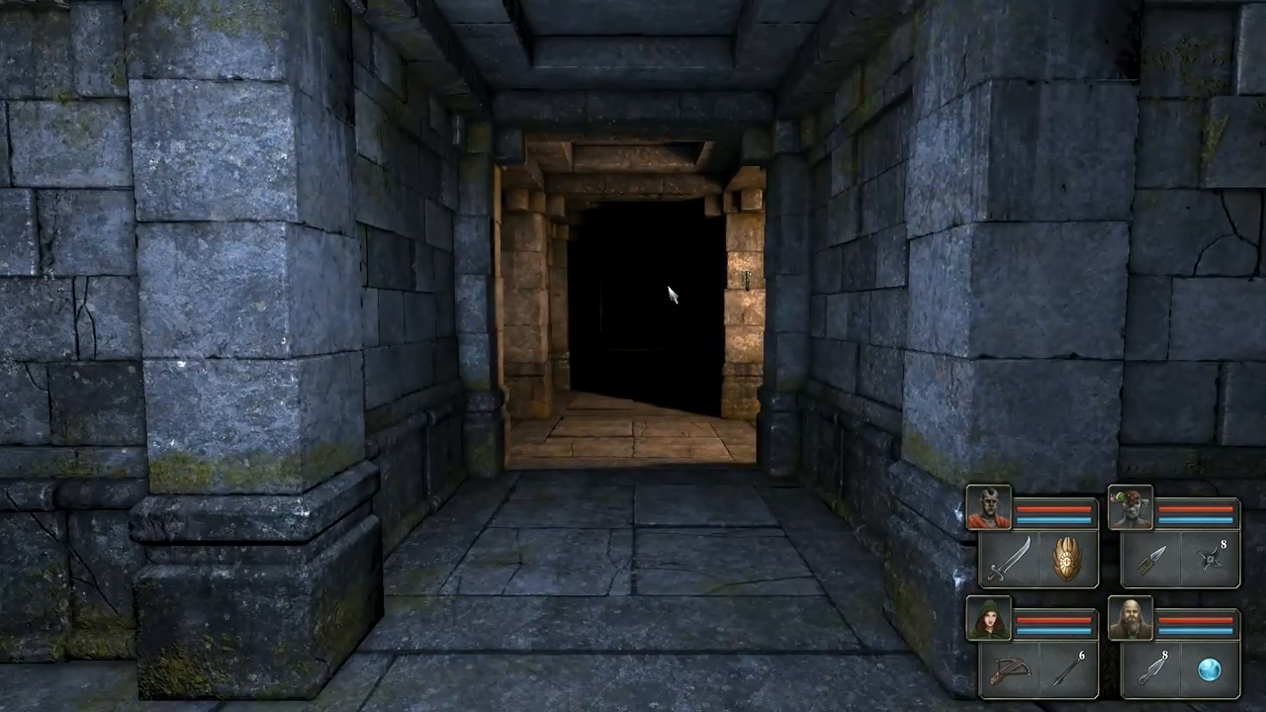
pyautogui.press('W')
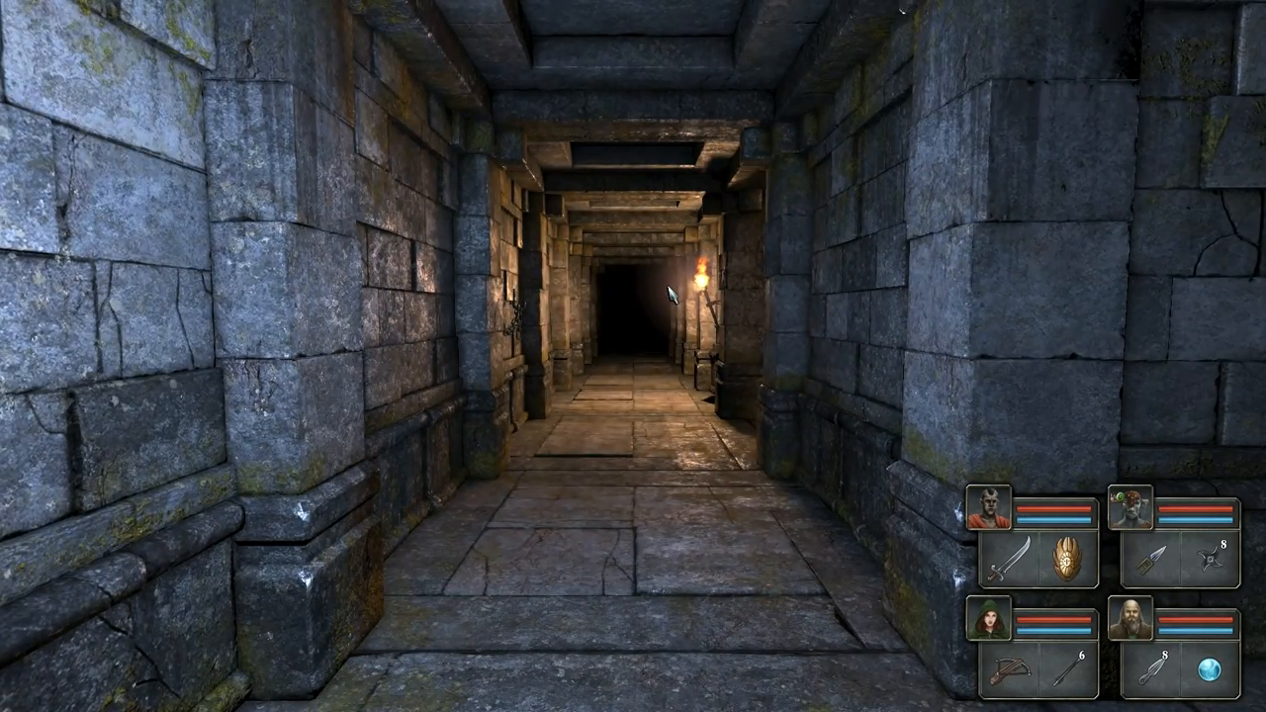
# Turn back and head down the dark corridor to where the paper note lies on the floor
pyautogui.press('W')
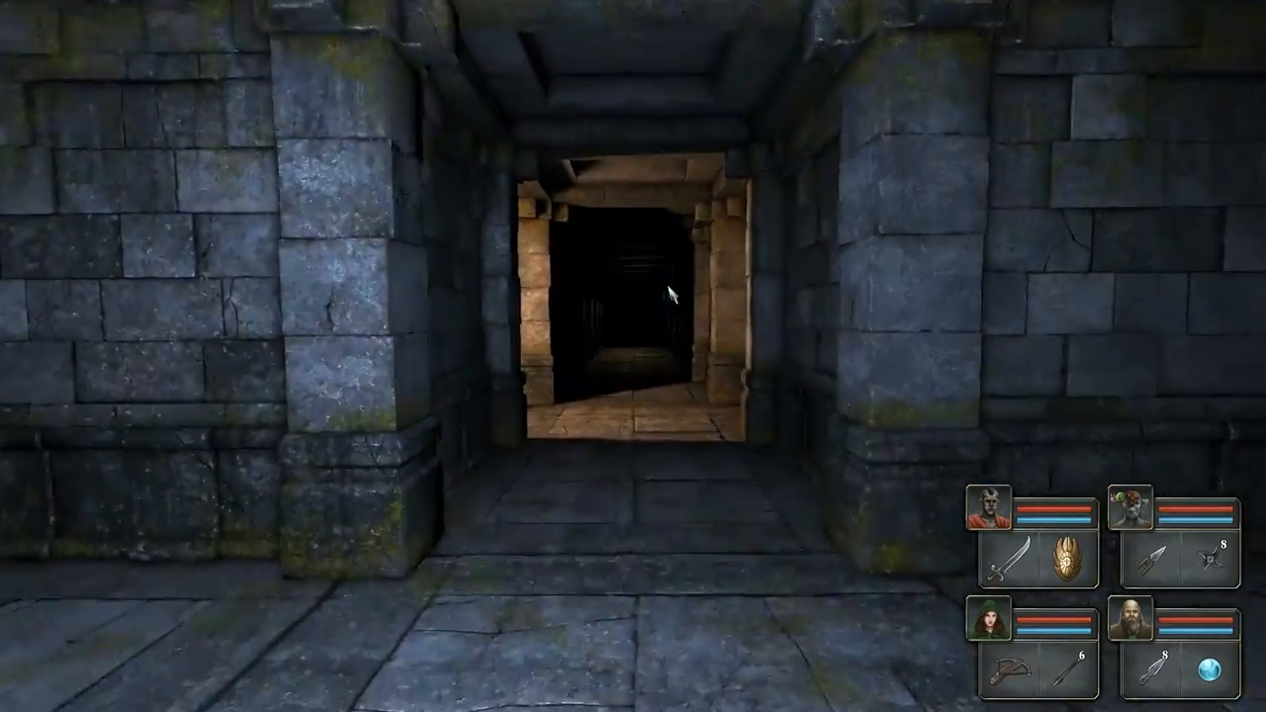
pyautogui.press('W')
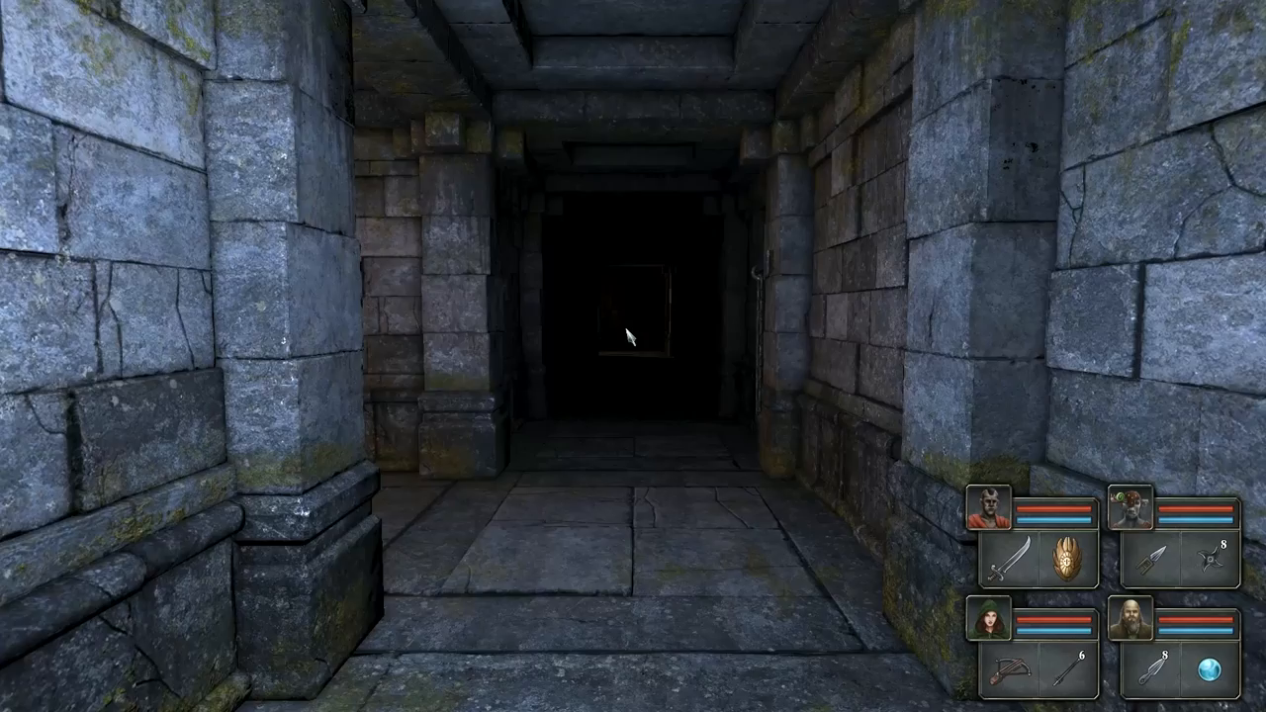
pyautogui.press('W')
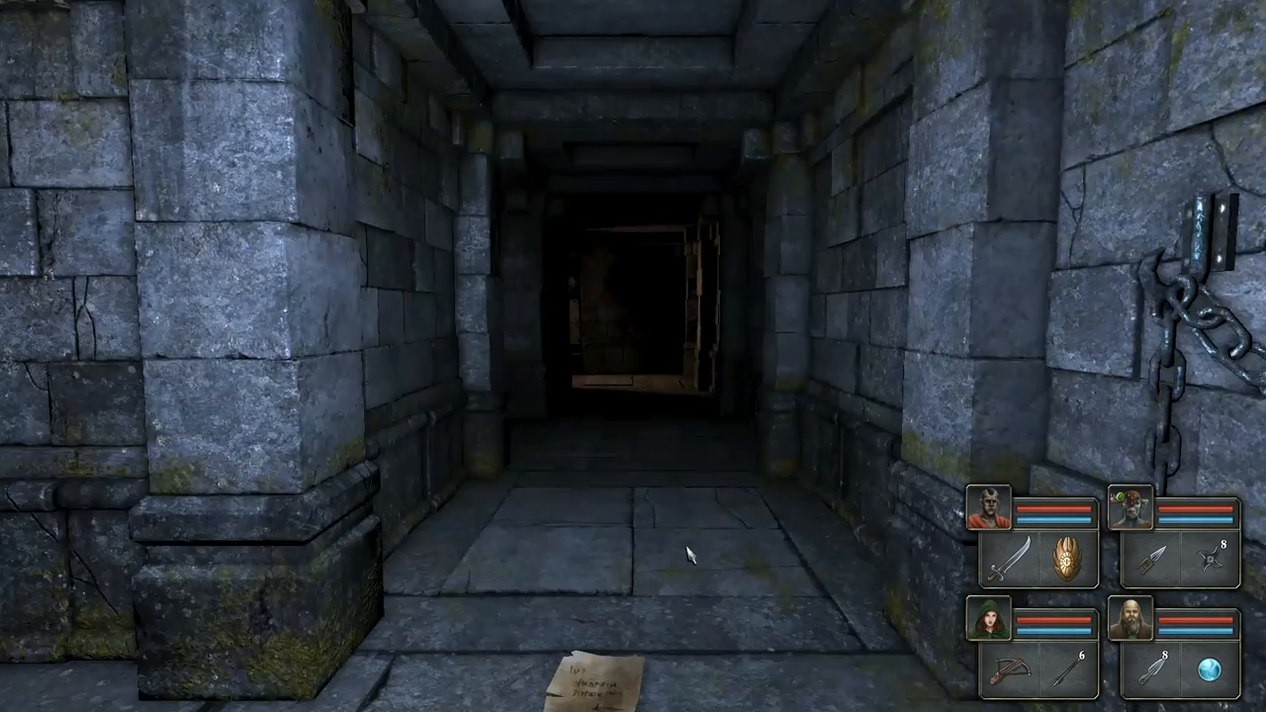
# Pick up the note from the floor and bring up the champion's inventory
pyautogui.click(981, 516)
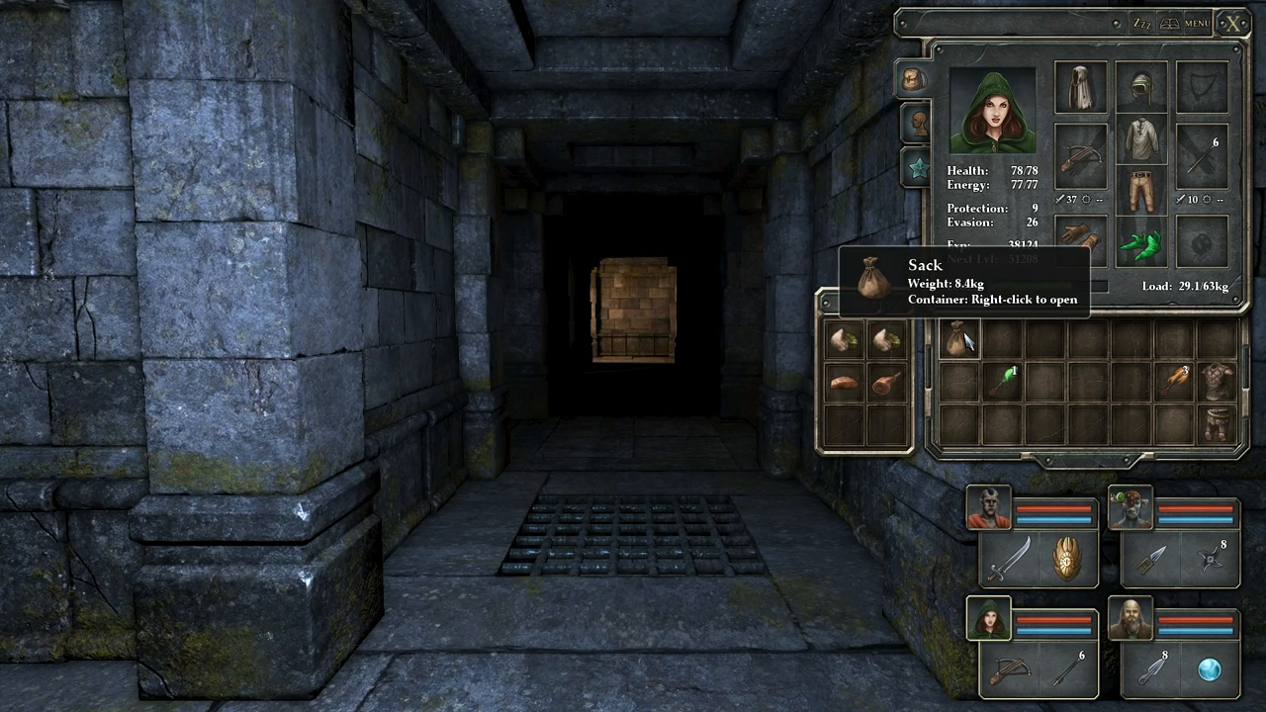
pyautogui.click(1213, 24)
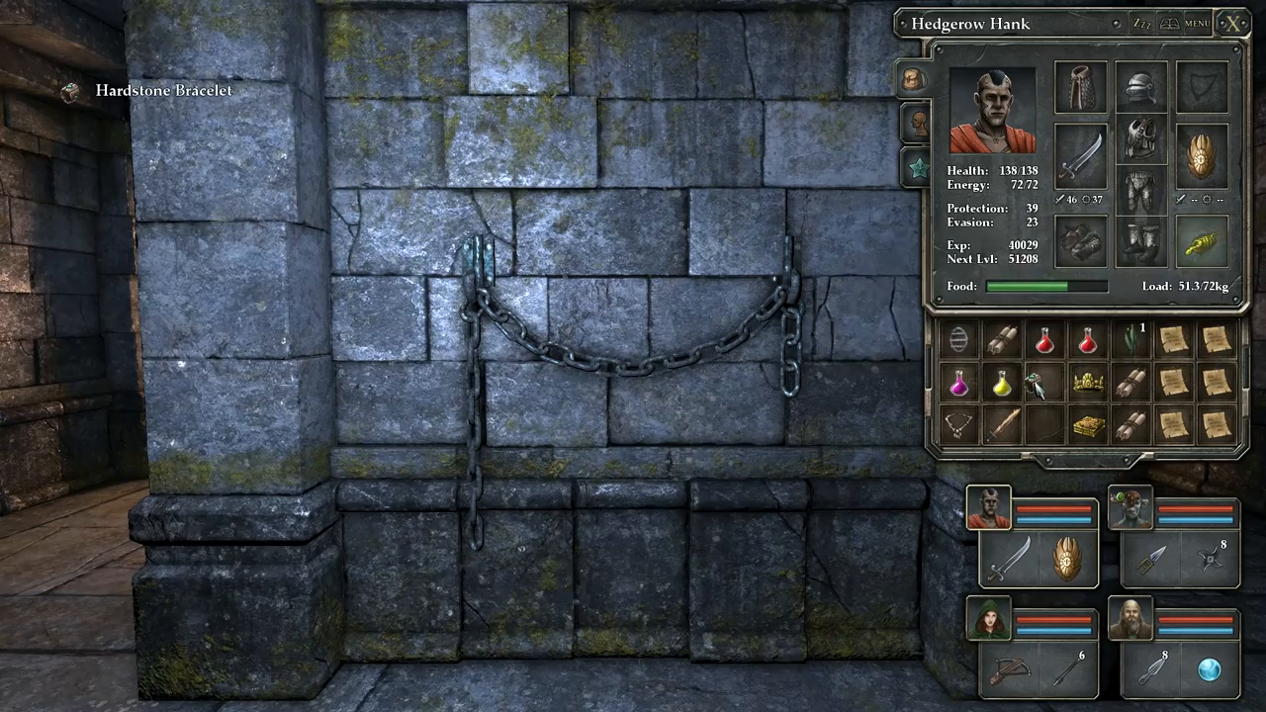
pyautogui.moveTo(966, 338)
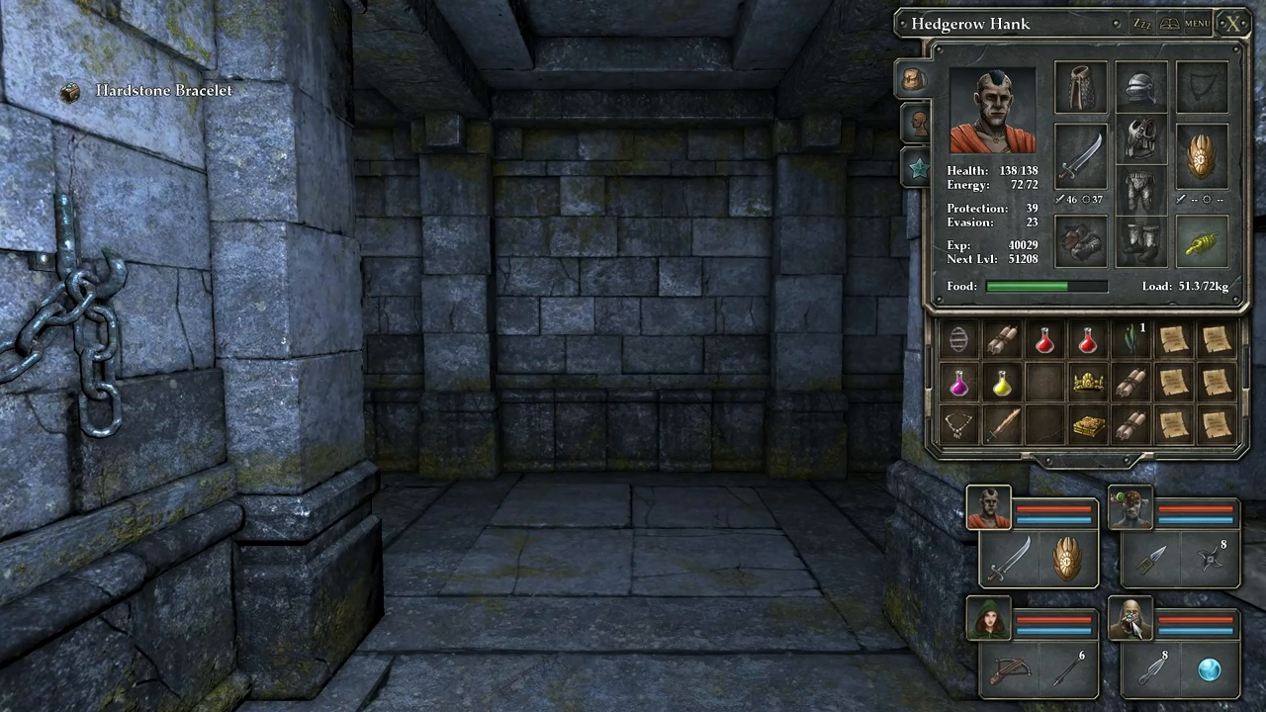
# Review the mage's and hooded champion's inventories, close the panel and move on down the corridor
pyautogui.click(1138, 637)
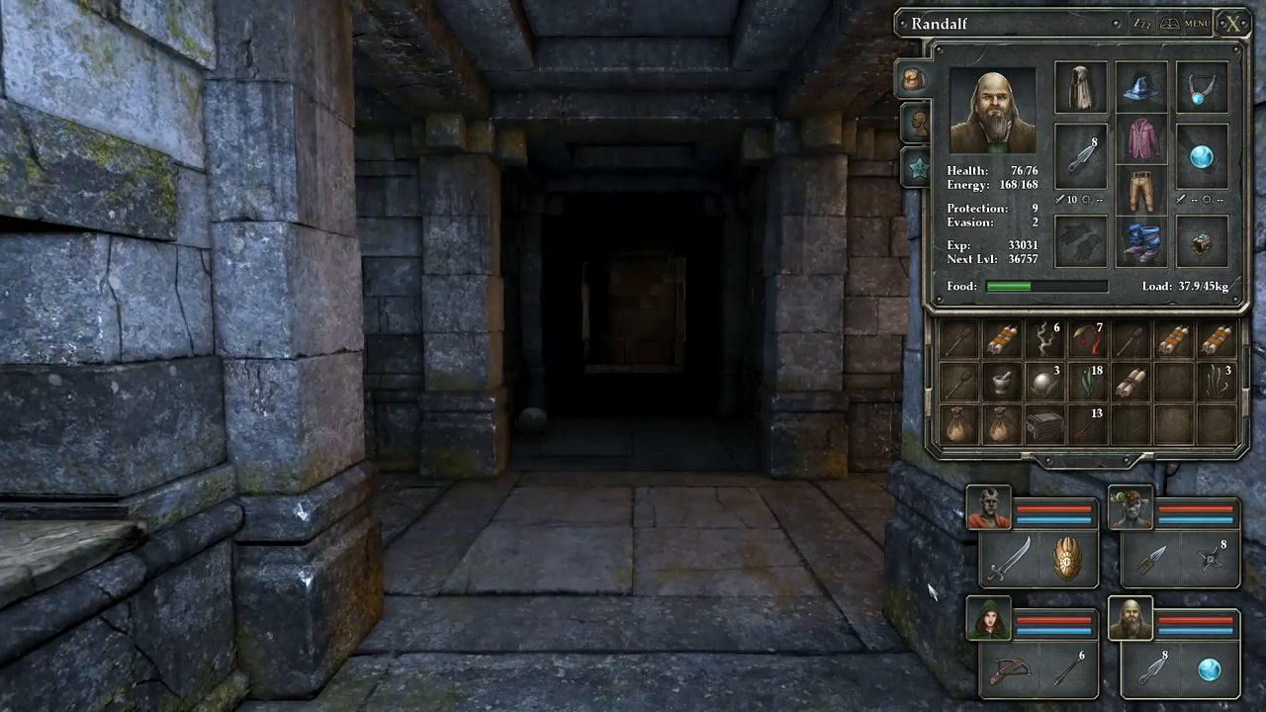
pyautogui.click(989, 619)
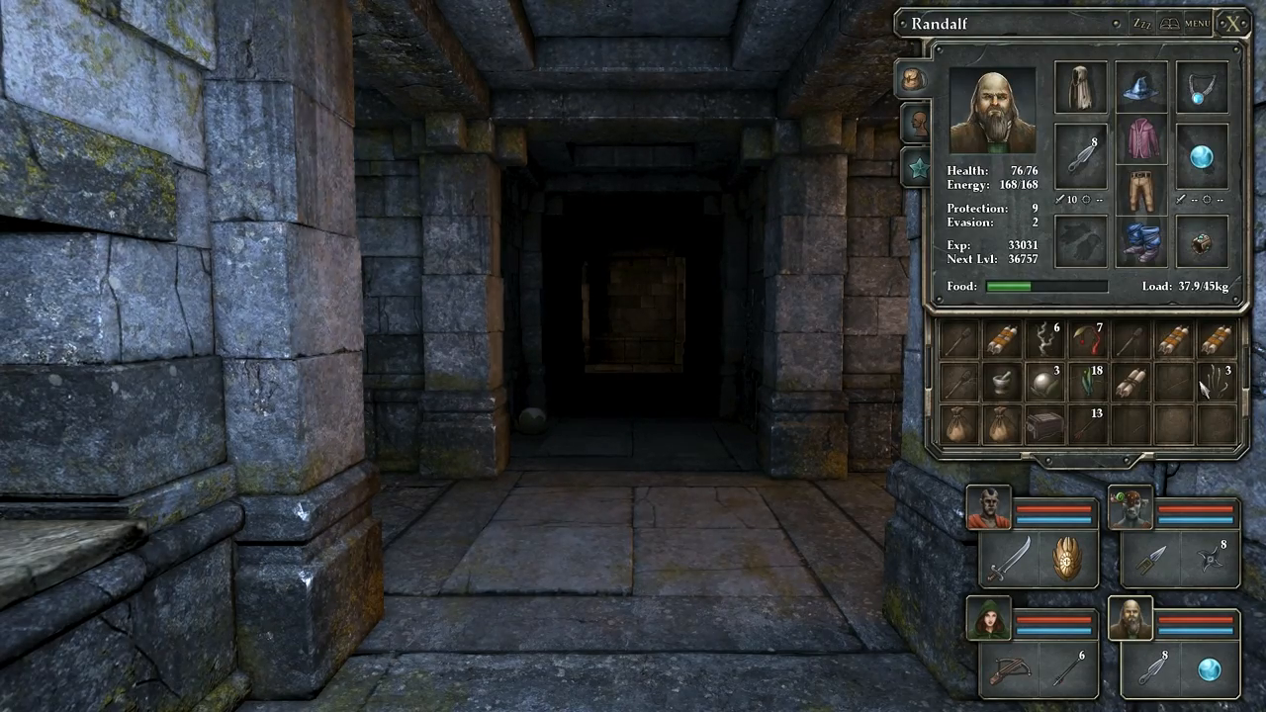
pyautogui.click(997, 621)
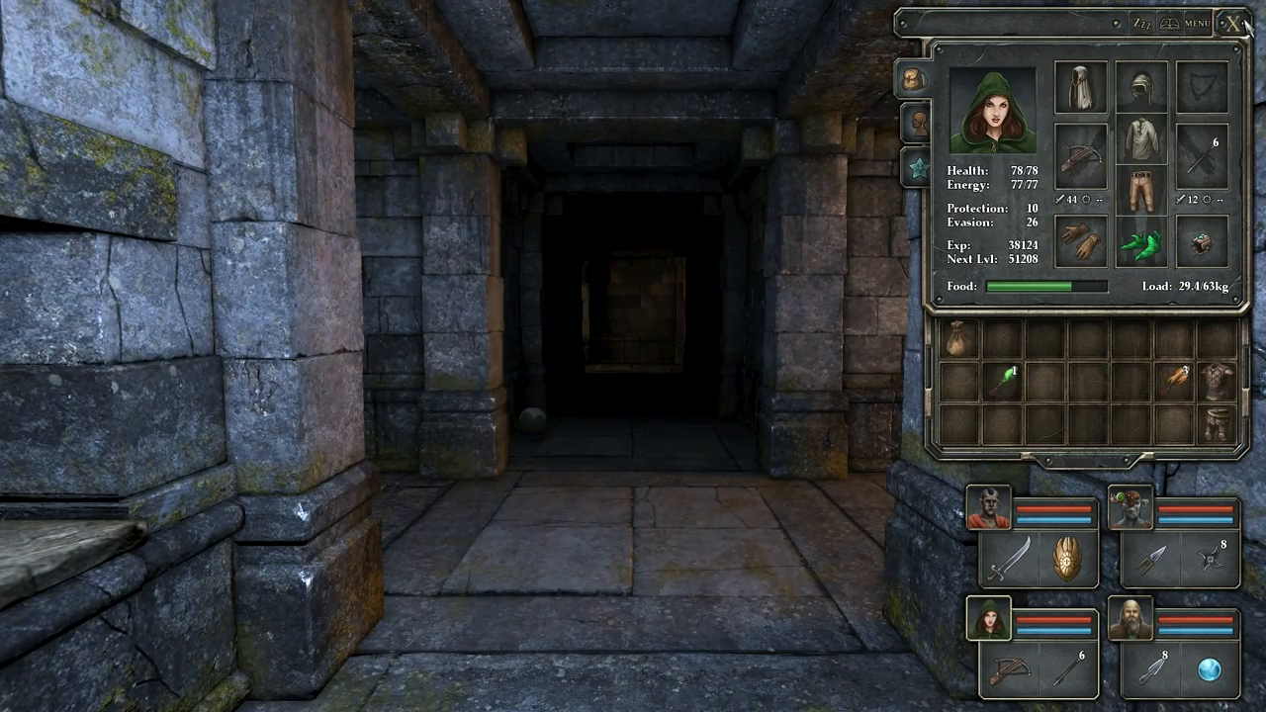
pyautogui.click(1238, 28)
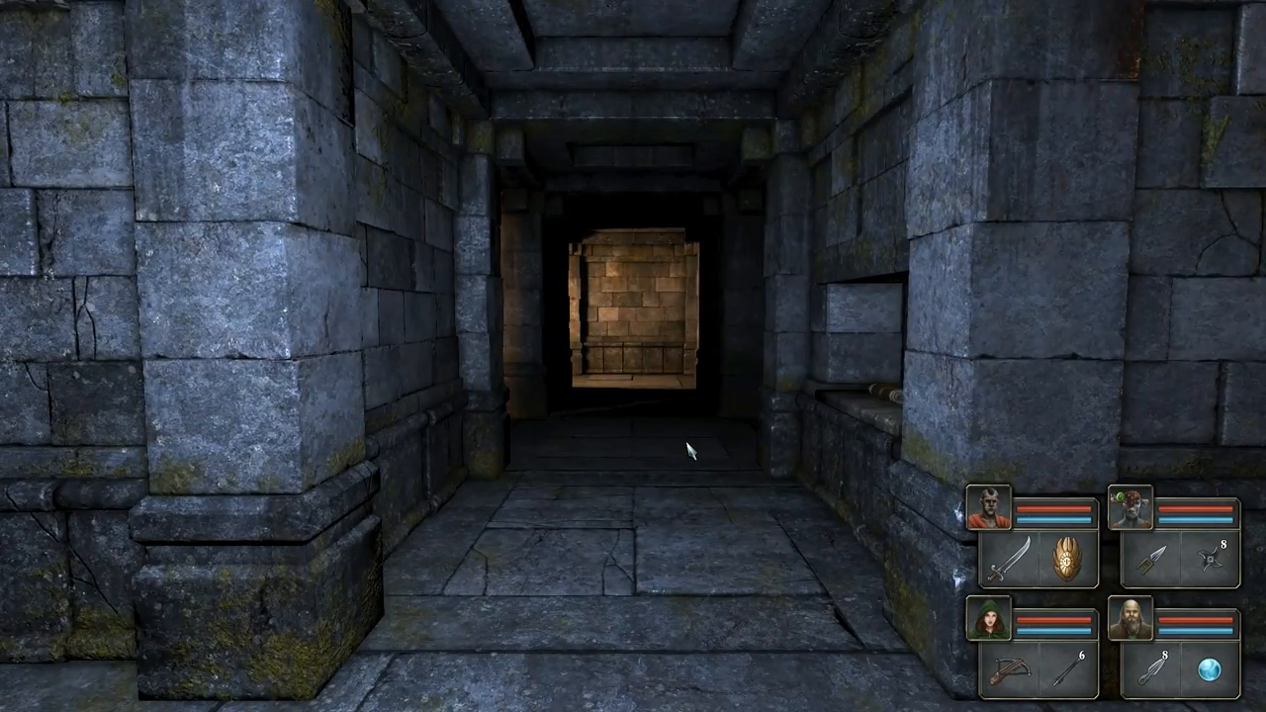
pyautogui.press('W')
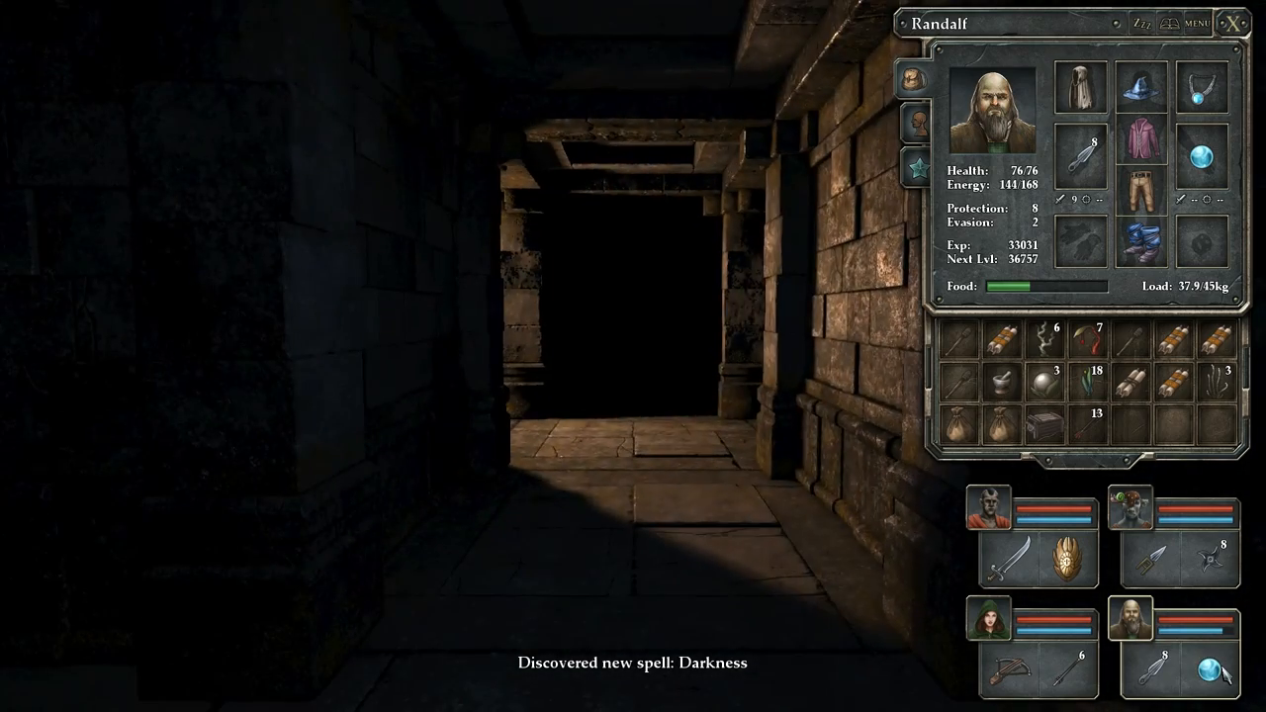
# Push through the dark stone corridors, turning toward the faintly lit opening
pyautogui.press('W')
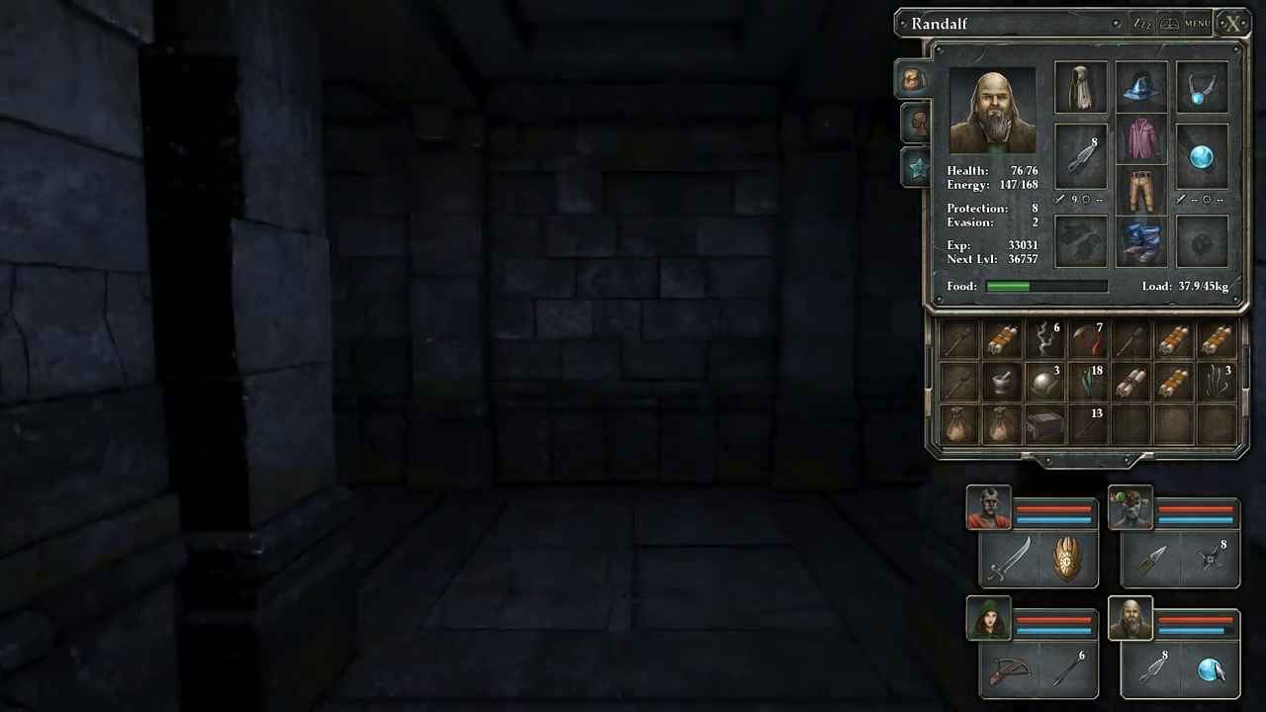
pyautogui.press('W')
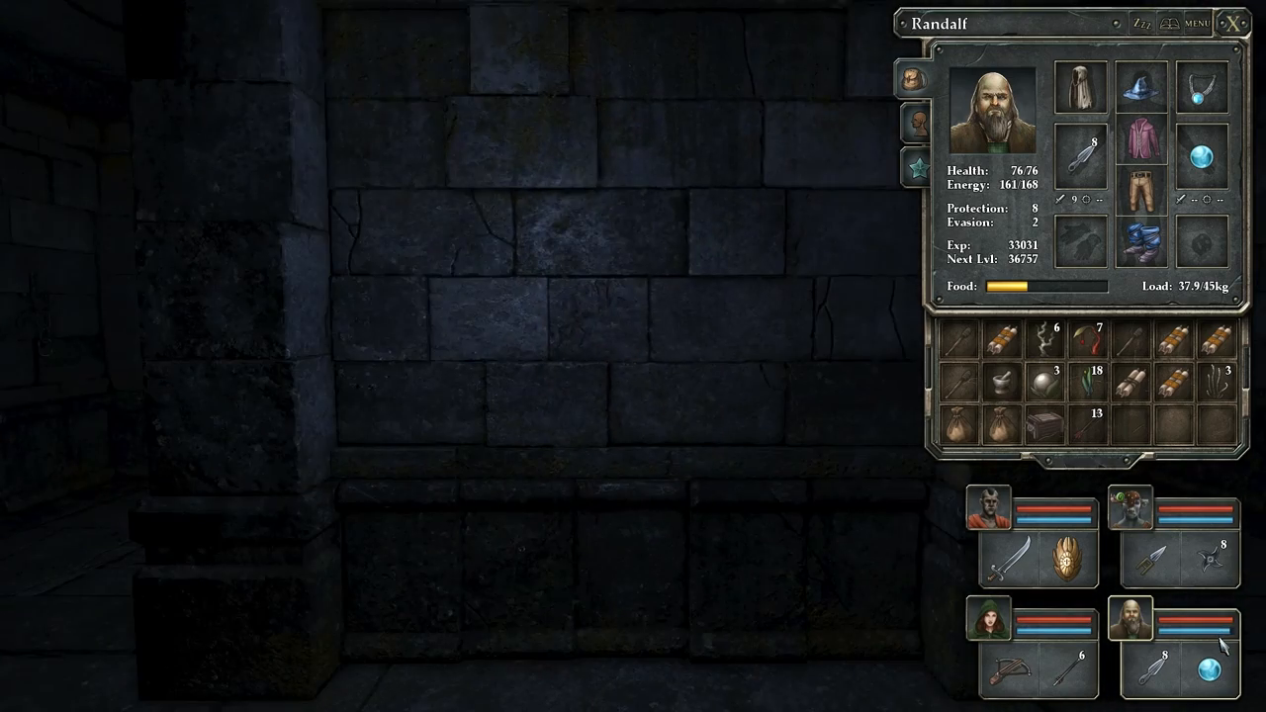
pyautogui.press('W')
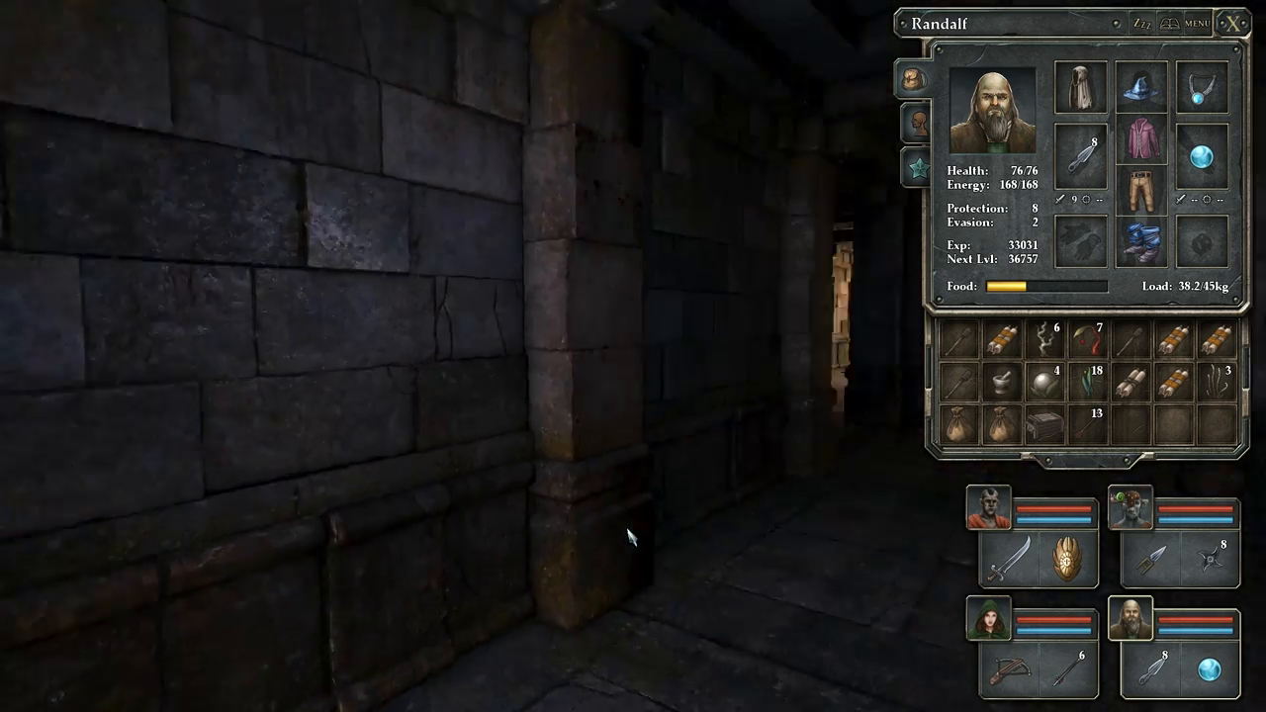
# Continue toward the lit passage to the corridor with the shimmering barrier
pyautogui.press('W')
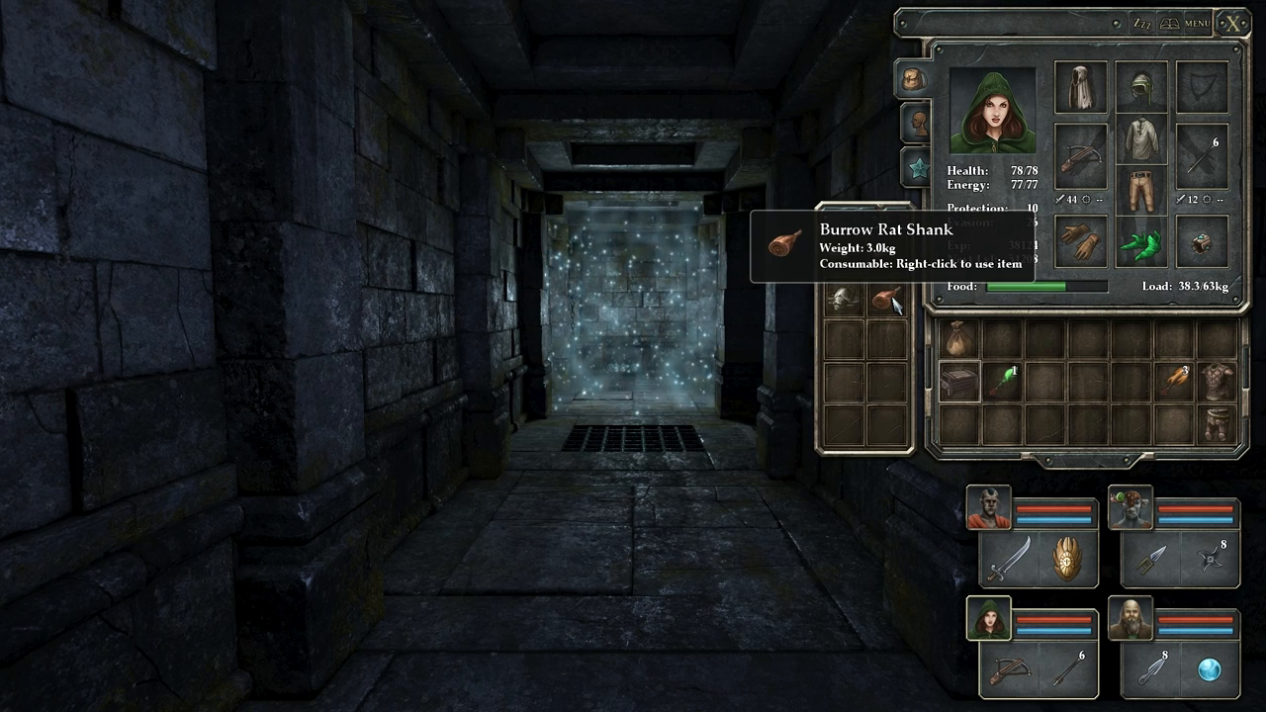
# Open the hooded champion's bag to see the food items inside
pyautogui.click(1143, 528)
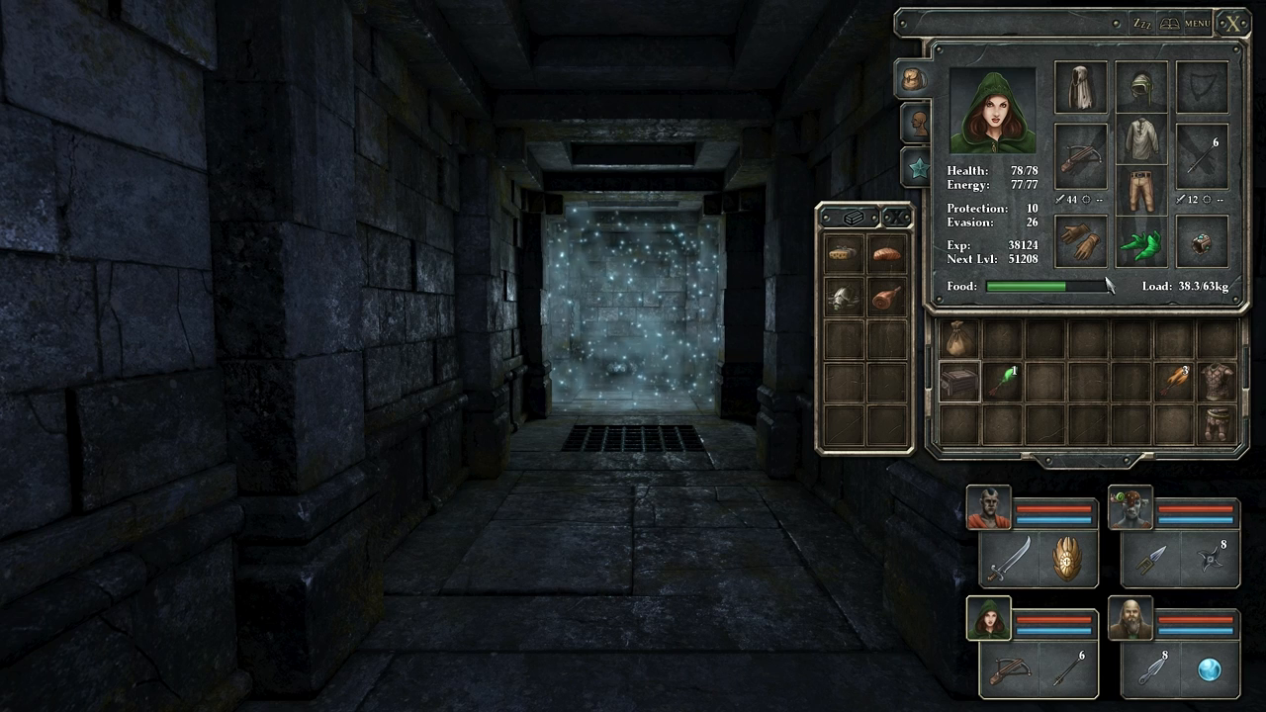
pyautogui.moveTo(1152, 248)
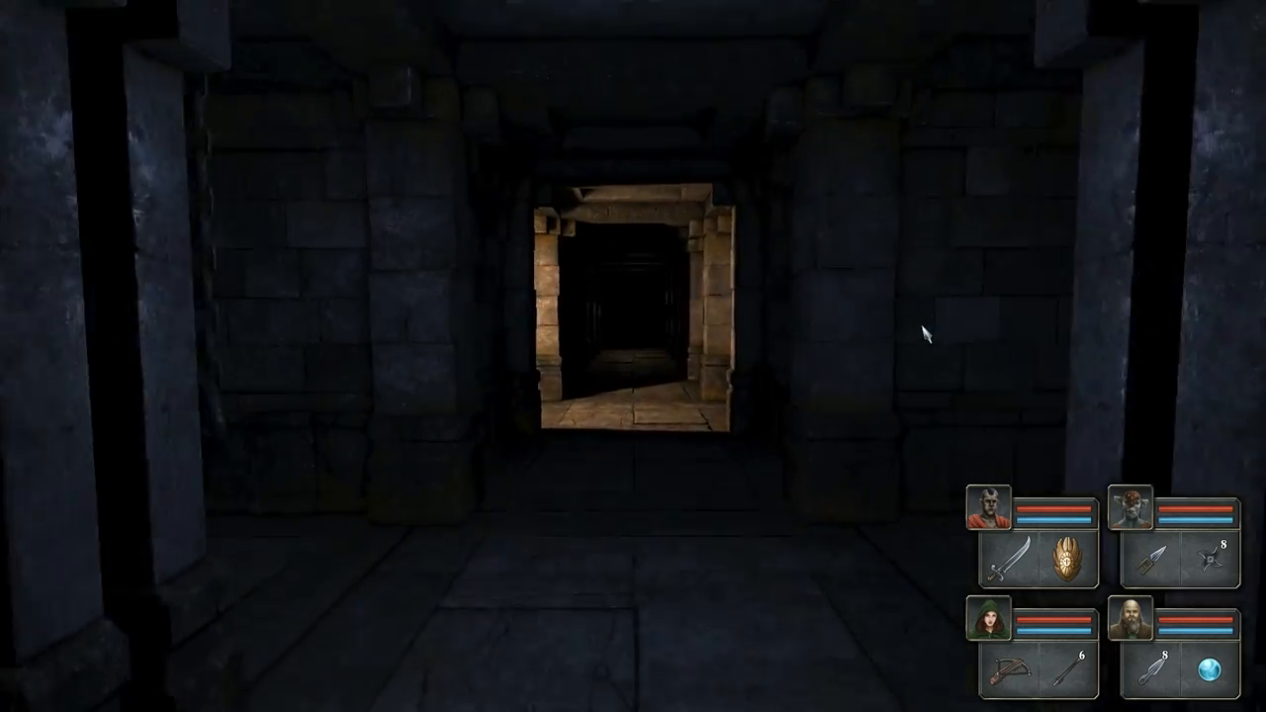
# Step past the lit doorway and advance into the darker stone chambers
pyautogui.press('W')
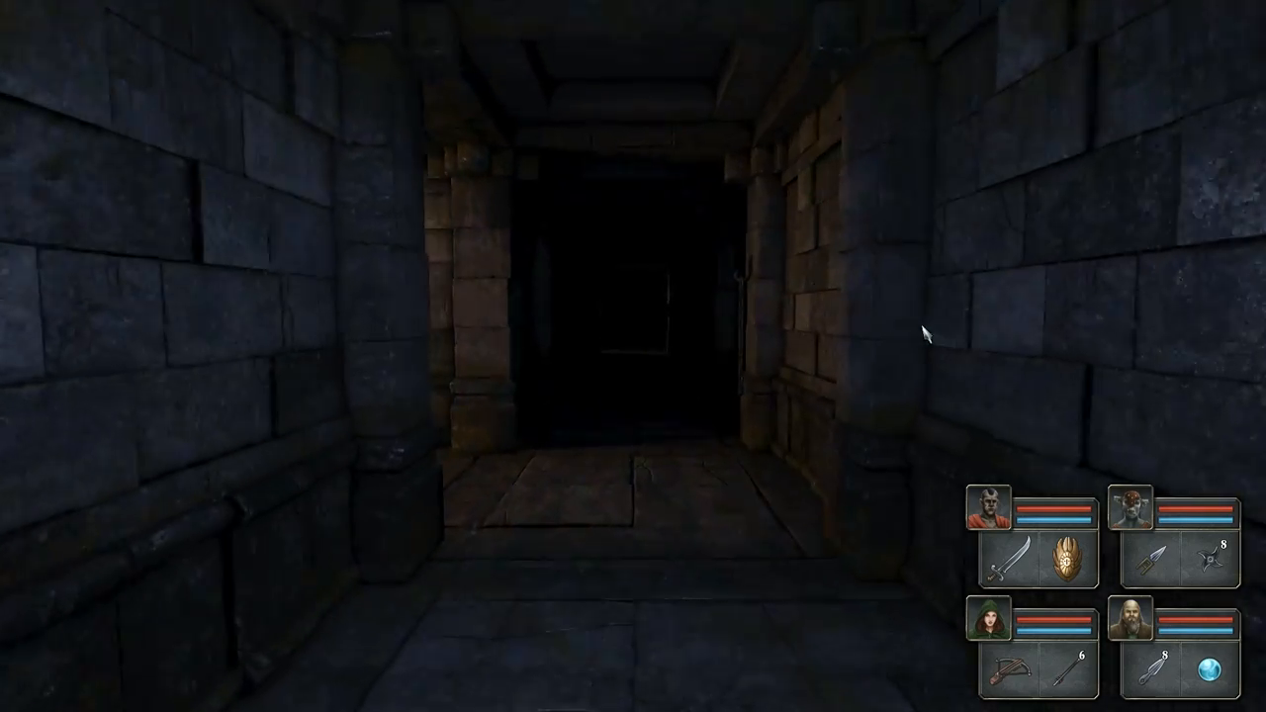
pyautogui.press('w')
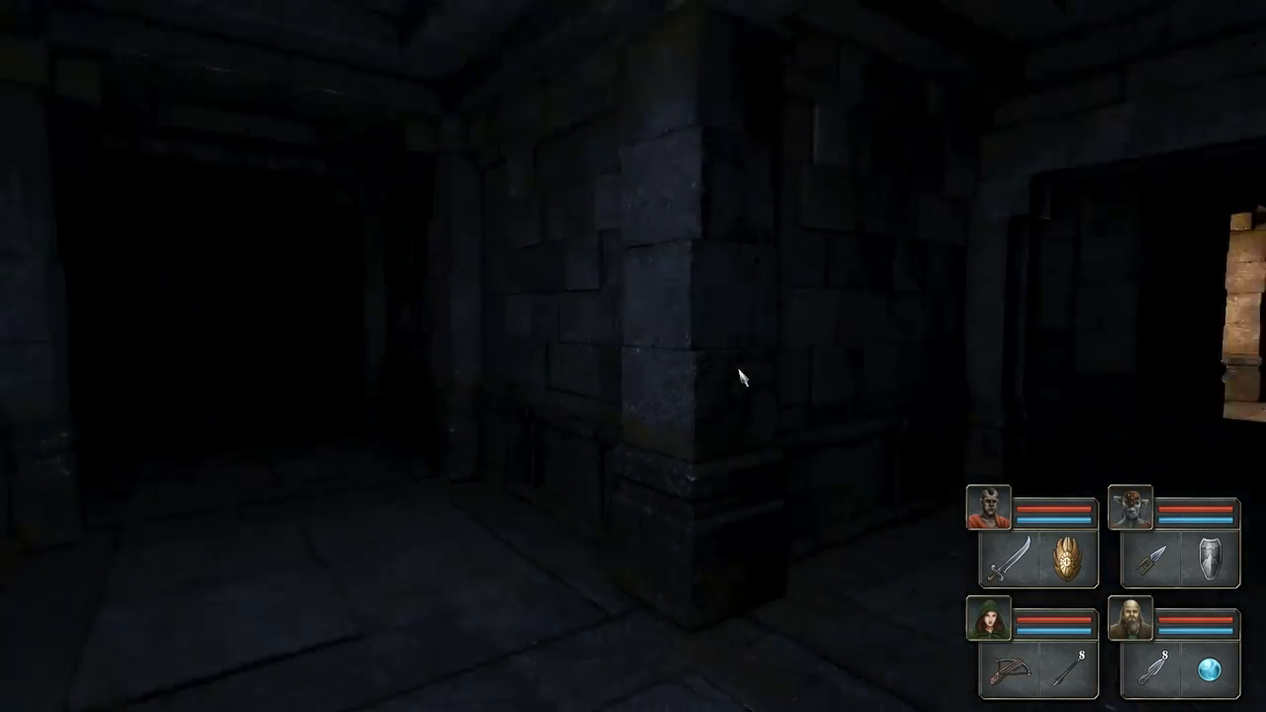
# Turn toward the next passage, cross the floor grate and advance along the lit corridor
pyautogui.press('w')
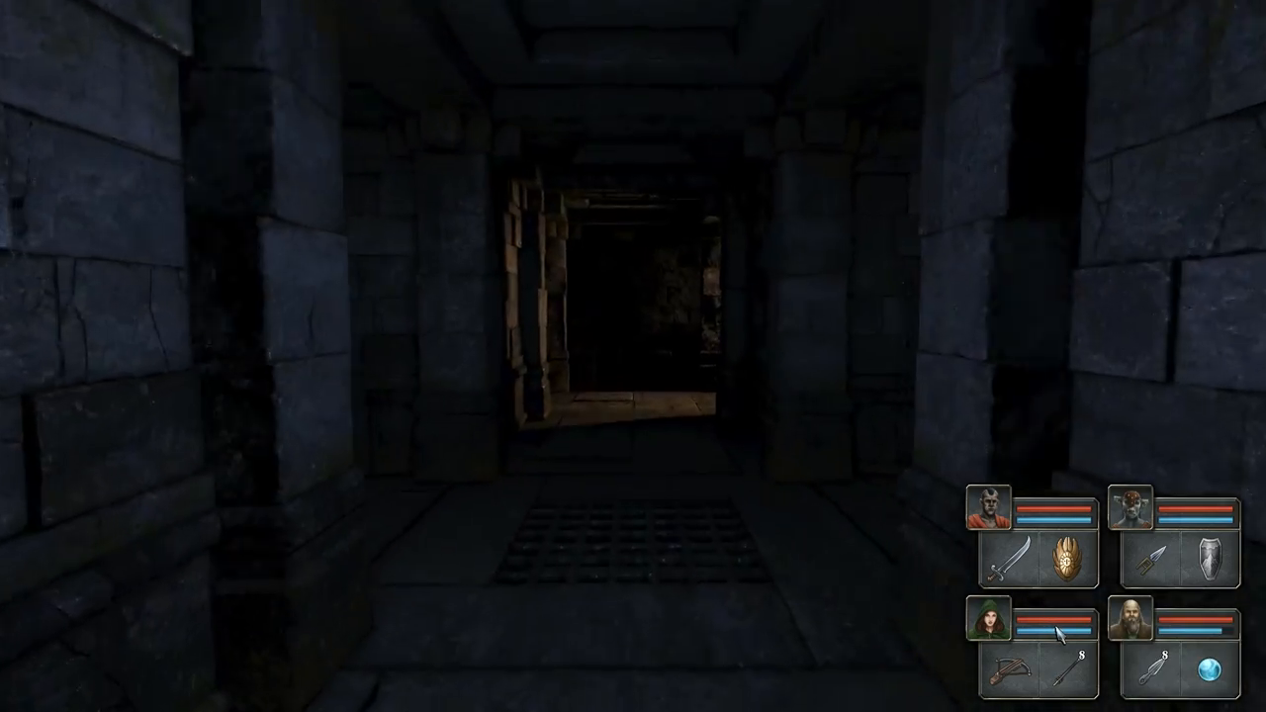
pyautogui.press('w')
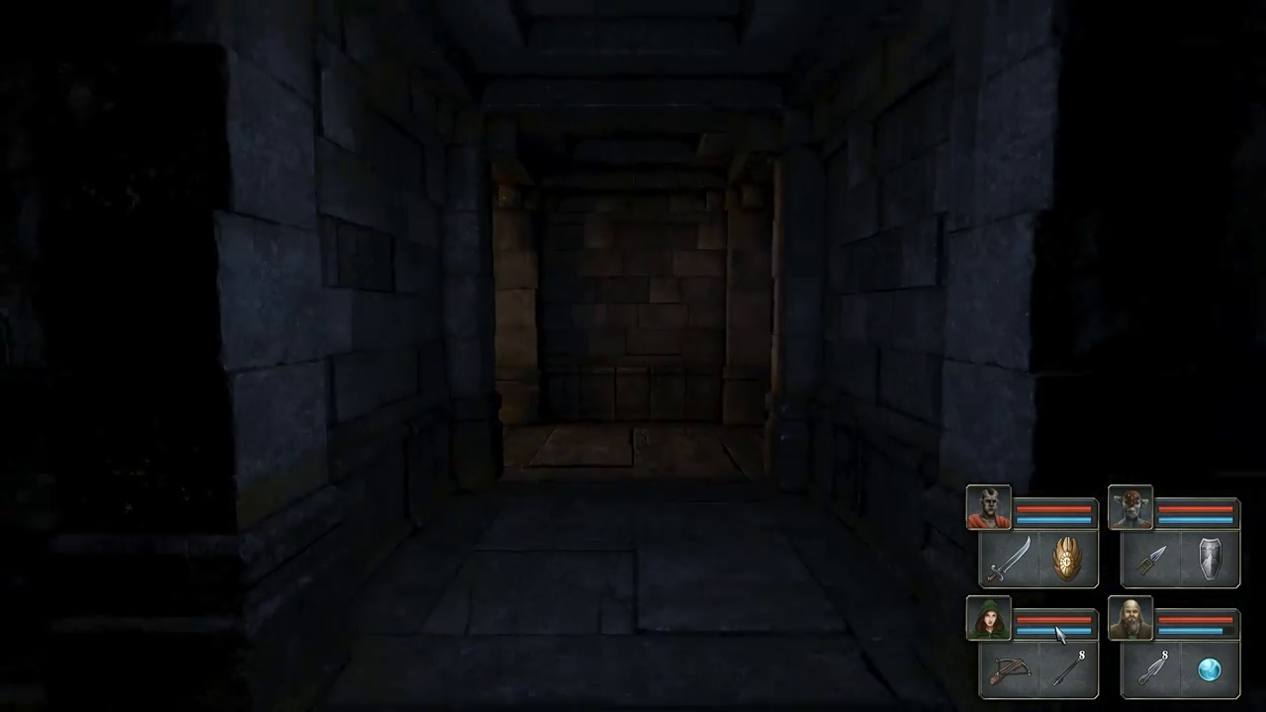
pyautogui.press('W')
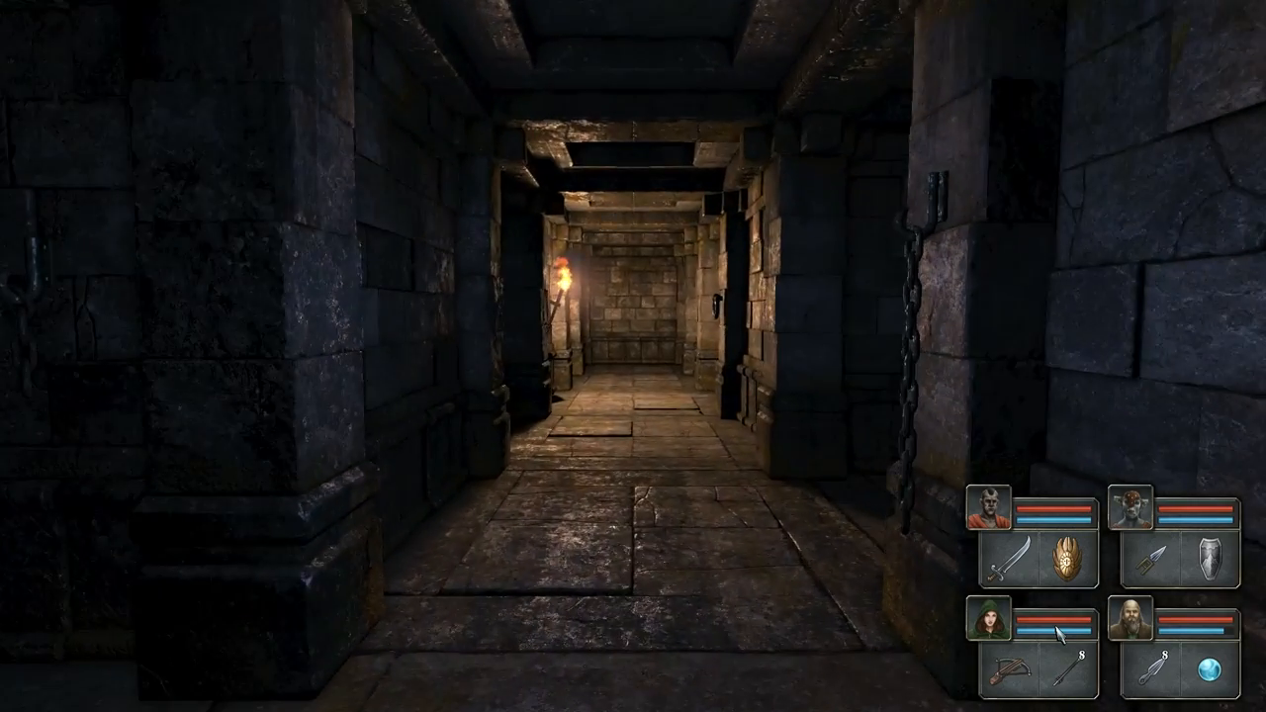
pyautogui.press('W')
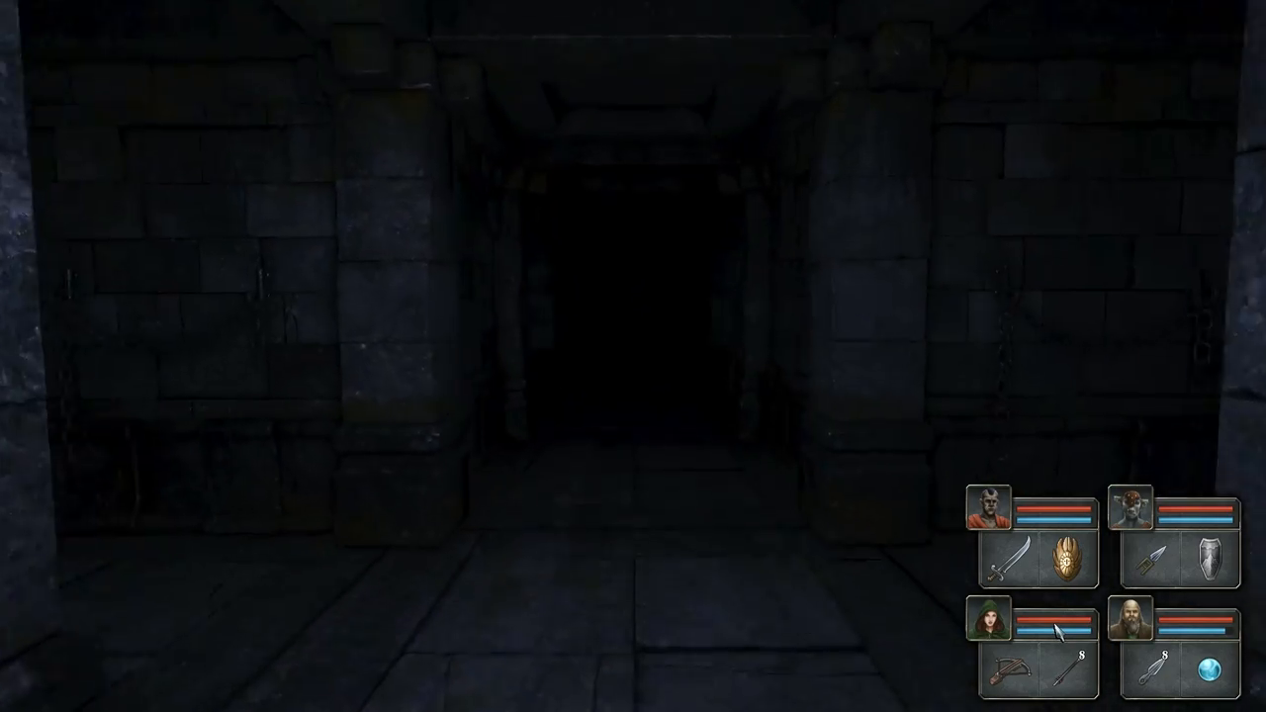
# Move into the darkened hall, then turn from the blank wall to face the torch-lit corridor
pyautogui.press('W')
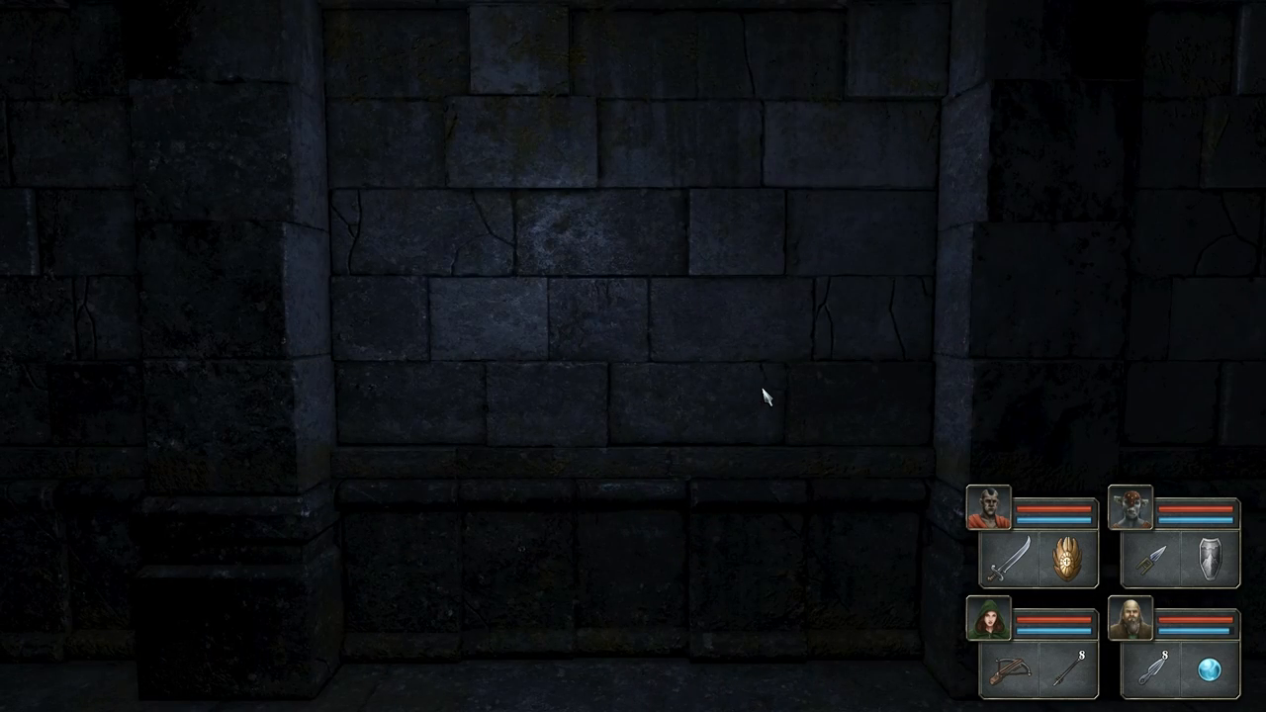
pyautogui.press('w')
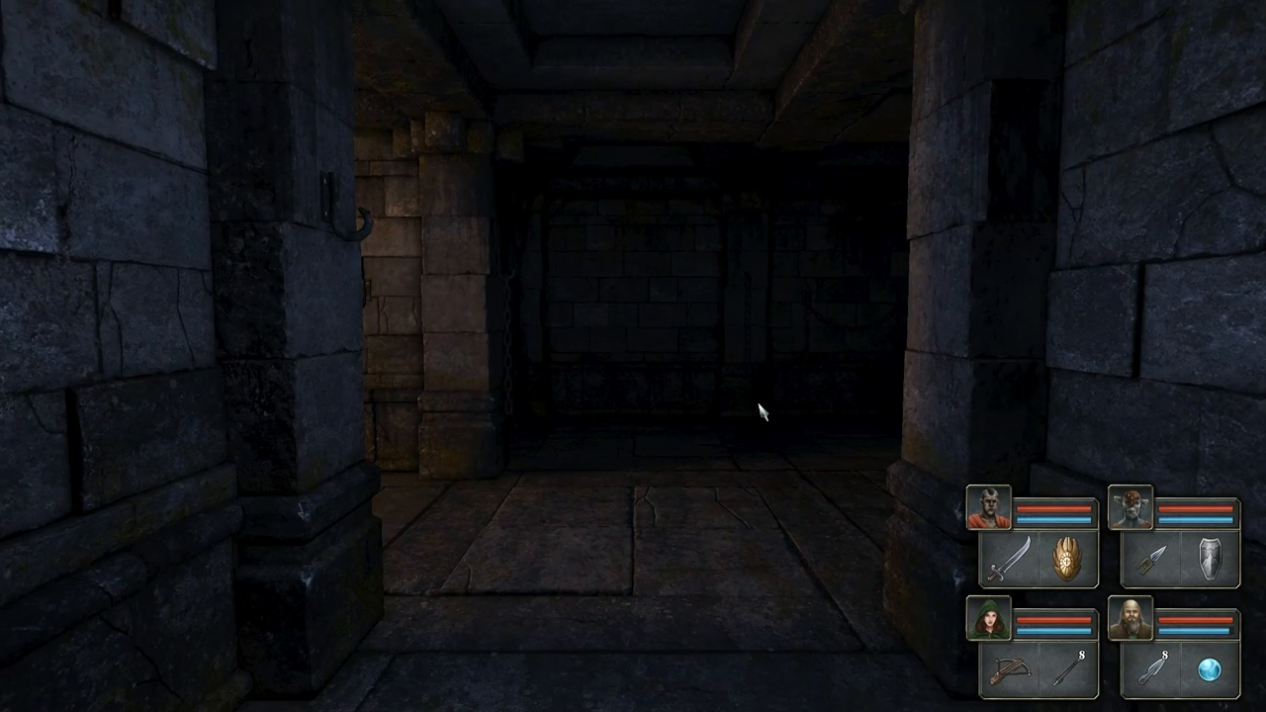
pyautogui.press('W')
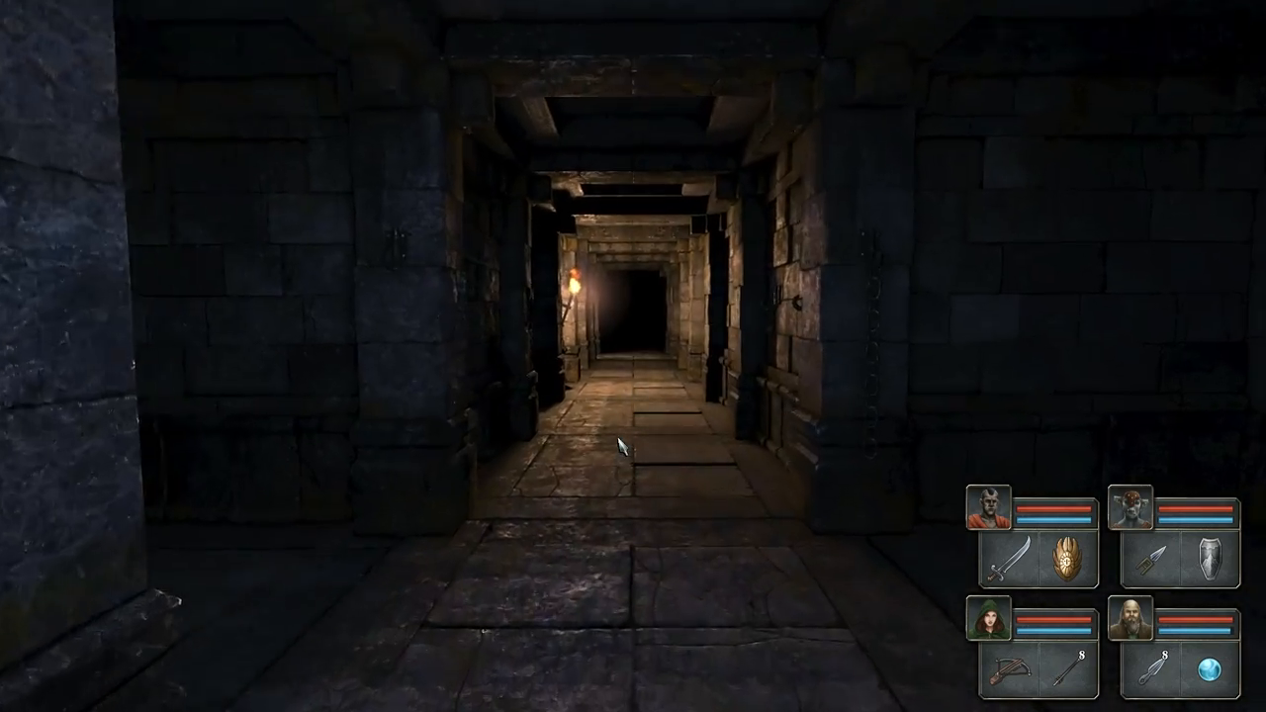
# Step forward down the corridor toward the carved stone face on the wall
pyautogui.press('W')
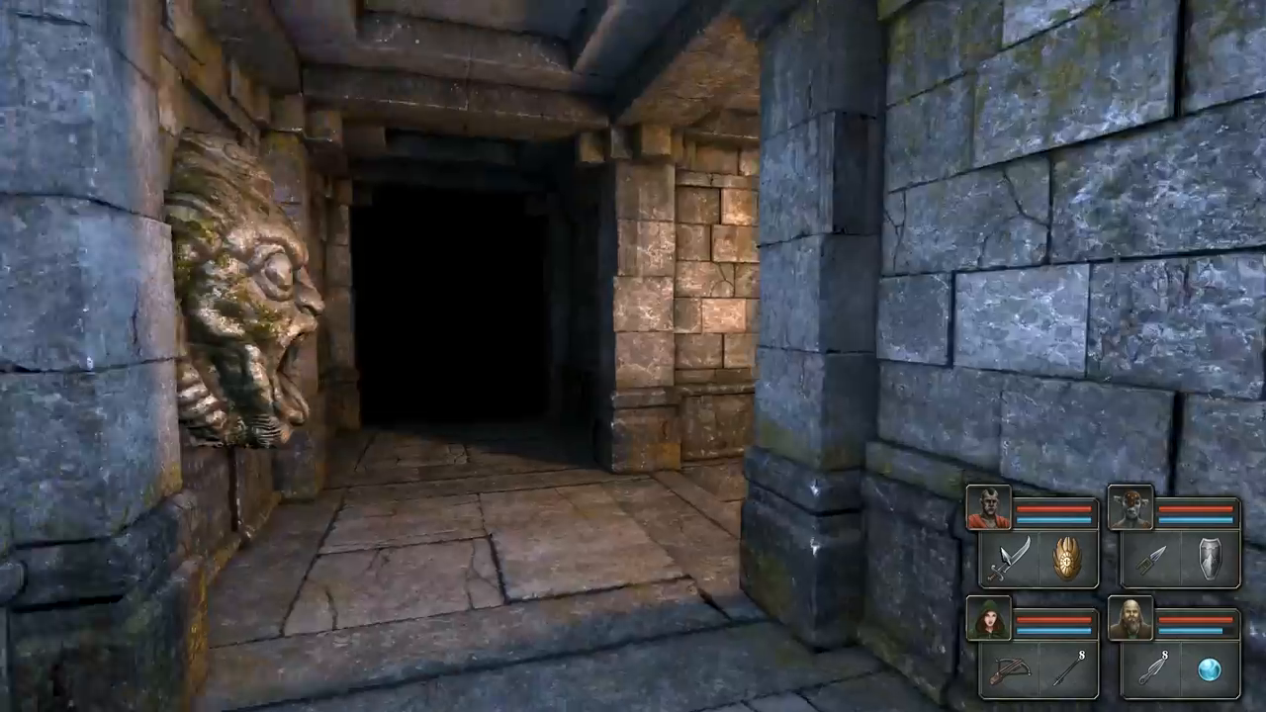
# Advance past the carved stone face toward the stairway and barred gate
pyautogui.press('W')
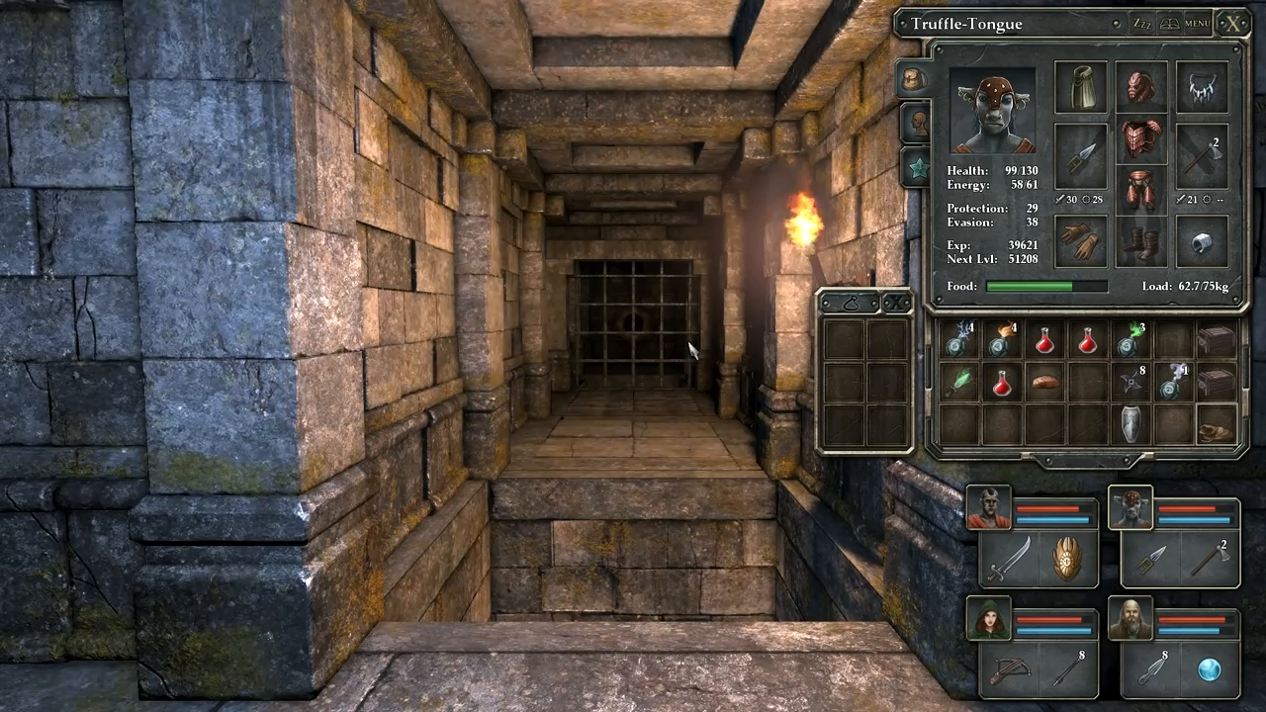
# Close Truffle-Tongue's inventory and stand in the plain stone room by the chained pillar
pyautogui.click(1236, 21)
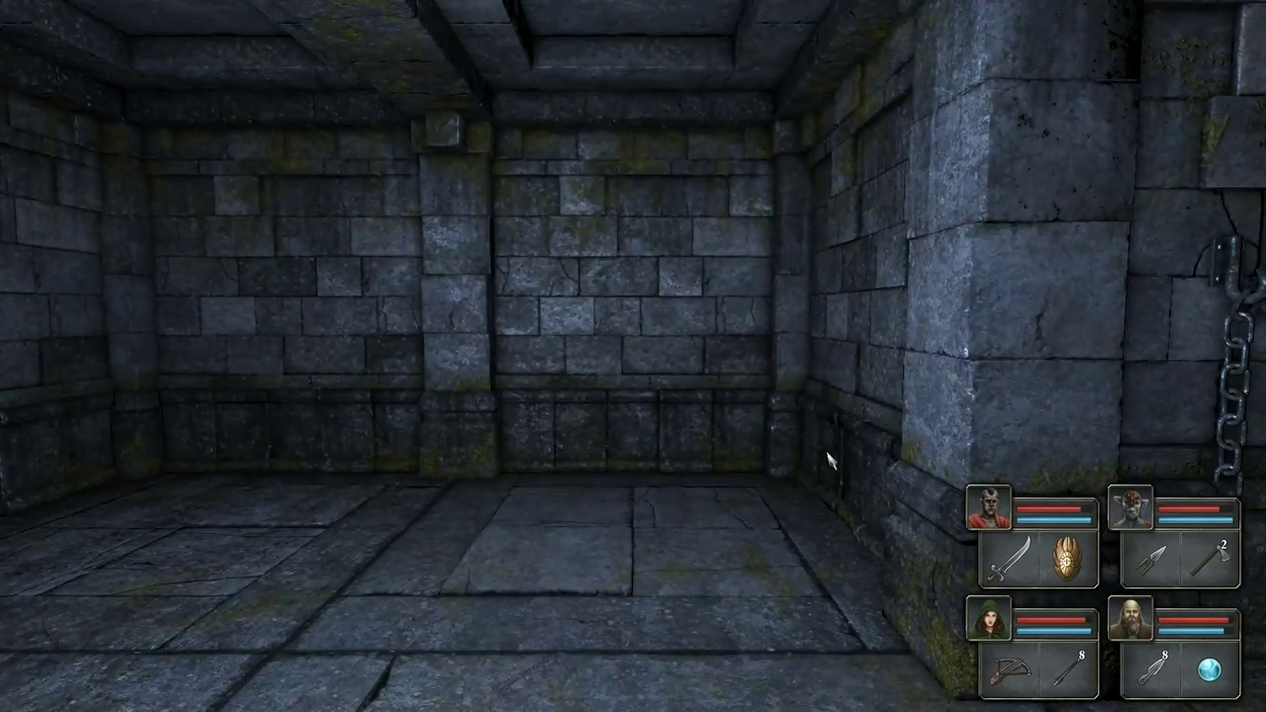
# Bring up Hedgerow Hank's inventory showing the Antidote
pyautogui.click(1136, 625)
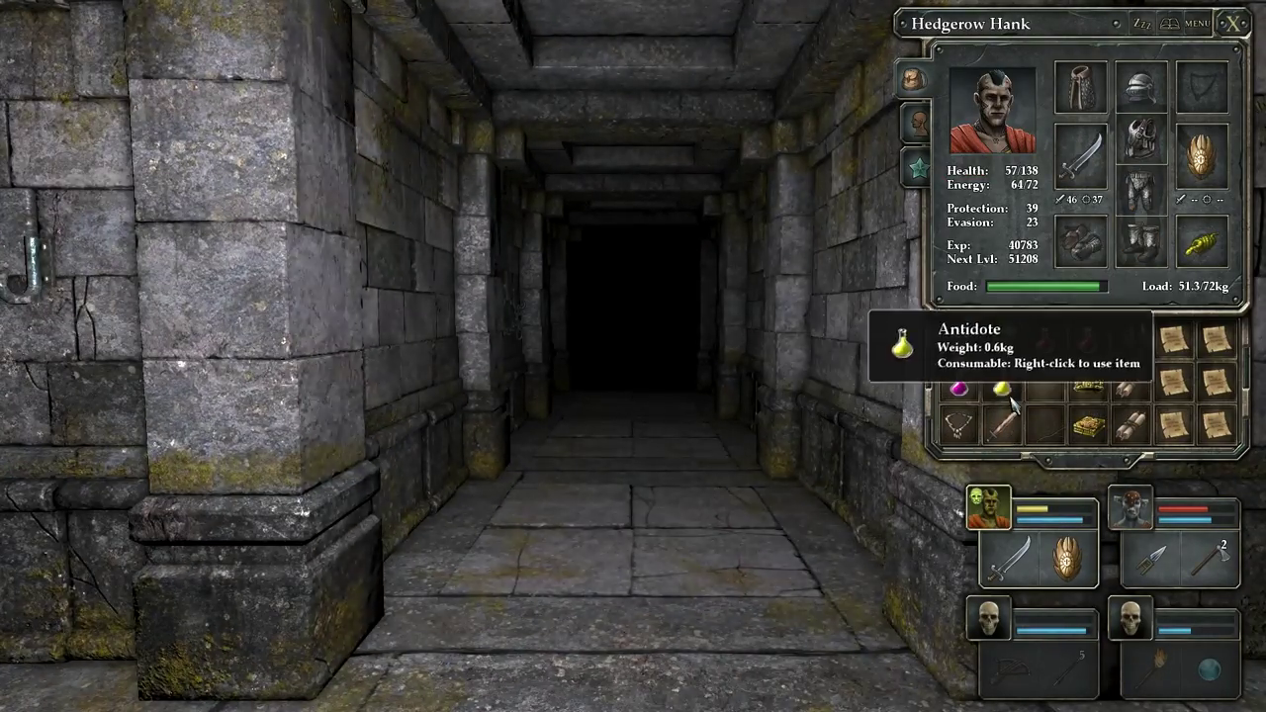
# Drink the Antidote, then strike the green slime repeatedly until it dies
pyautogui.rightClick(1003, 391)
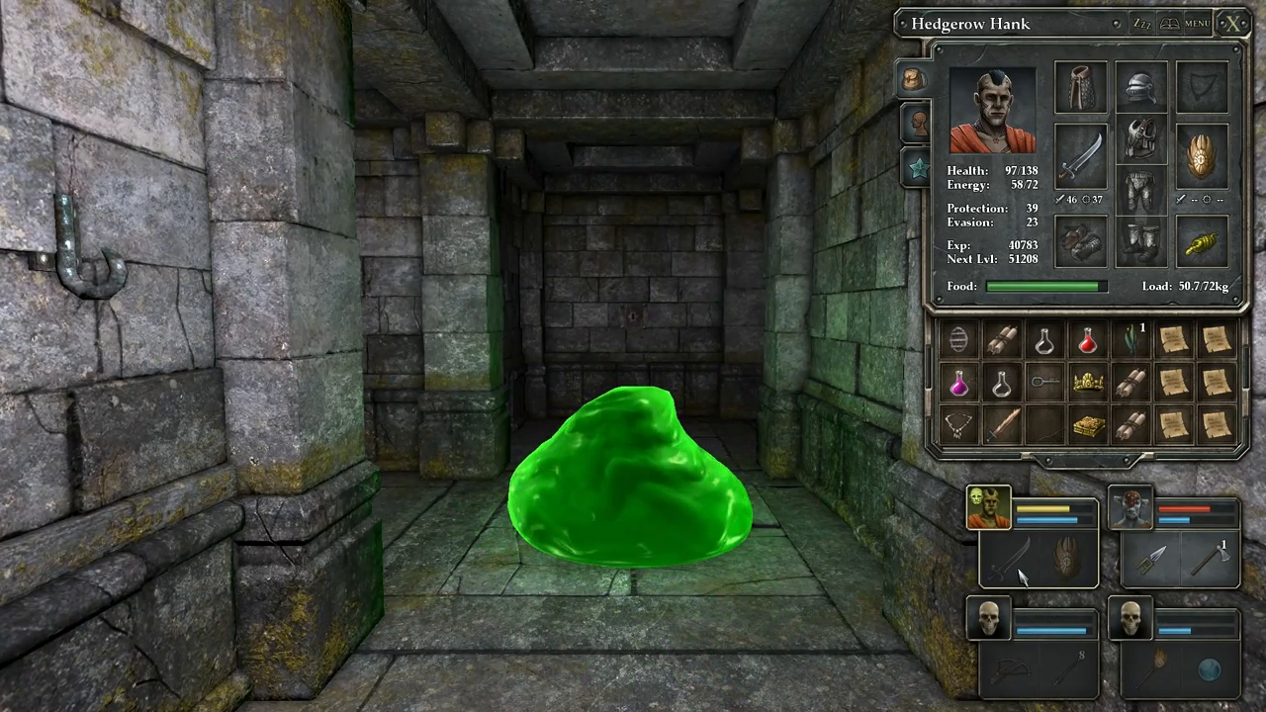
pyautogui.click(1017, 562)
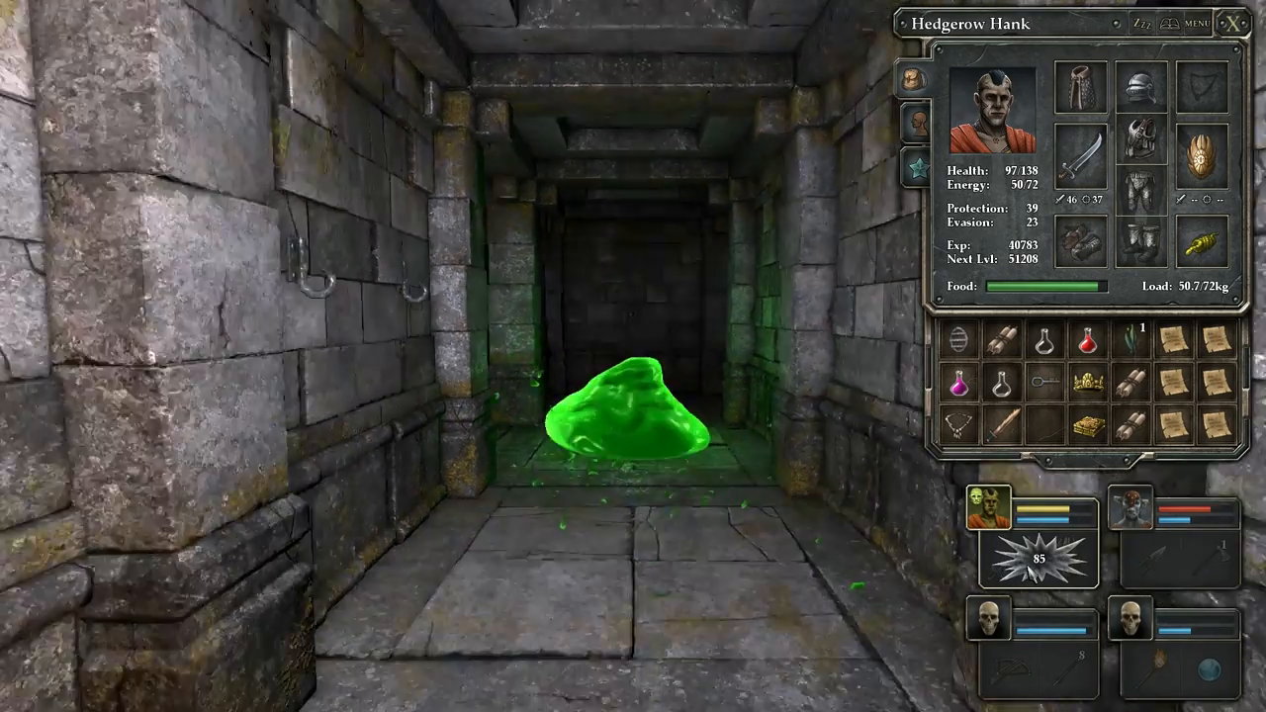
pyautogui.click(1036, 542)
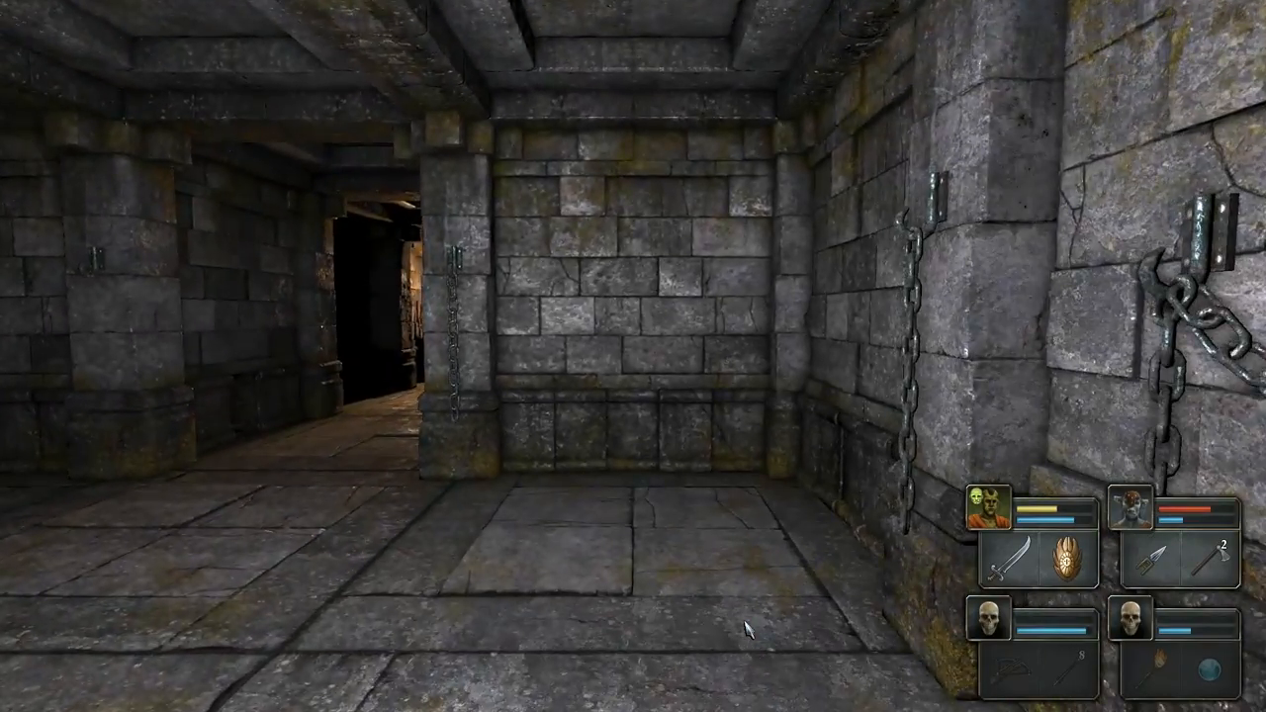
# View the Level 7: Ancient Chambers automap, then close it to face the dark corridor
pyautogui.press('m')
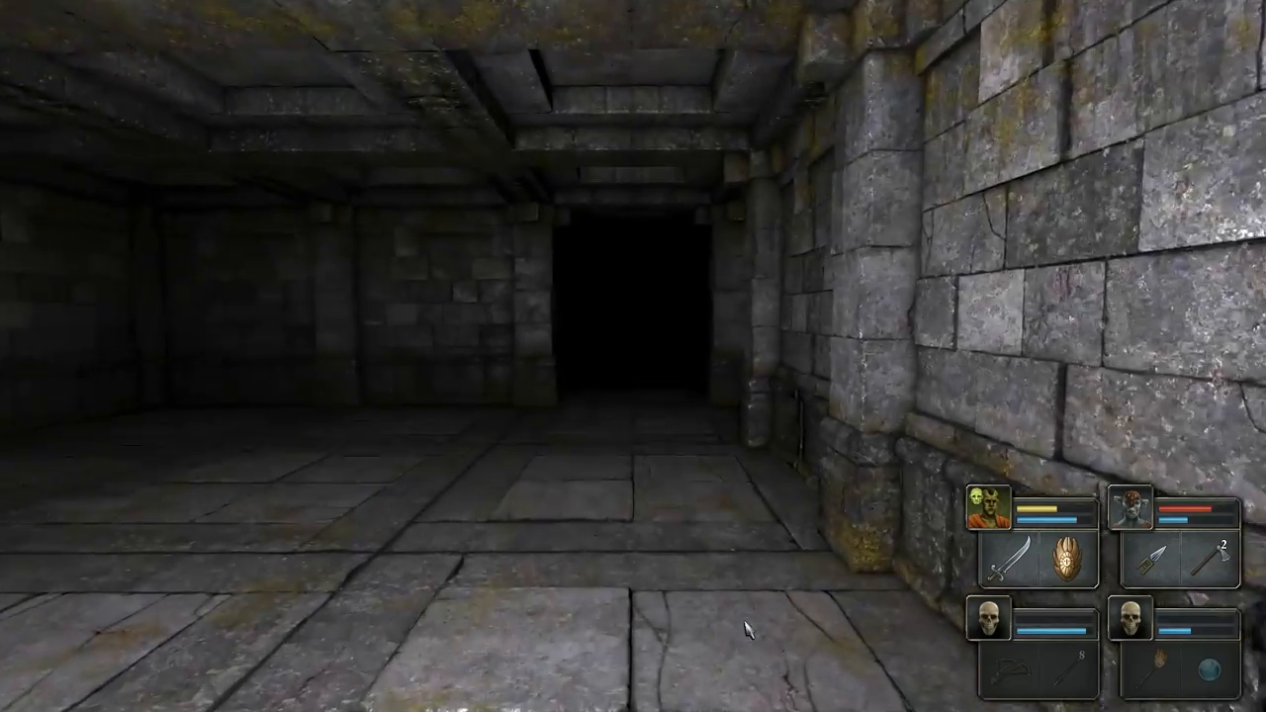
pyautogui.press('m')
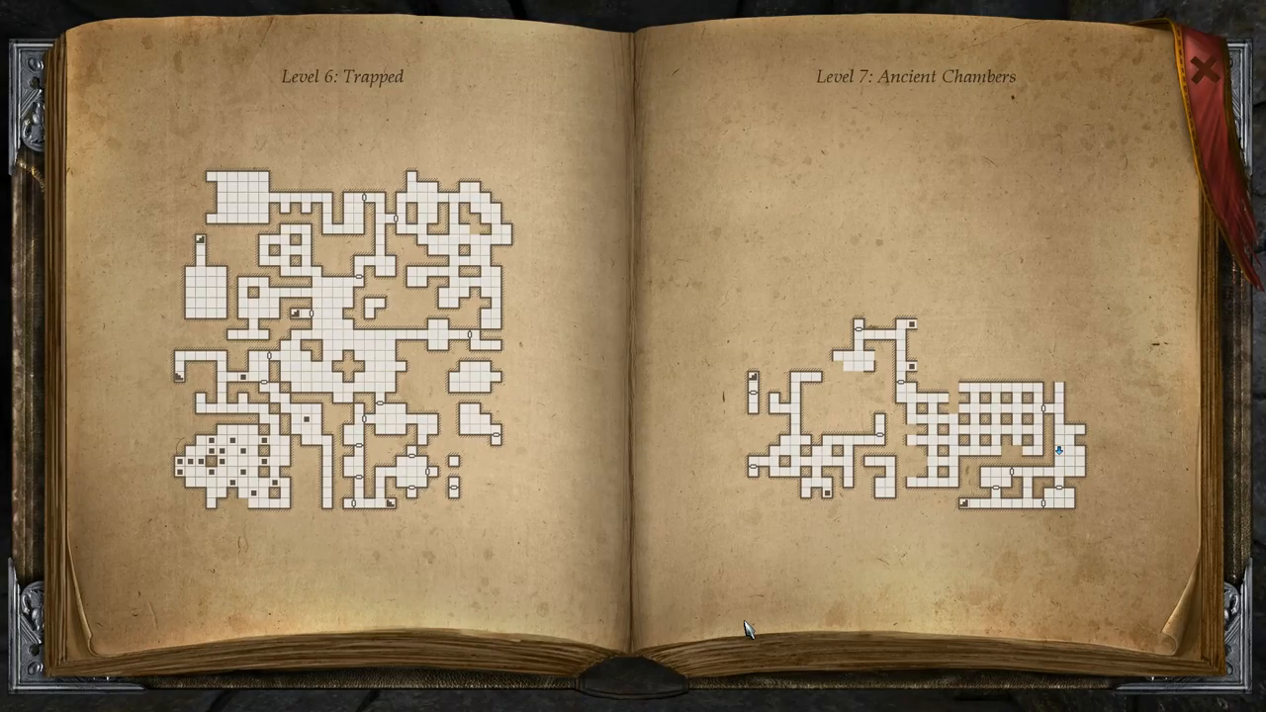
pyautogui.click(1200, 67)
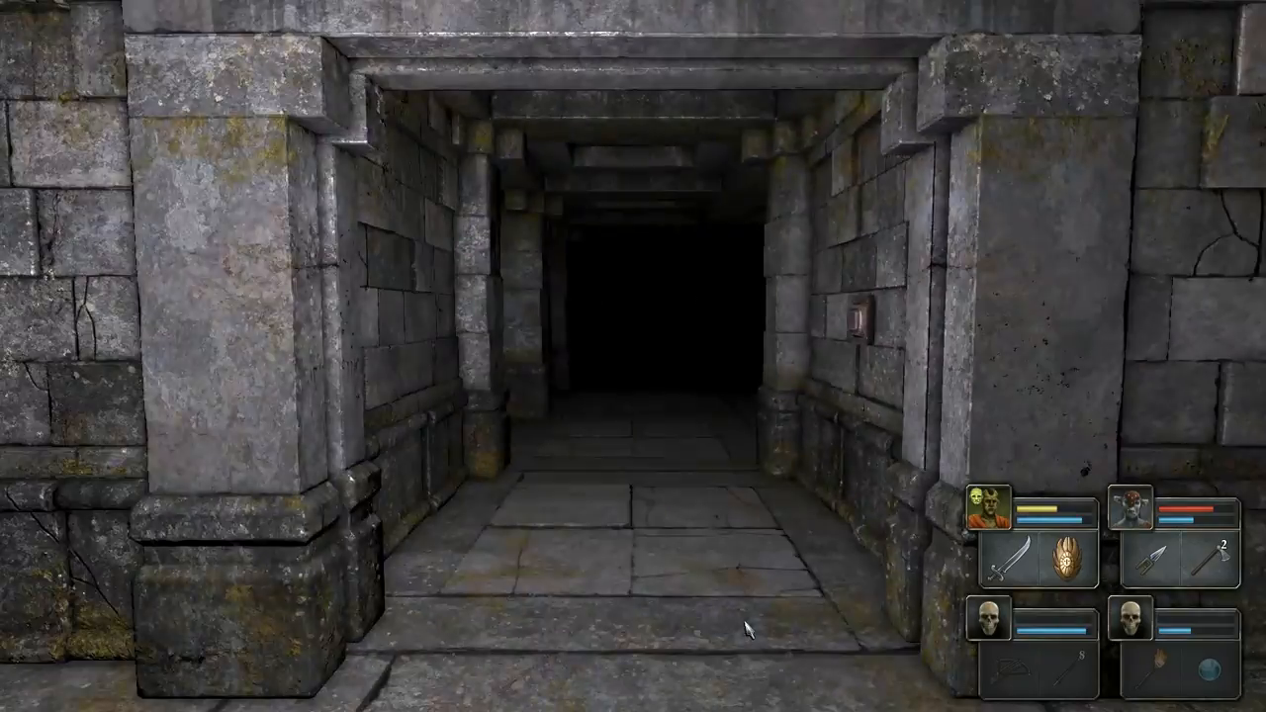
# Cross the room, glance at Truffle-Tongue's inventory and close the panel
pyautogui.press('W')
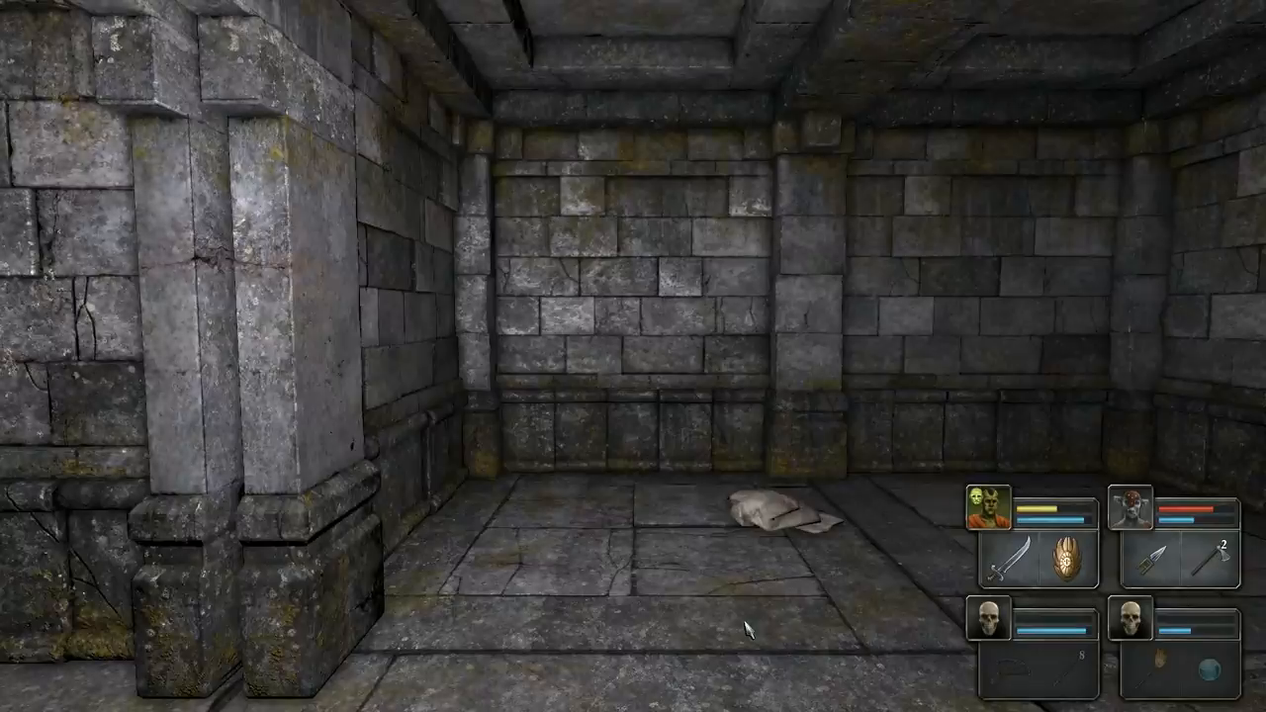
pyautogui.press('W')
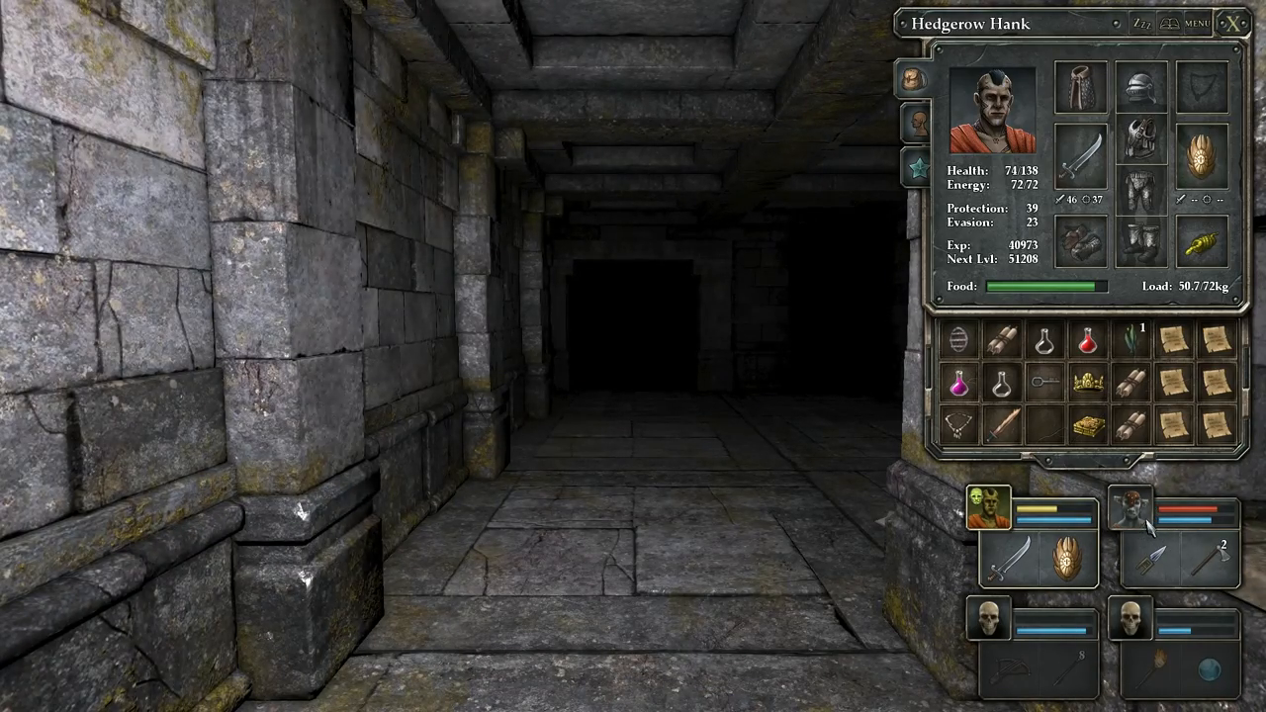
pyautogui.click(1127, 510)
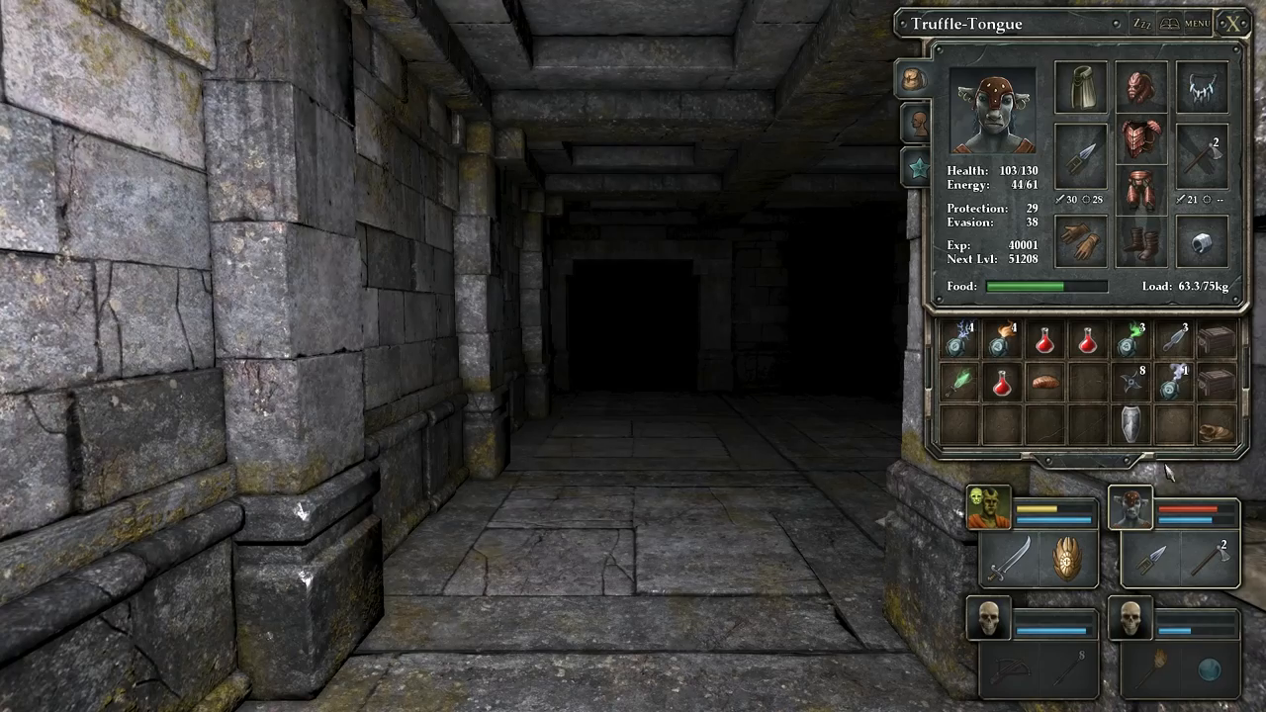
pyautogui.click(1126, 509)
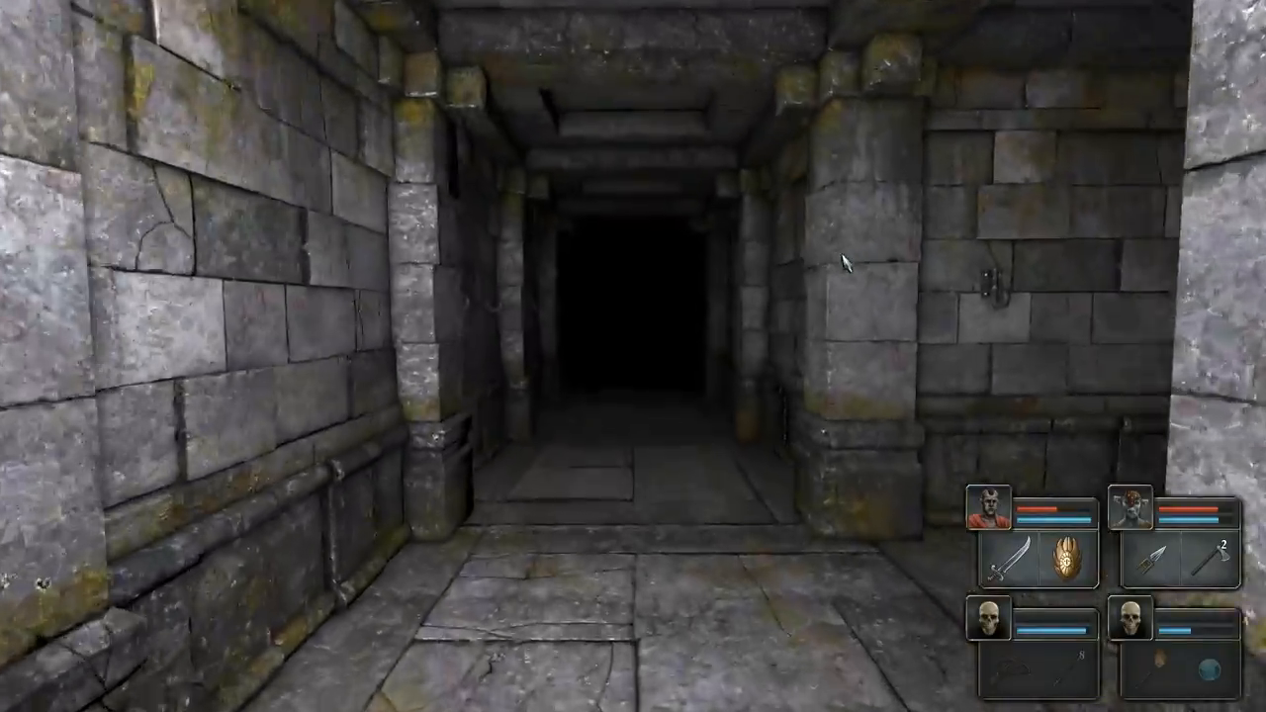
# Walk the party down the corridors, through the lit doorway and along the next passage
pyautogui.press('w')
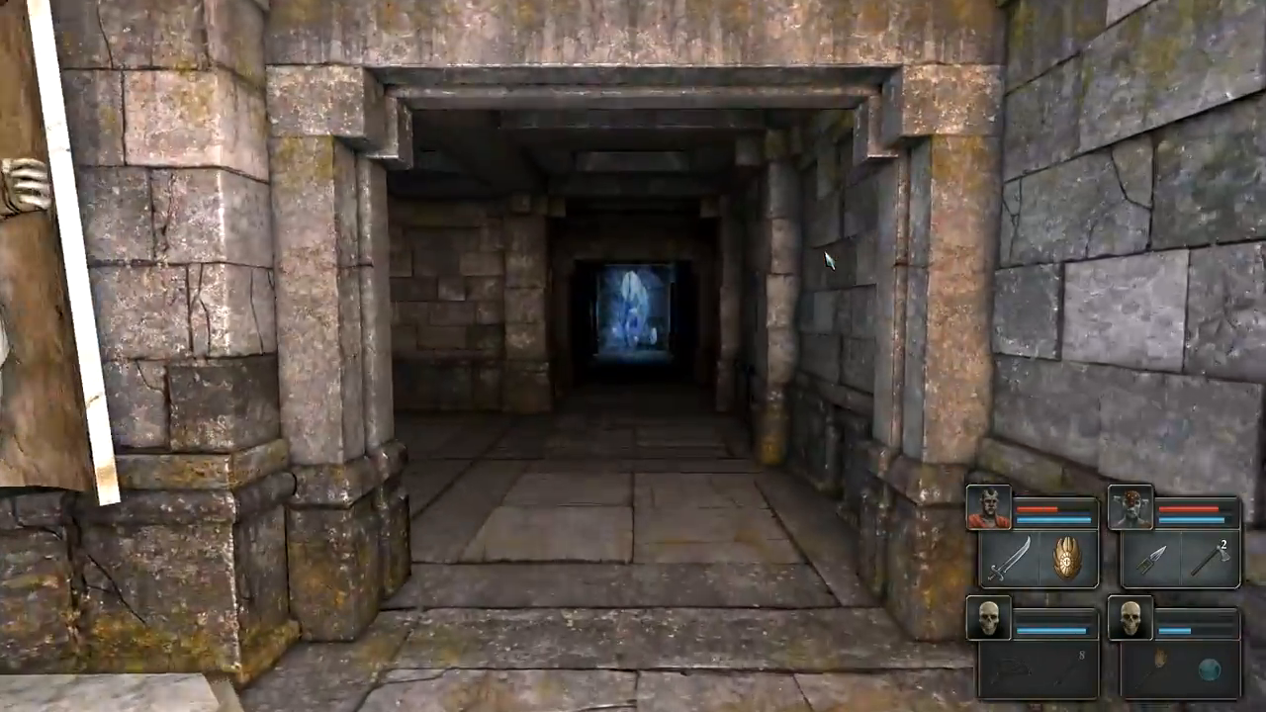
pyautogui.press('W')
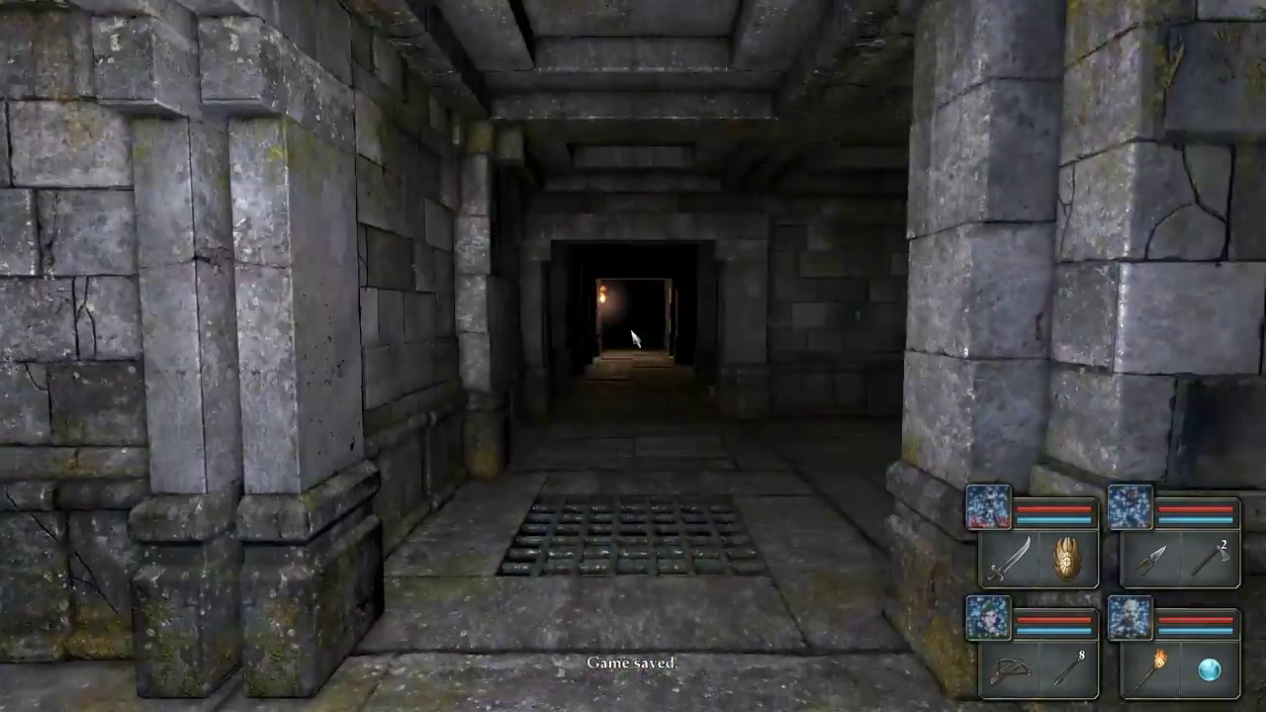
pyautogui.press('W')
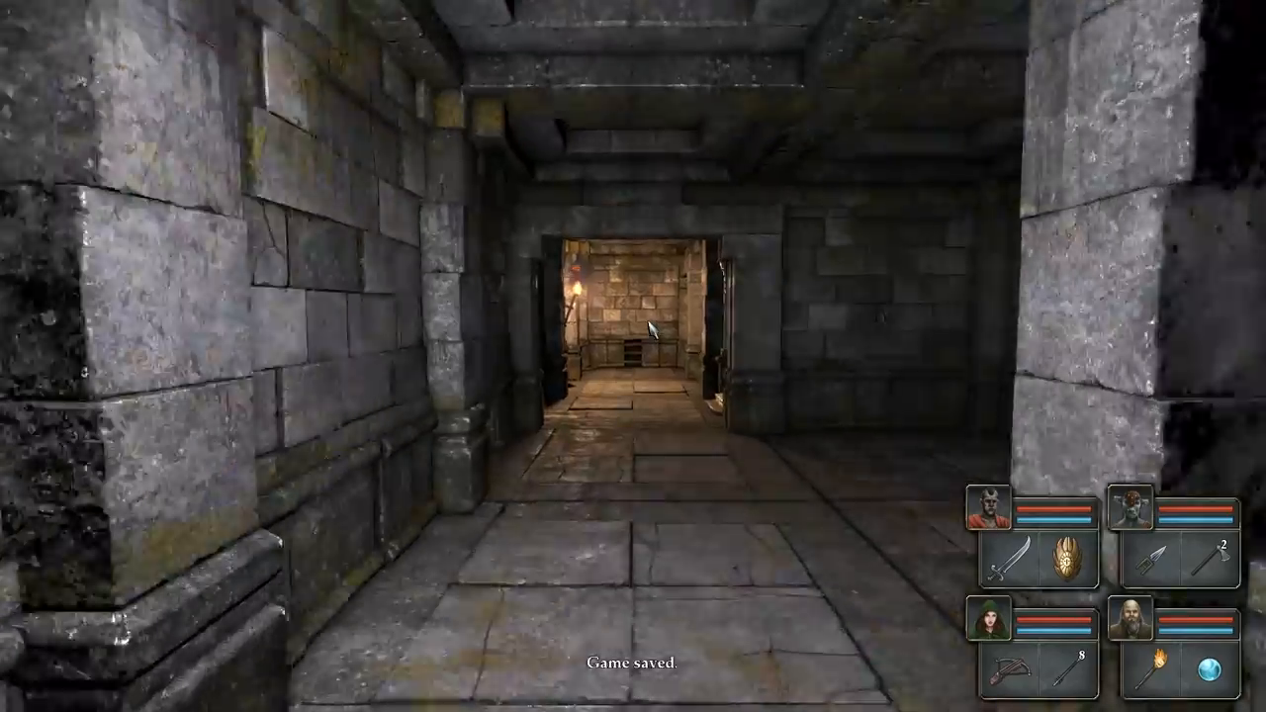
pyautogui.press('W')
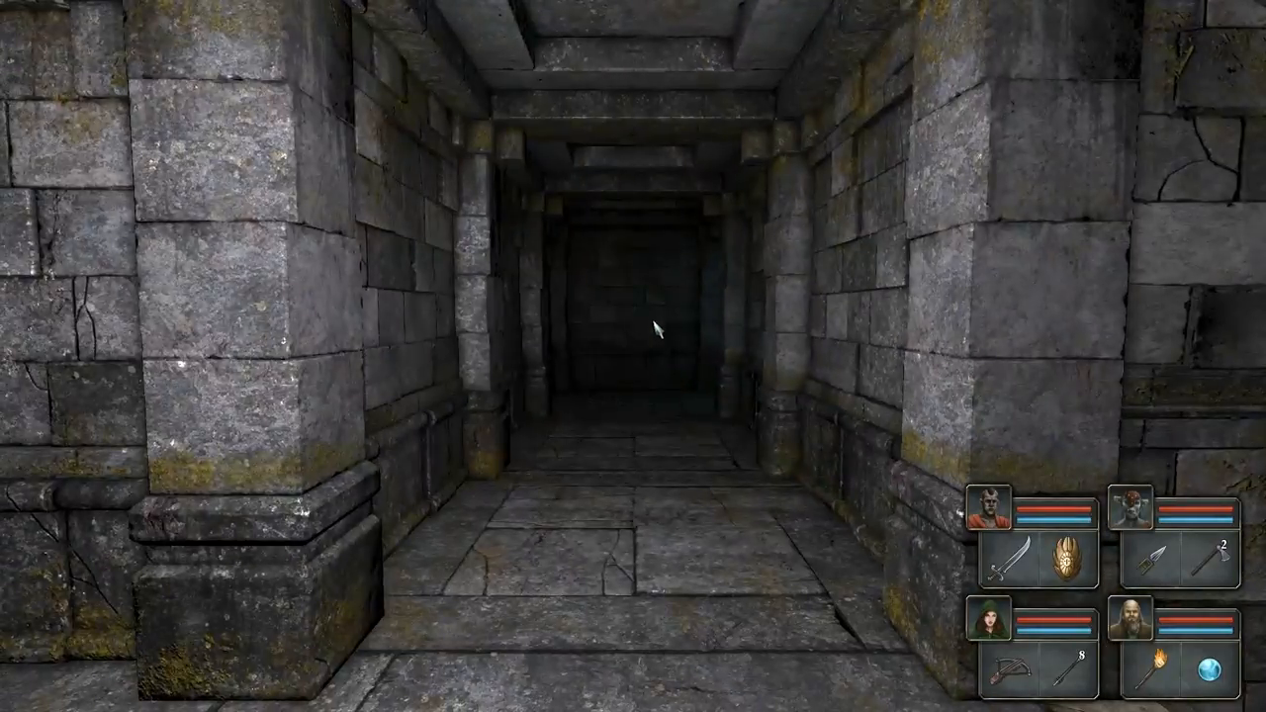
pyautogui.press('W')
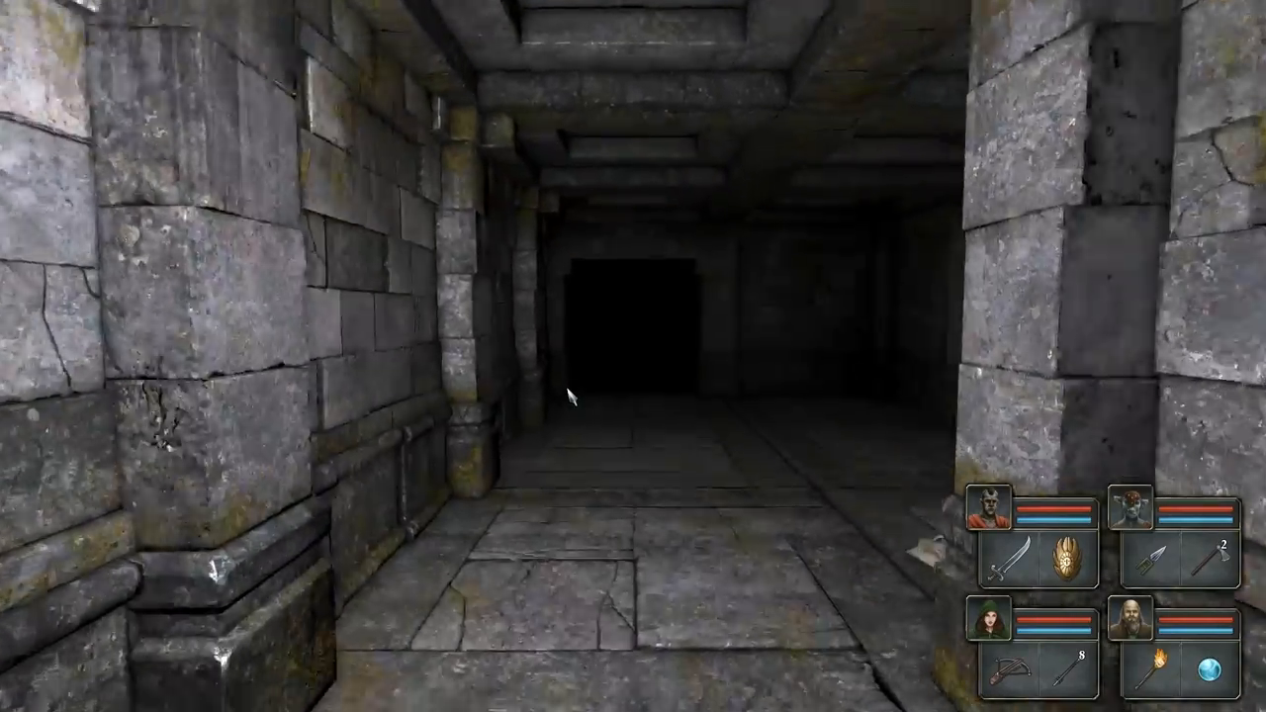
pyautogui.press('W')
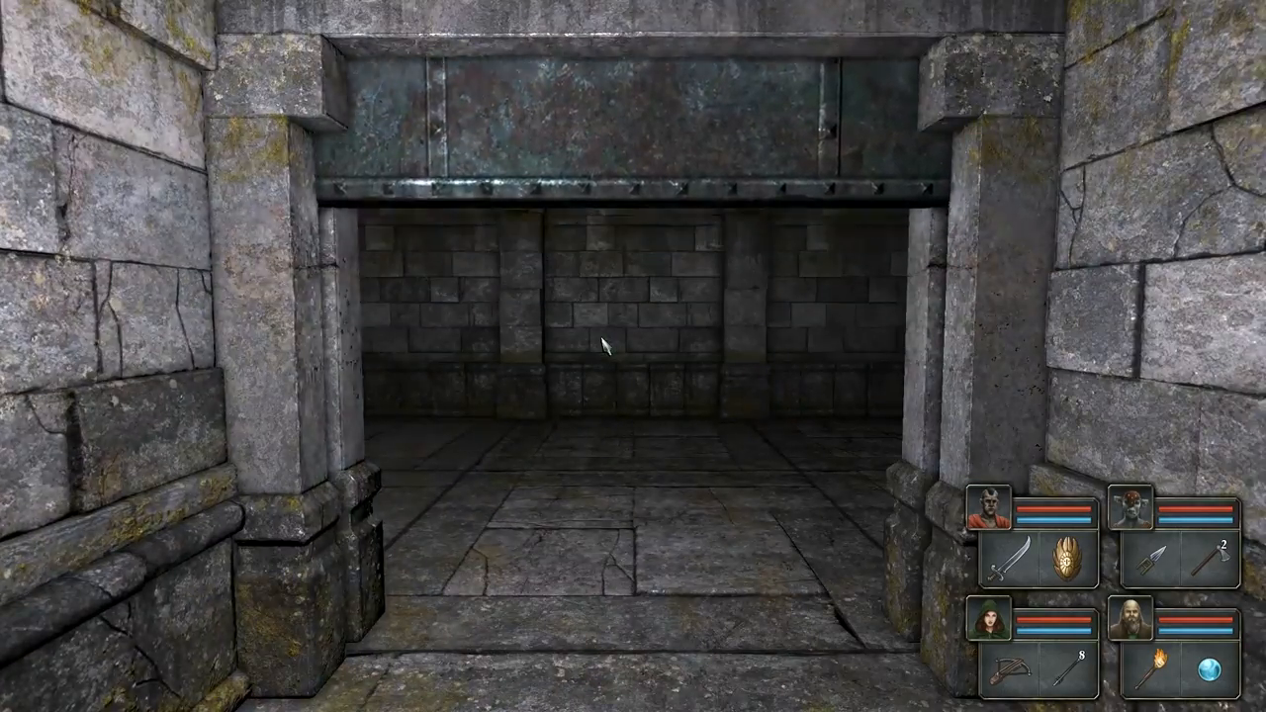
pyautogui.press('W')
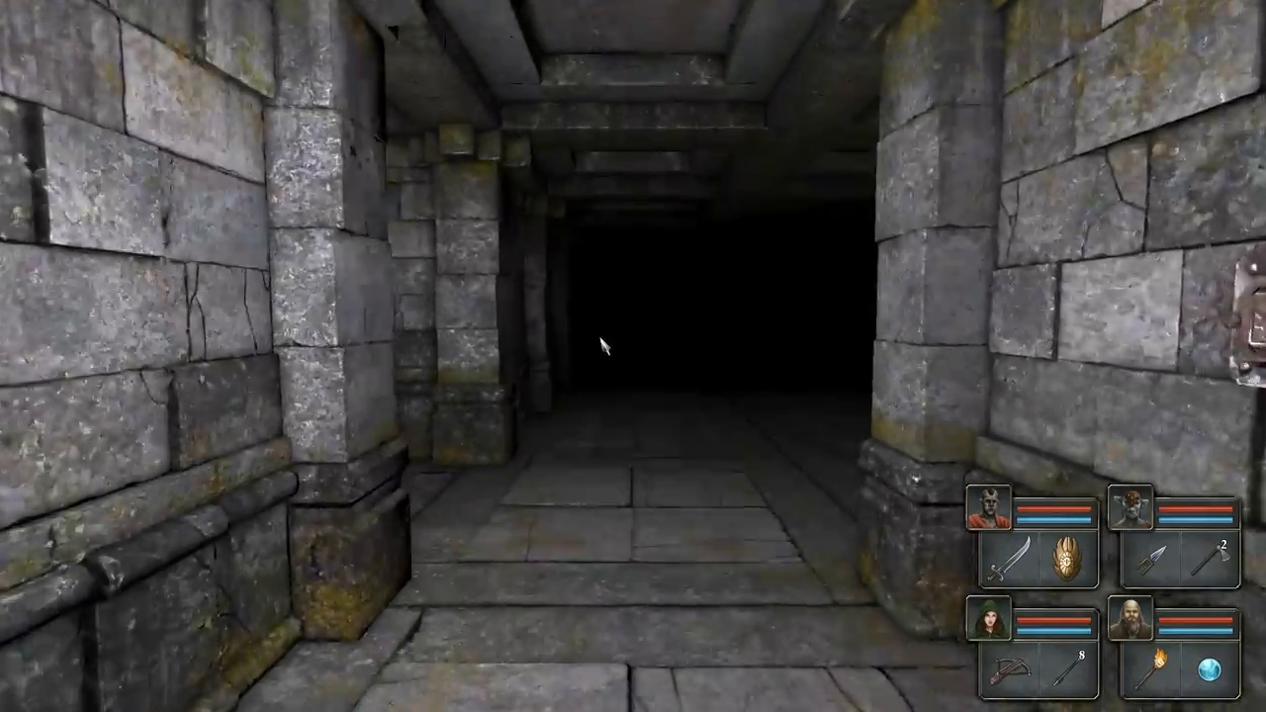
pyautogui.press('W')
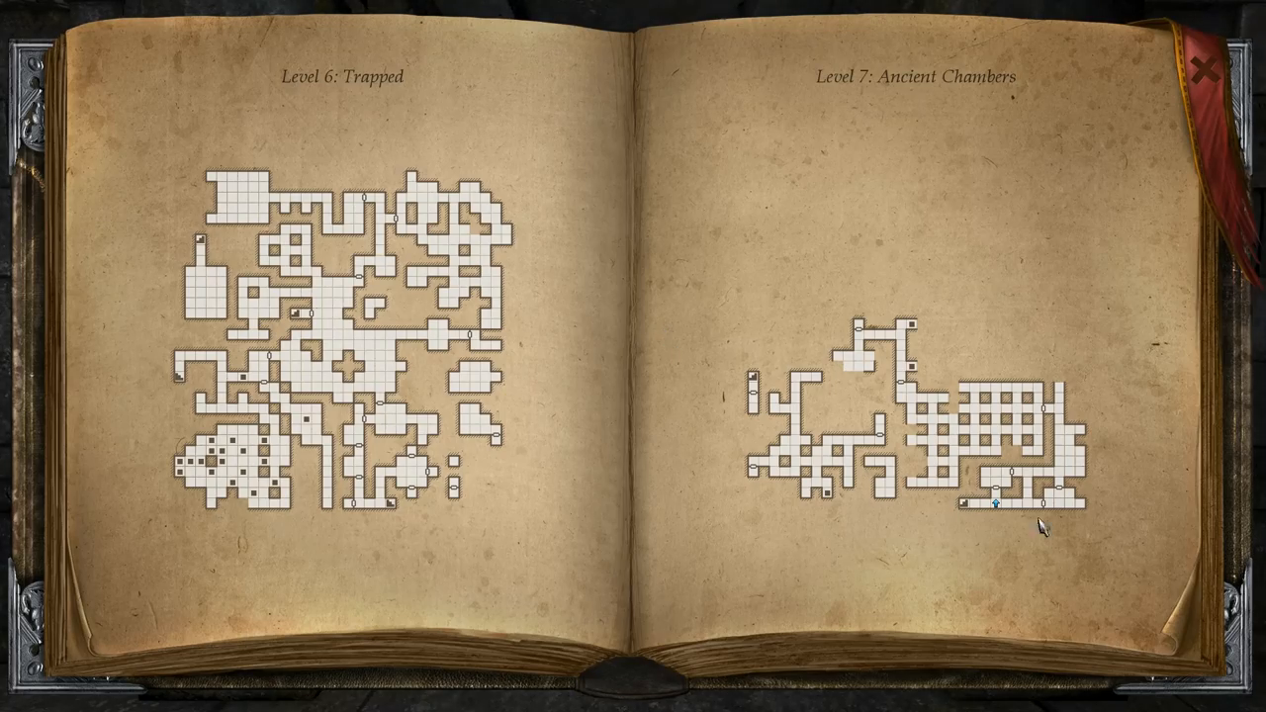
# Close the map book and return to the corridor lined with wall hooks
pyautogui.click(1200, 67)
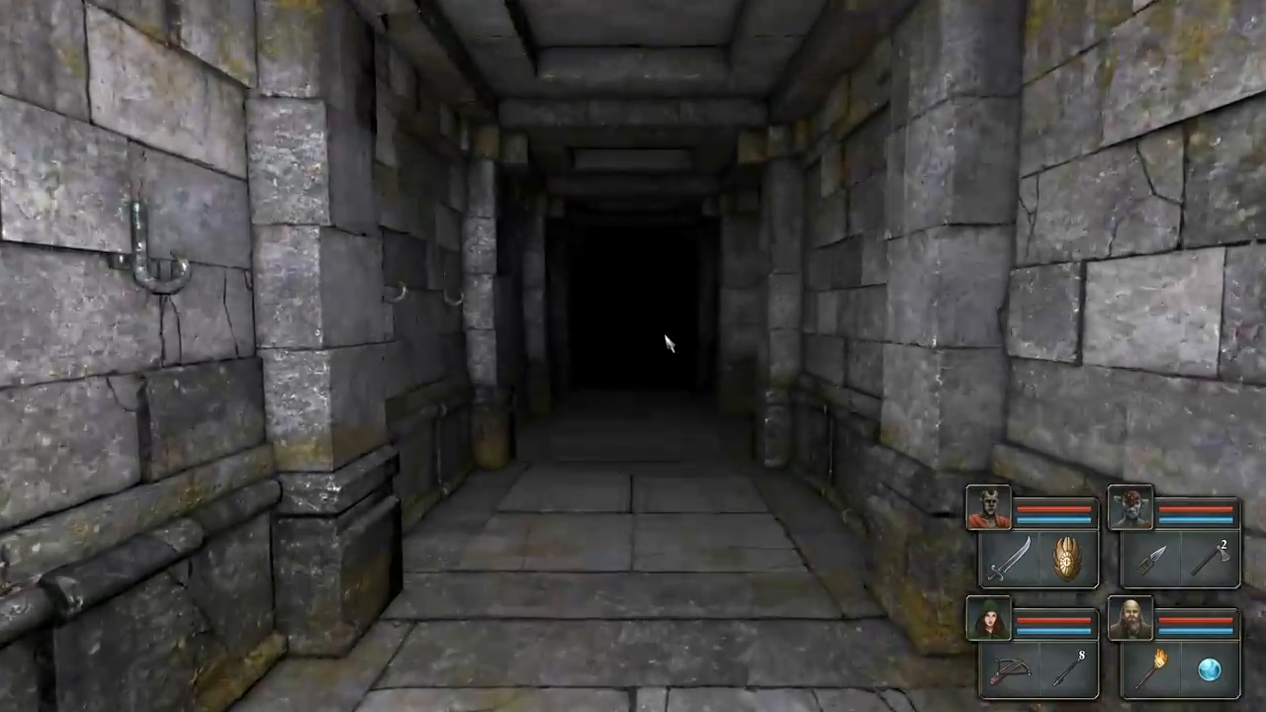
# Cross the empty stone room, follow the wall-hook corridor and enter the darker passage
pyautogui.press('W')
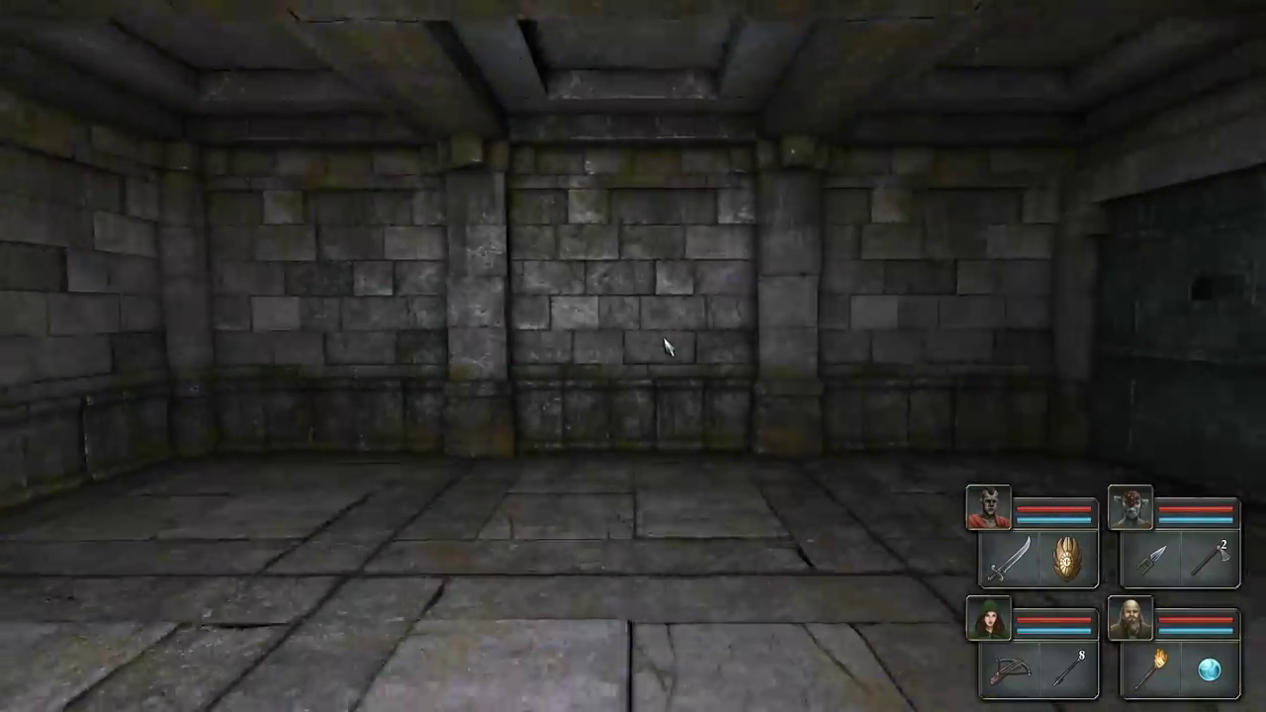
pyautogui.press('a')
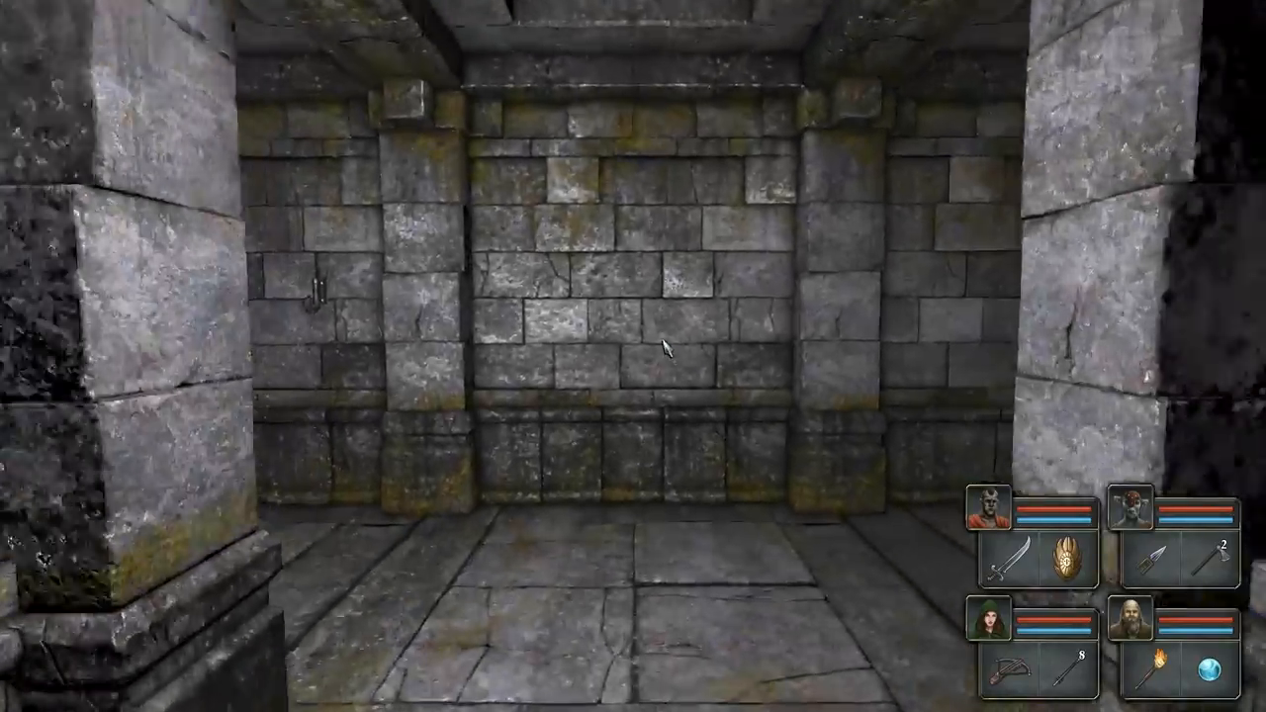
pyautogui.press('W')
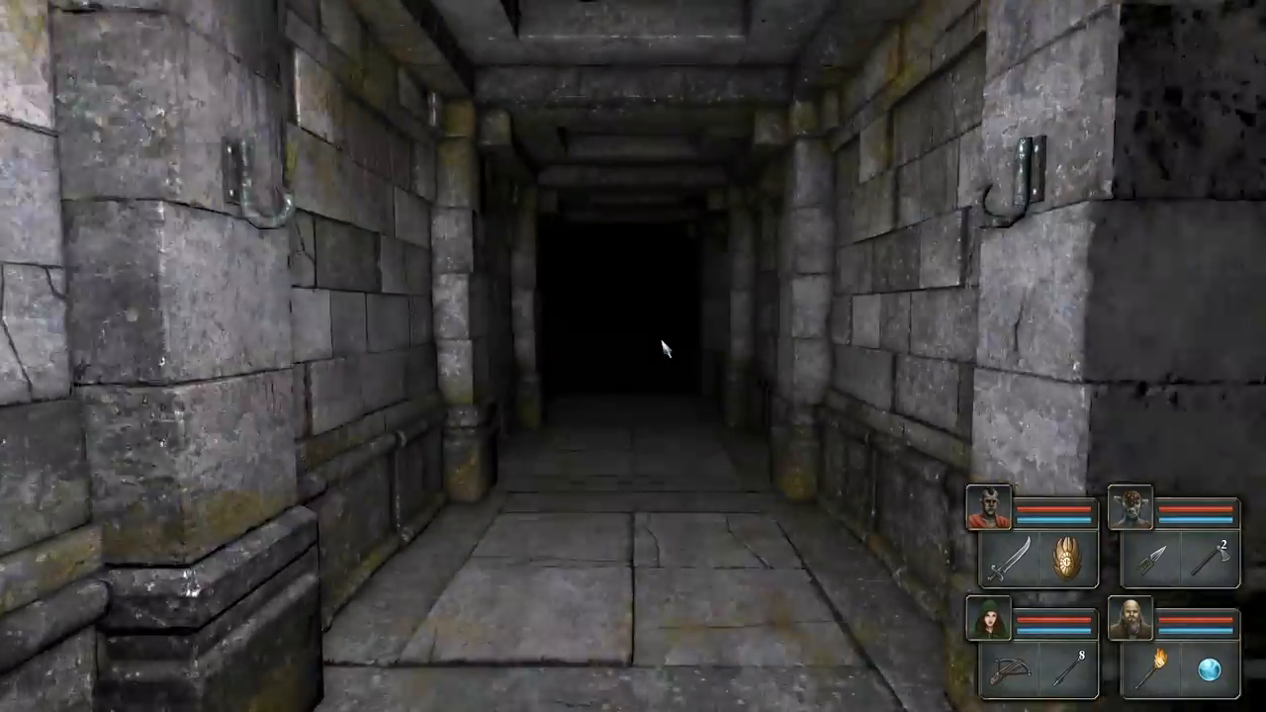
pyautogui.press('W')
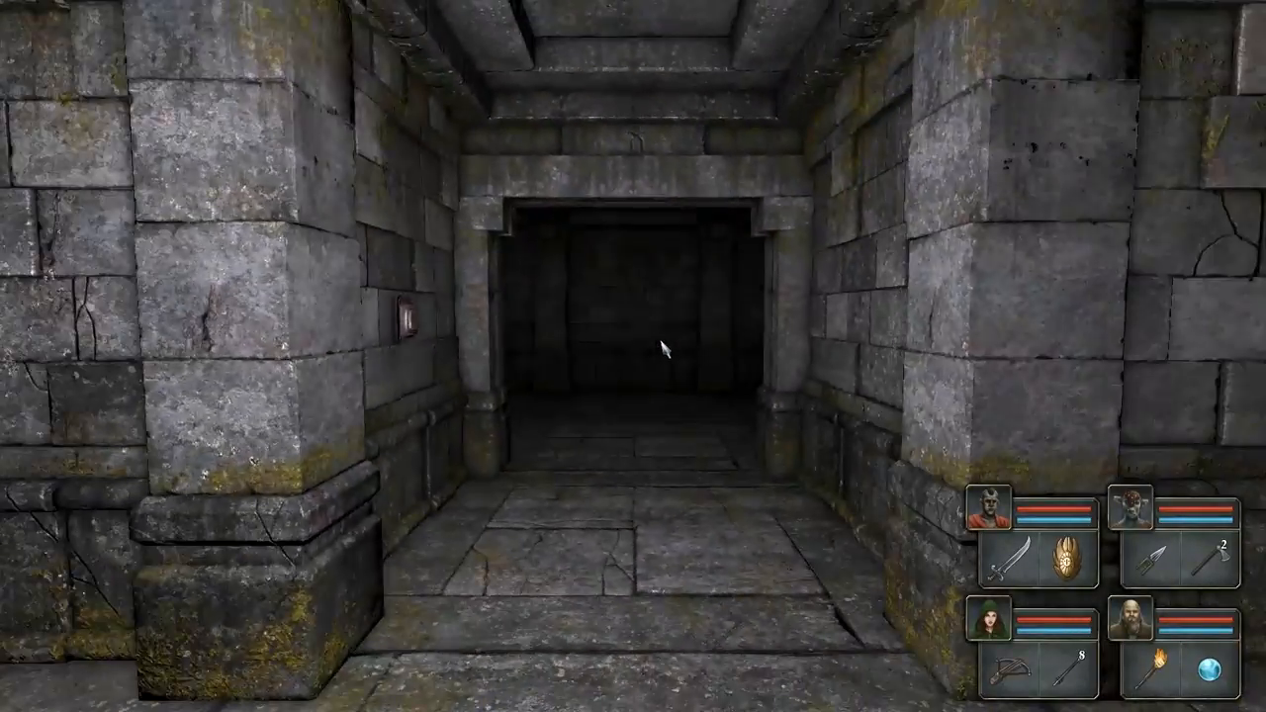
pyautogui.press('W')
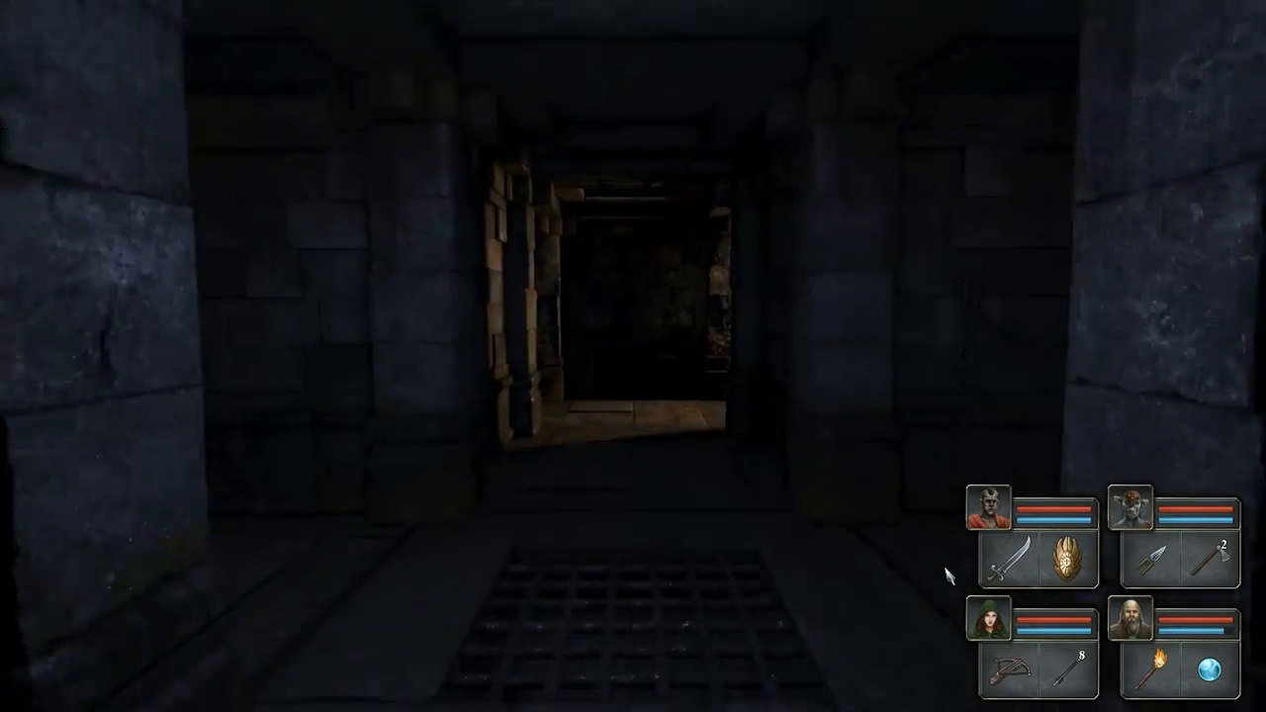
# Move forward past the floor grate toward the lit stone block
pyautogui.press('W')
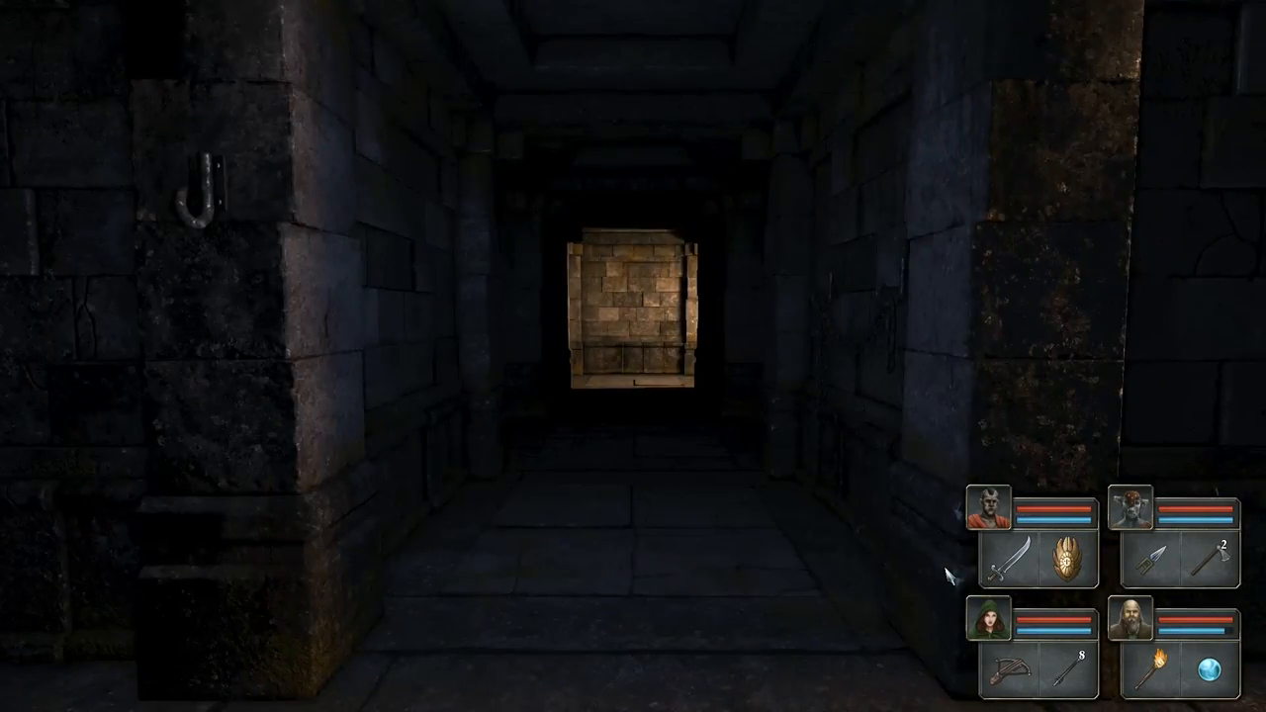
pyautogui.press('W')
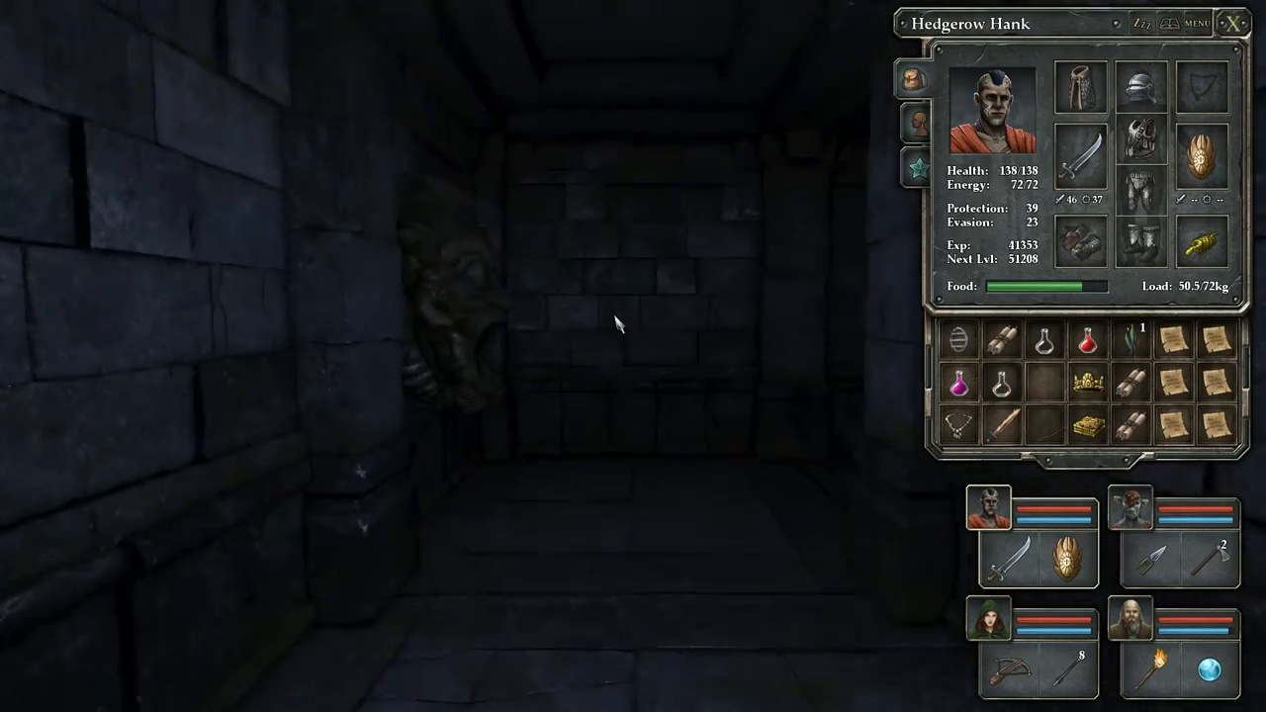
# Close the champion's inventory so the level 6–7 map can come up
pyautogui.click(1235, 20)
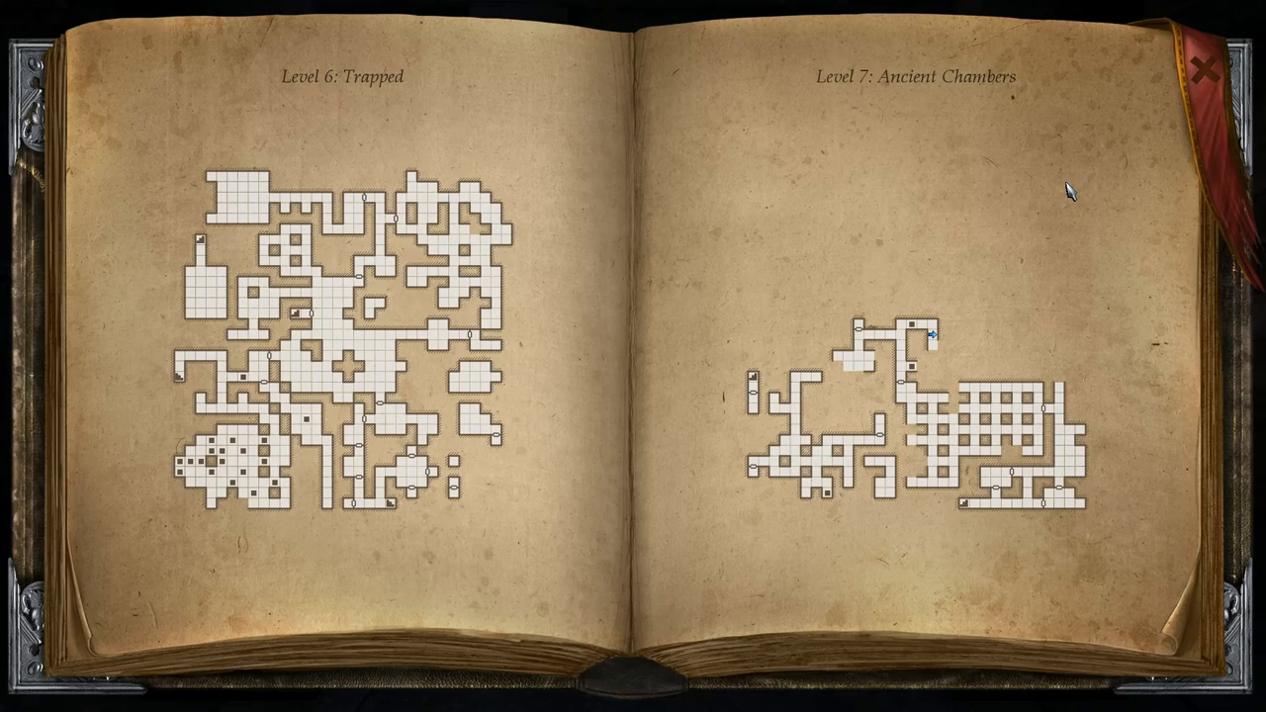
# Close the map and return to the dungeon view before walking into the dark corridor
pyautogui.click(1199, 67)
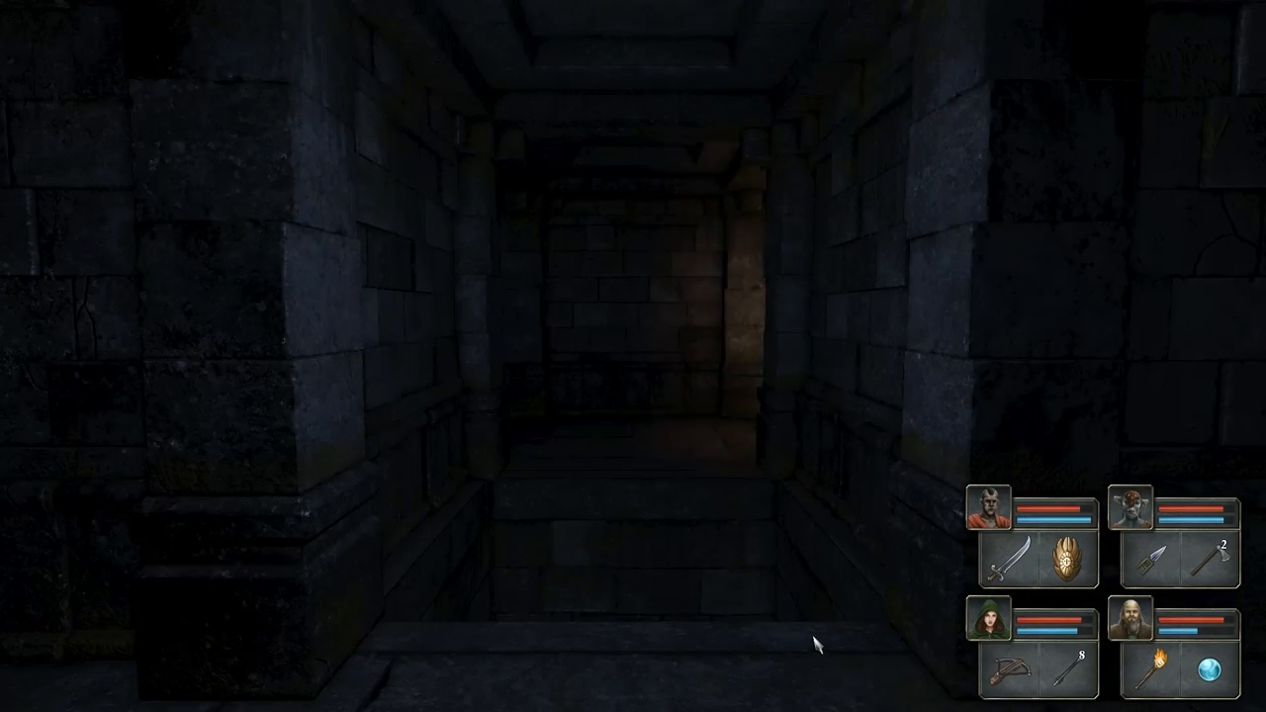
# Advance the party twice deeper along the dark corridor toward the lit passage
pyautogui.press('W')
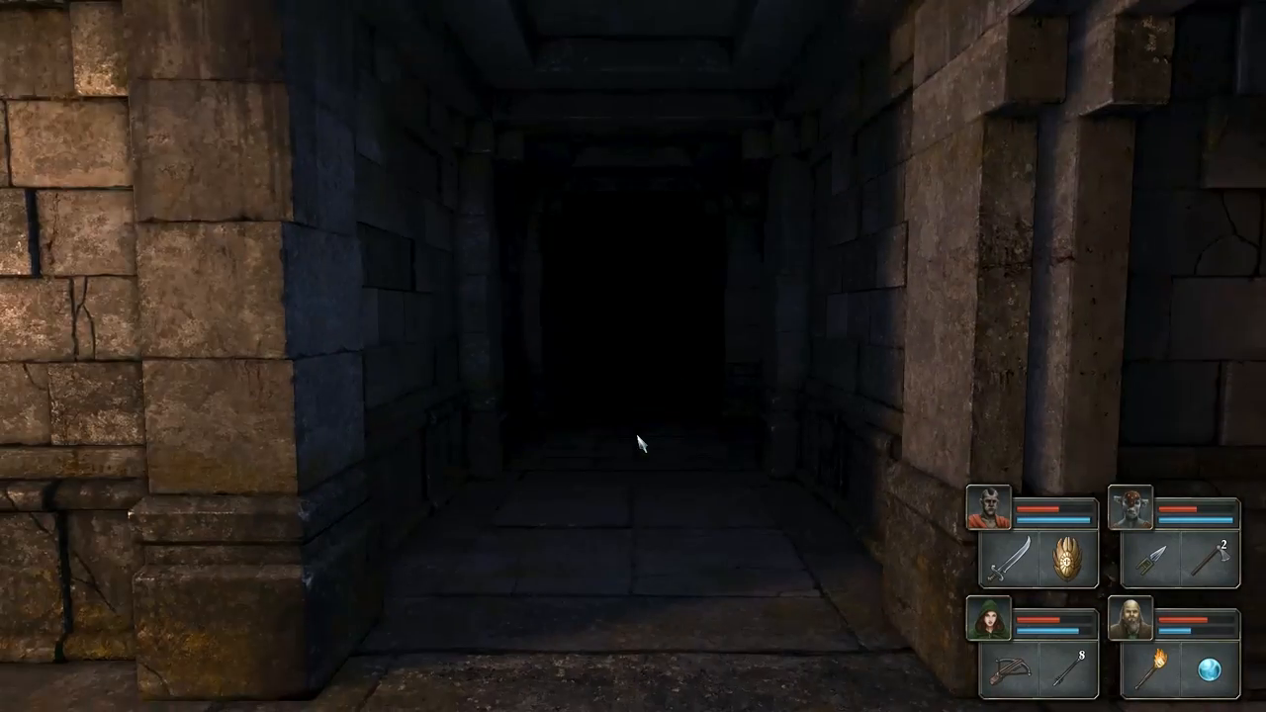
pyautogui.press('W')
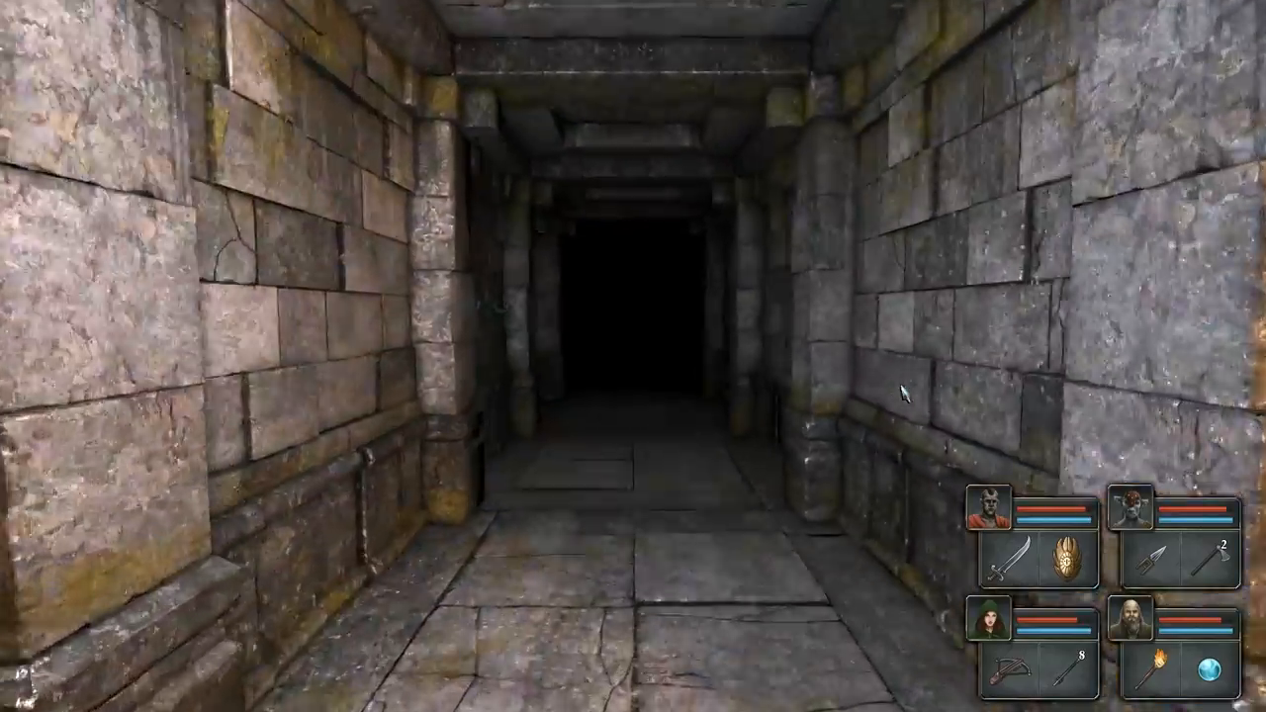
# Walk the party forward into the bright pillared chamber with the floor grate
pyautogui.press('W')
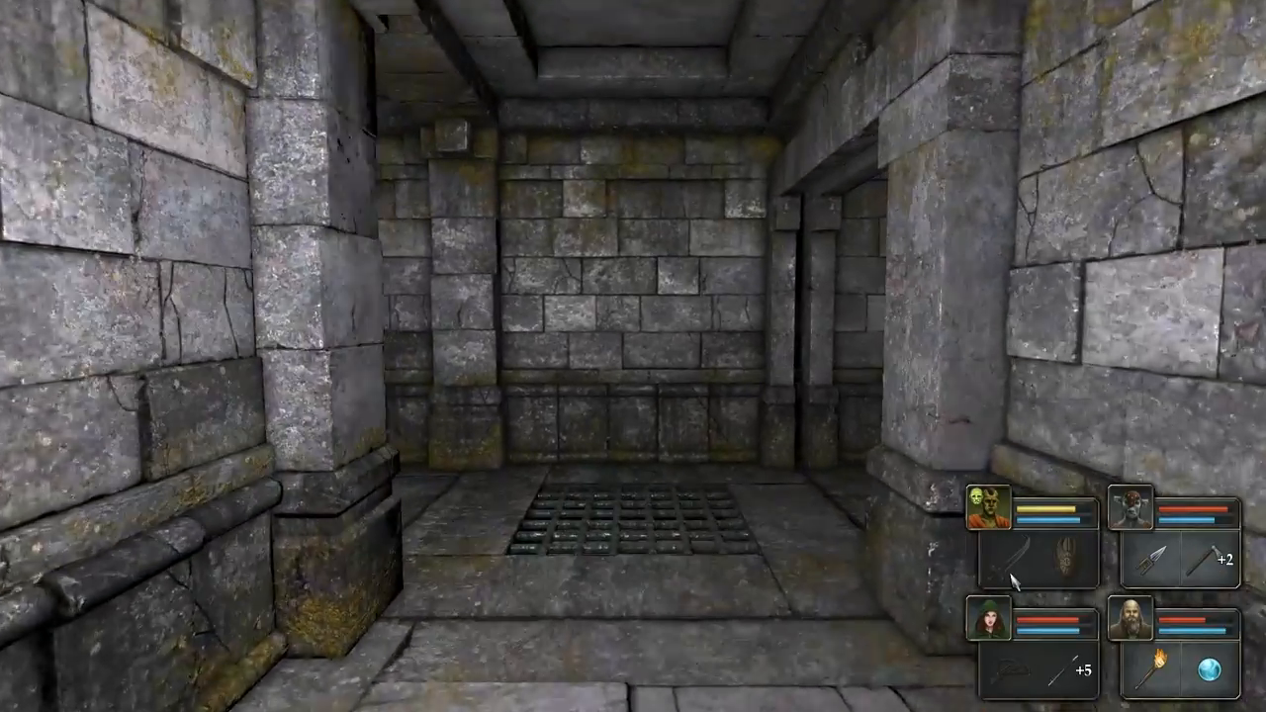
# Walk down the corridor and step into the dim pillared hall where the Diviner's Cloak lies
pyautogui.press('W')
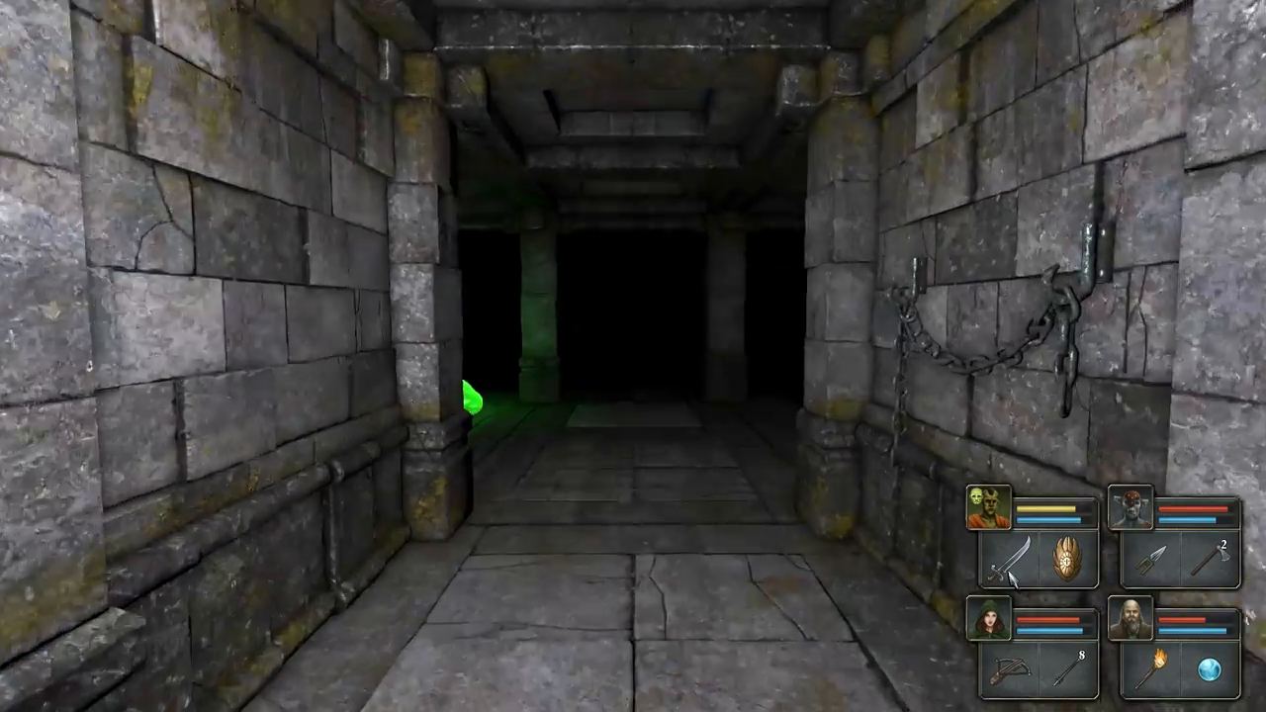
pyautogui.press('W')
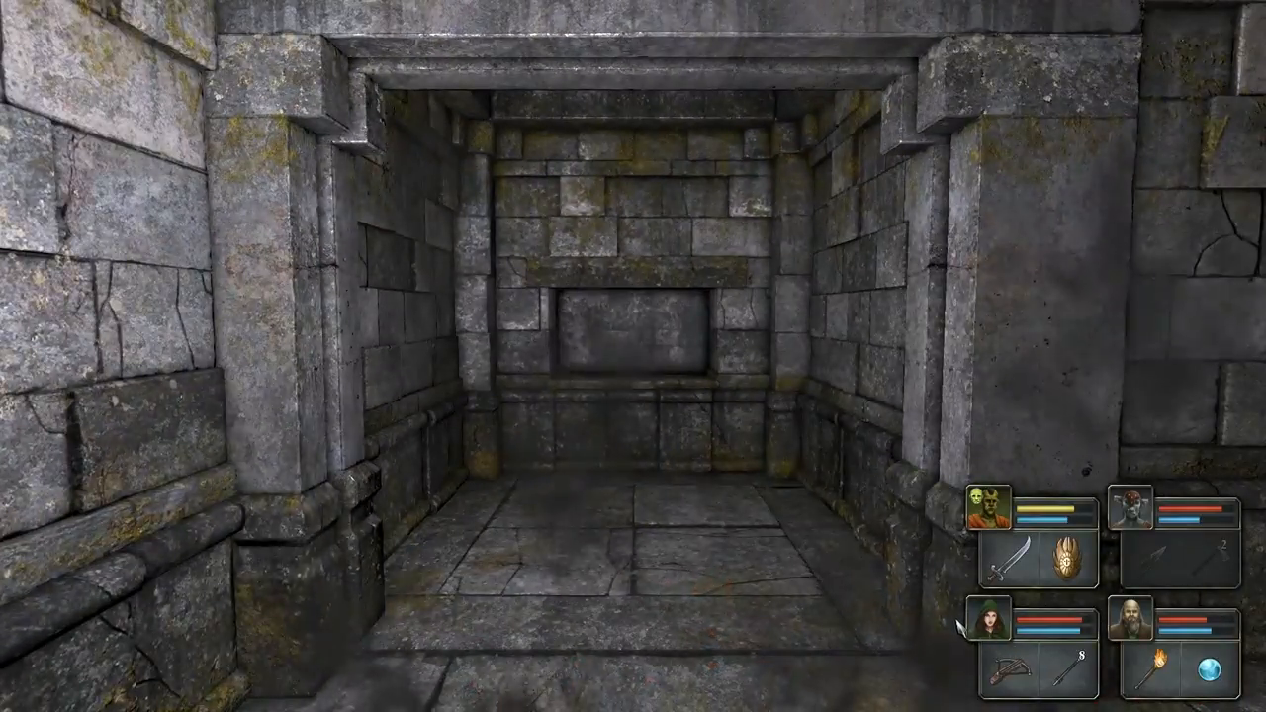
pyautogui.press('W')
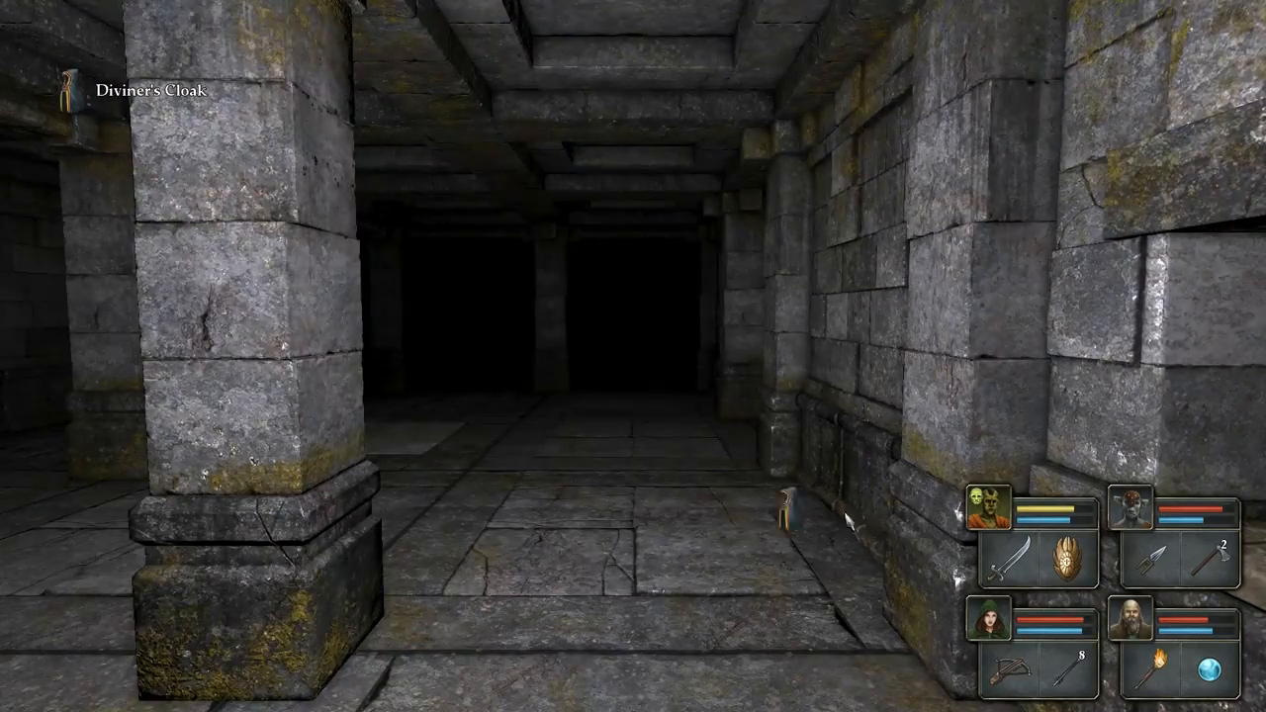
# Look over the Level 7 map, then close it to head for the chained room
pyautogui.click(993, 514)
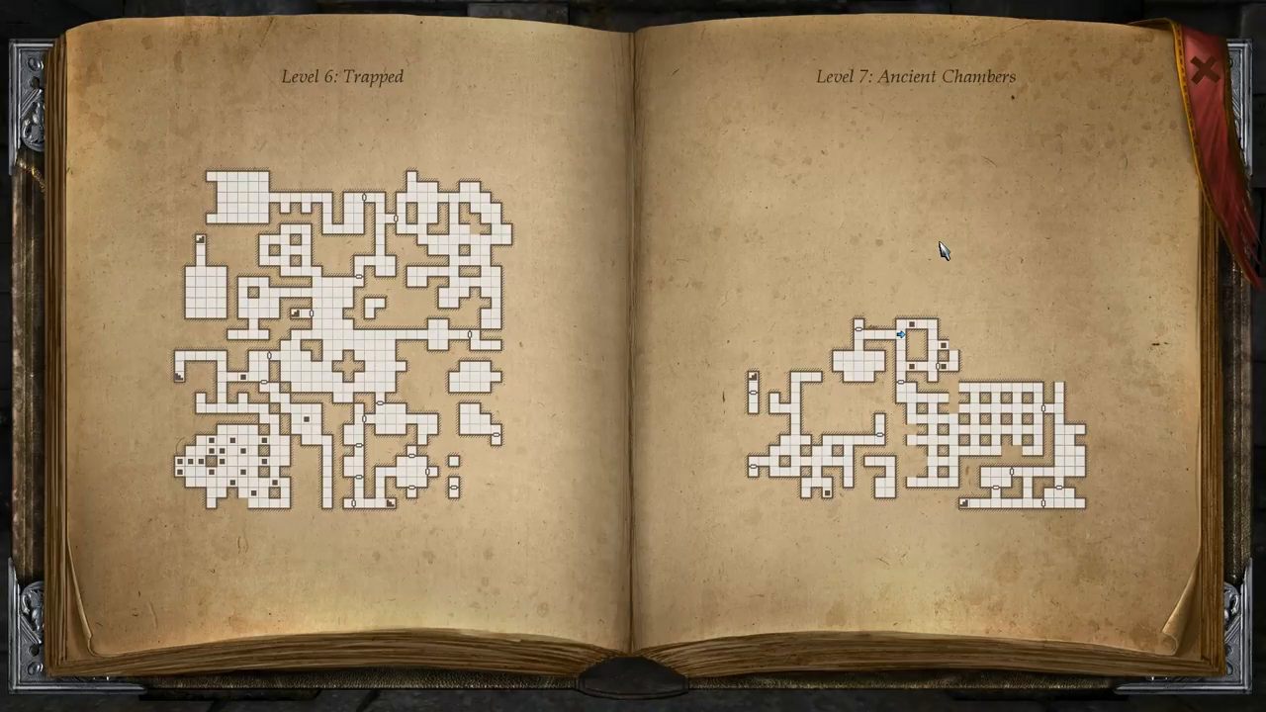
pyautogui.click(1204, 67)
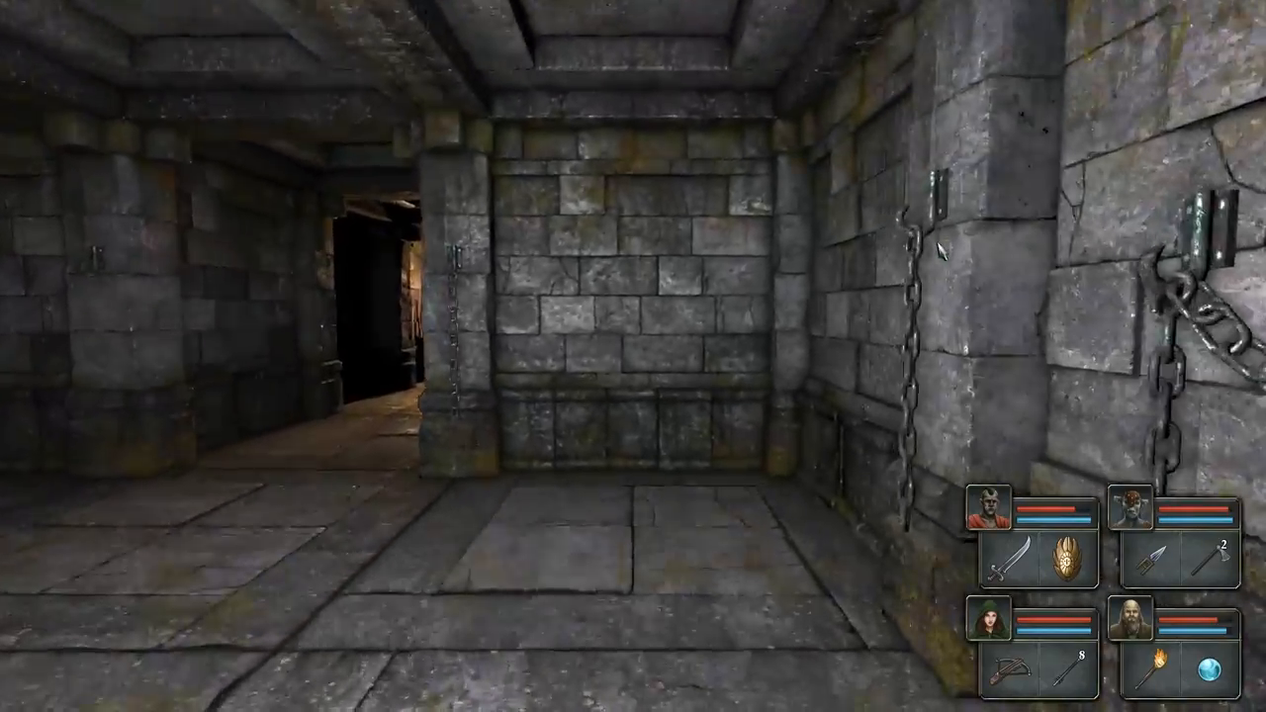
# Walk four steps down the dark corridor toward the lit stone block and bring up the map
pyautogui.press('w')
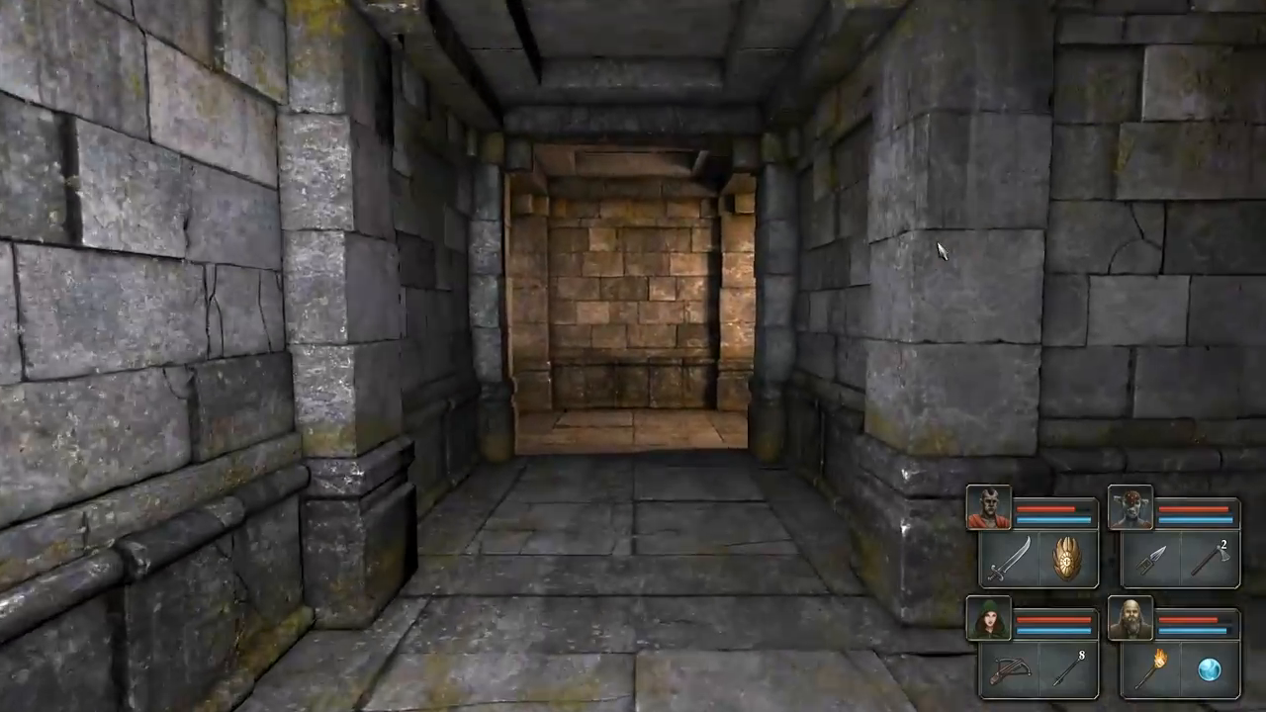
pyautogui.press('W')
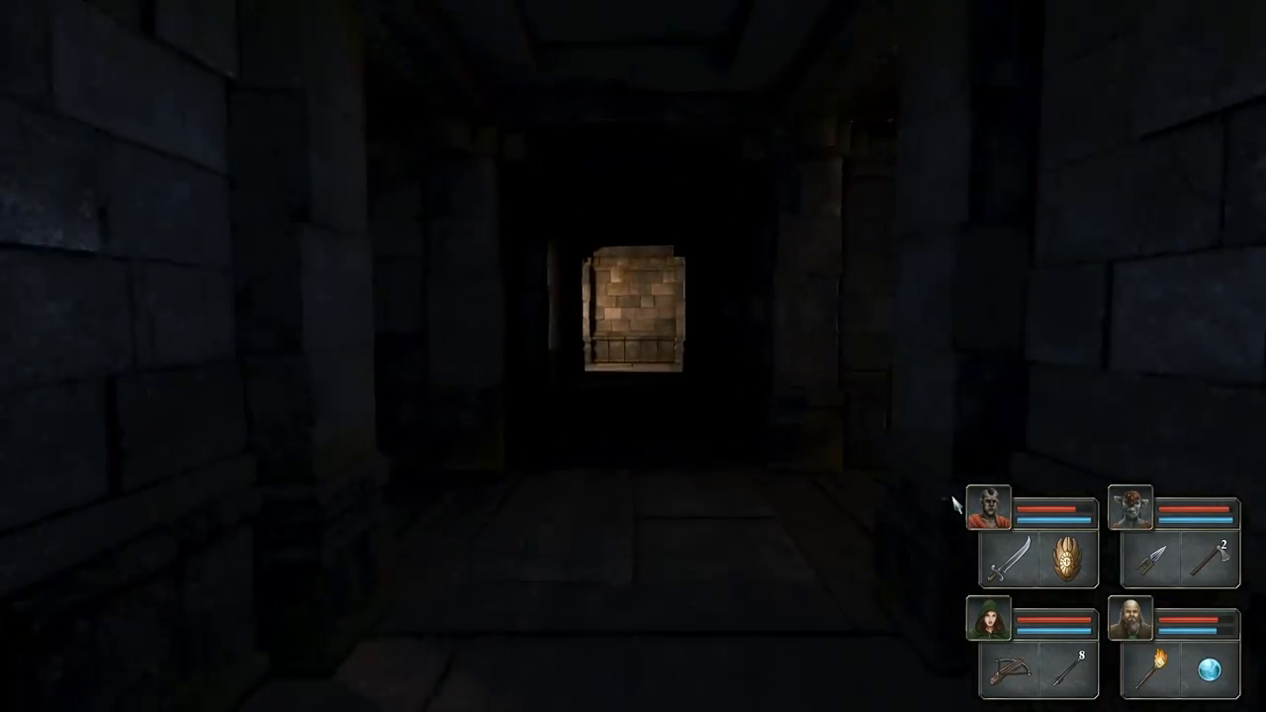
pyautogui.press('W')
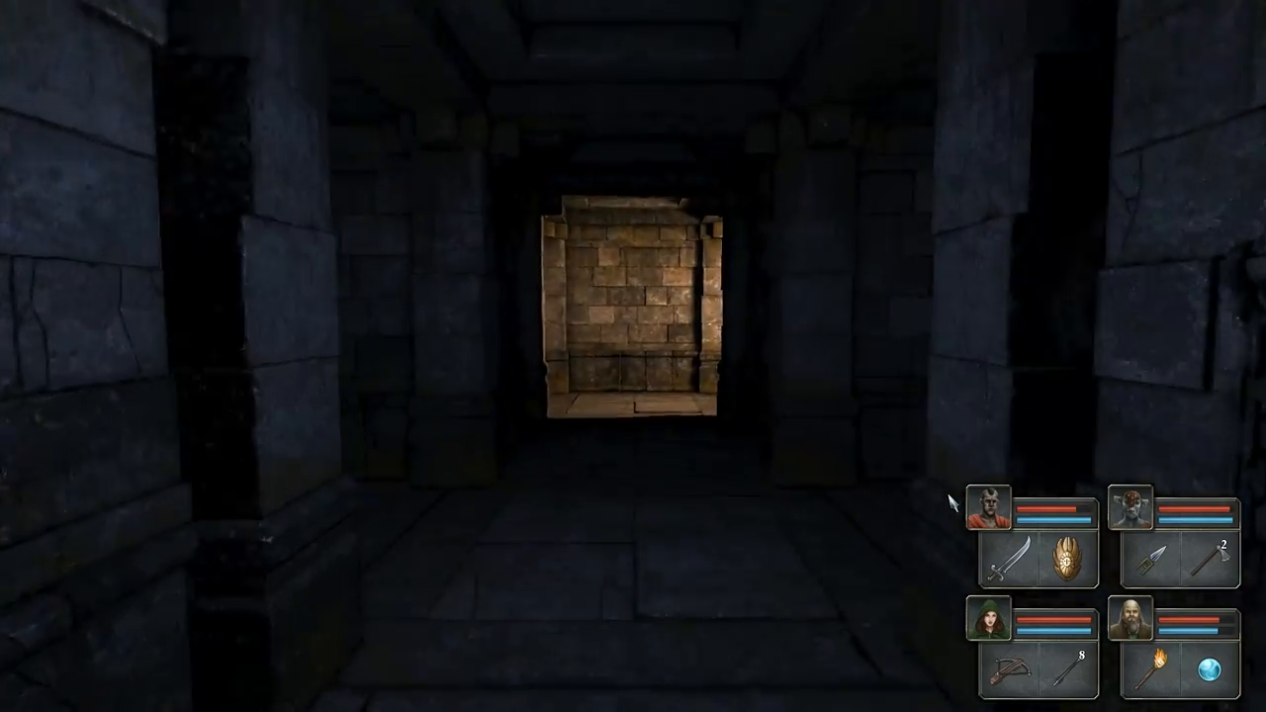
pyautogui.press('W')
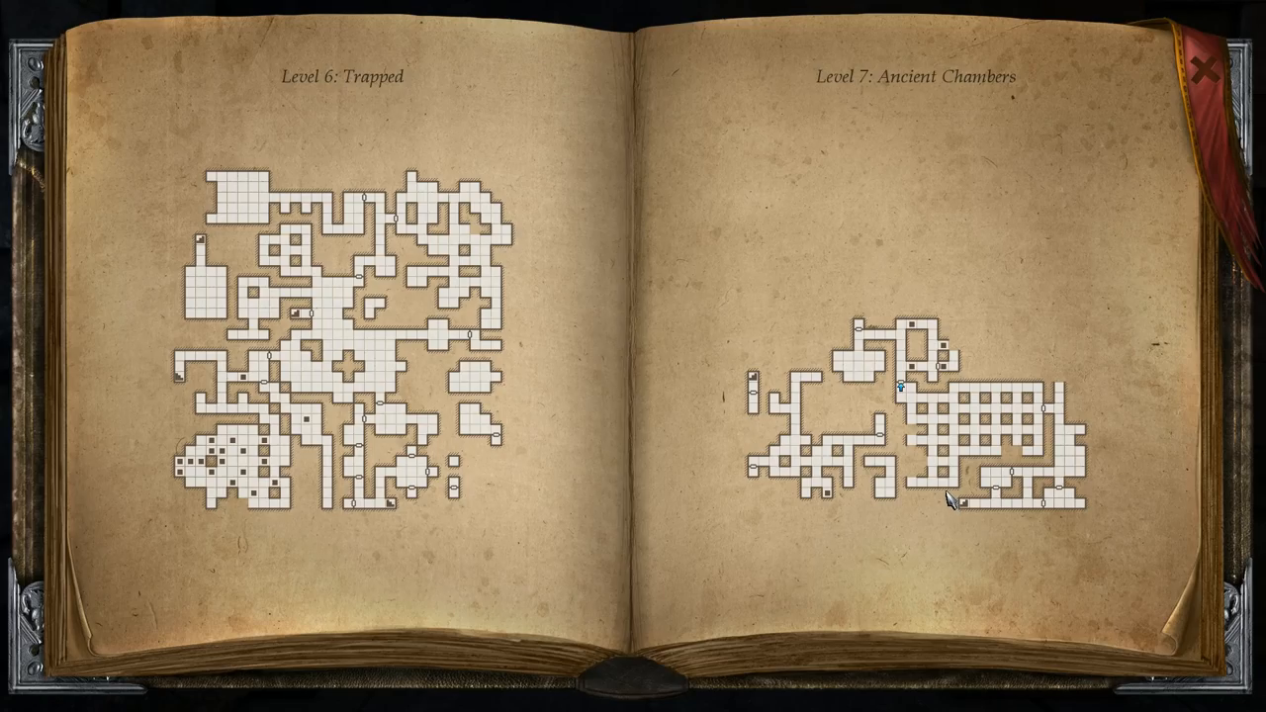
# Close the map, head north through the level, and close the rechecked map again
pyautogui.click(1202, 71)
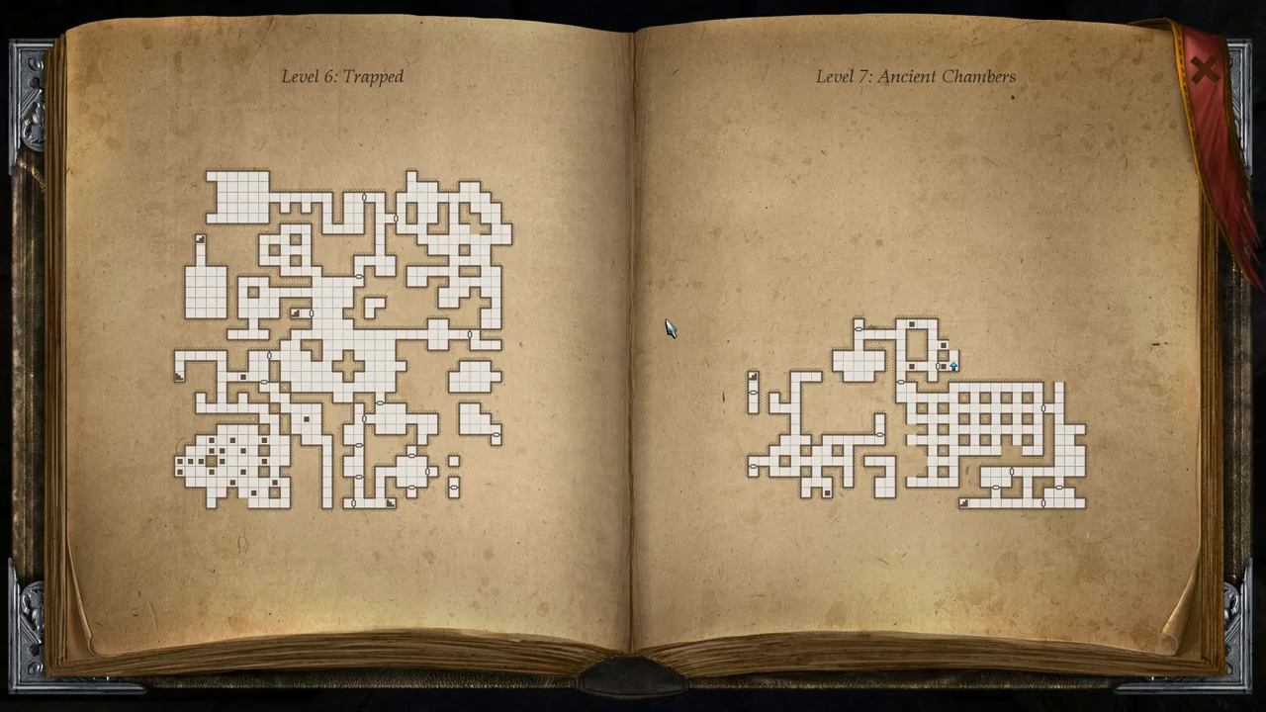
pyautogui.click(1203, 67)
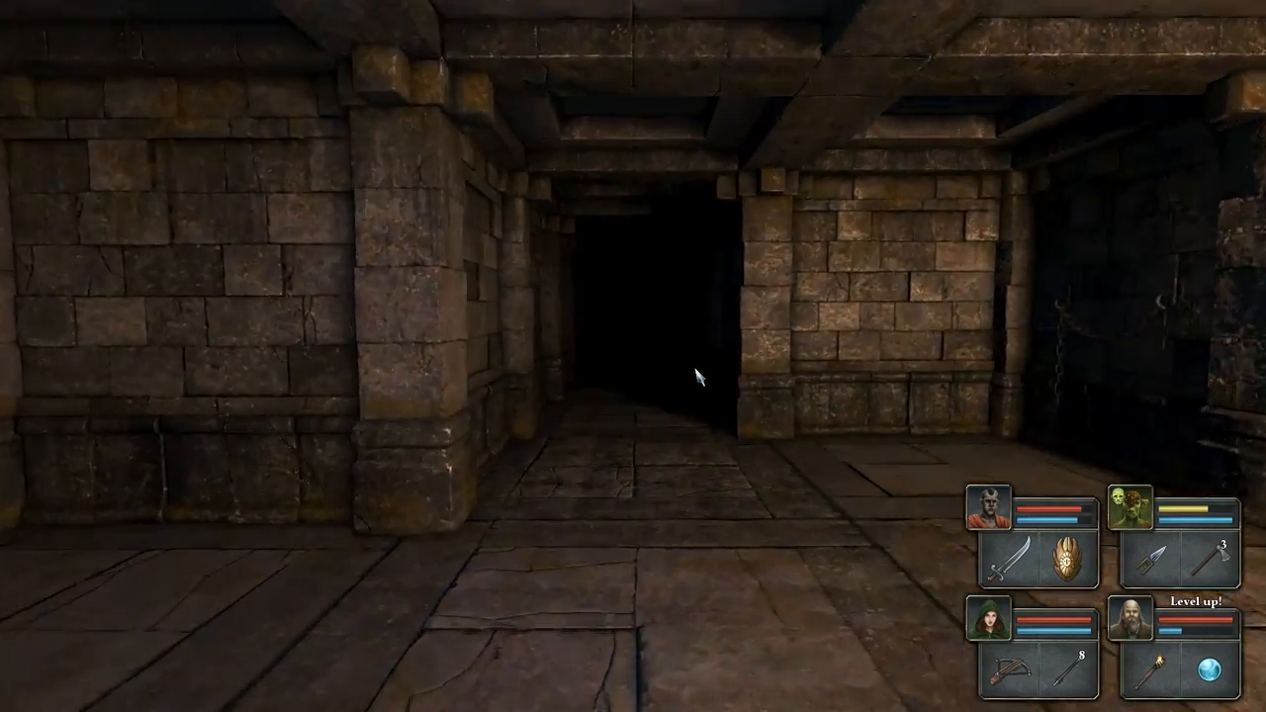
# Advance through the corridor toward the green slime with Randalf's inventory open
pyautogui.press('W')
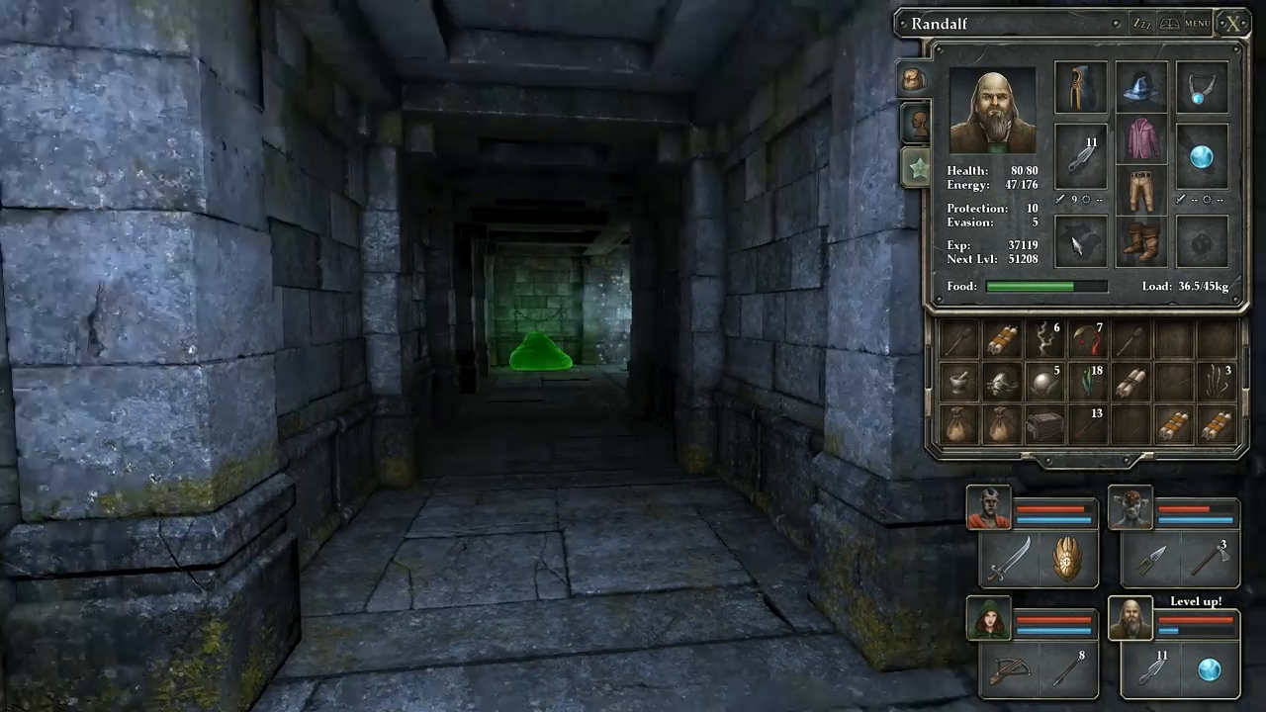
# Close Randalf's inventory and step forward to the stone wall near the Milkreed
pyautogui.click(1238, 19)
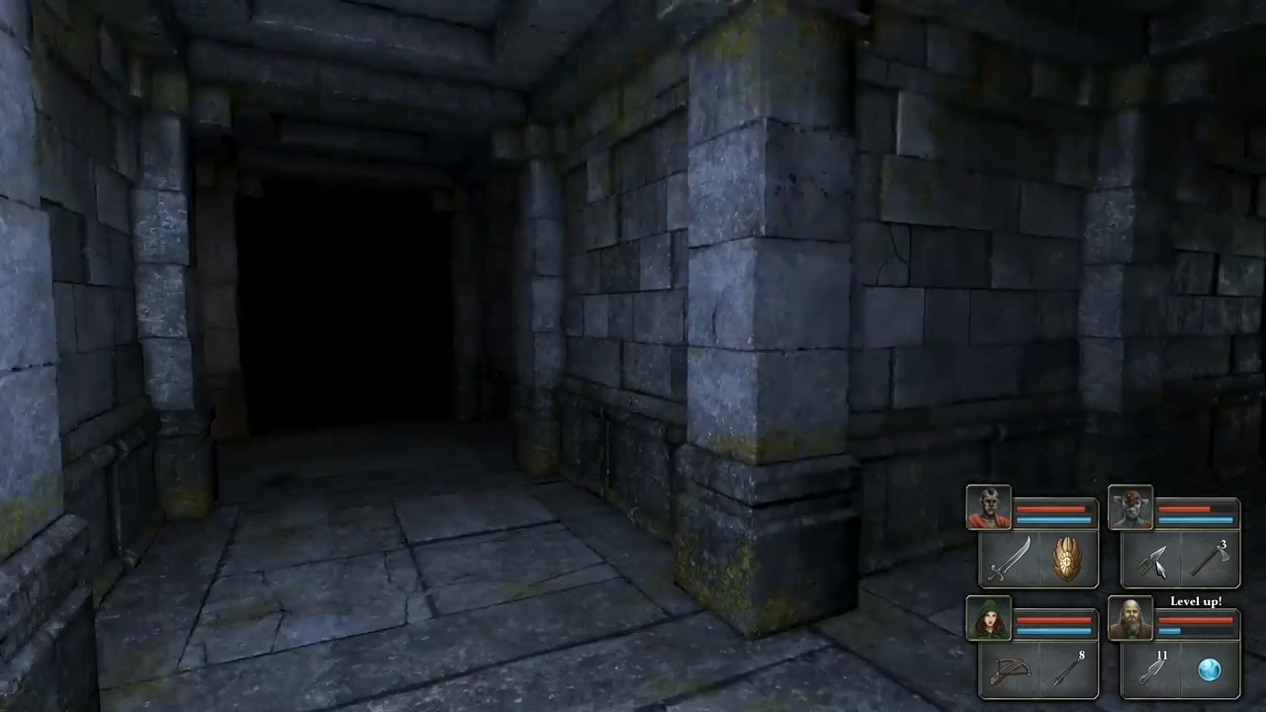
pyautogui.press('W')
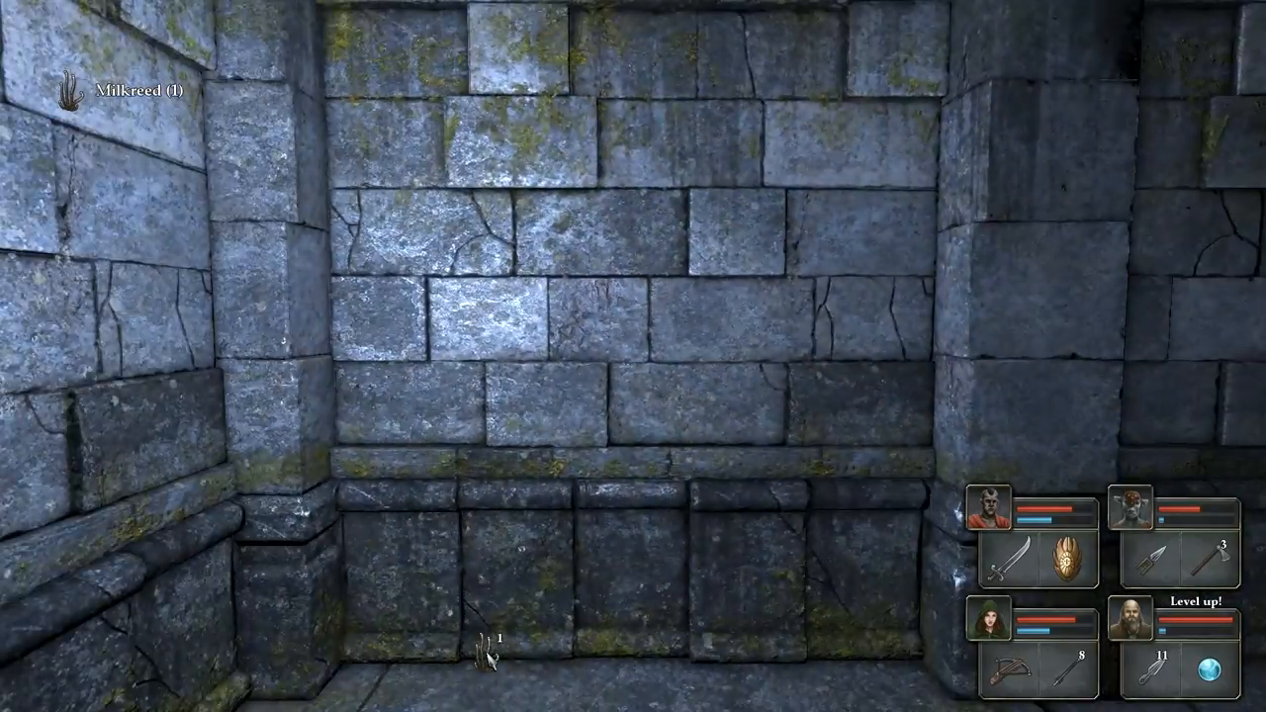
pyautogui.moveTo(633, 356)
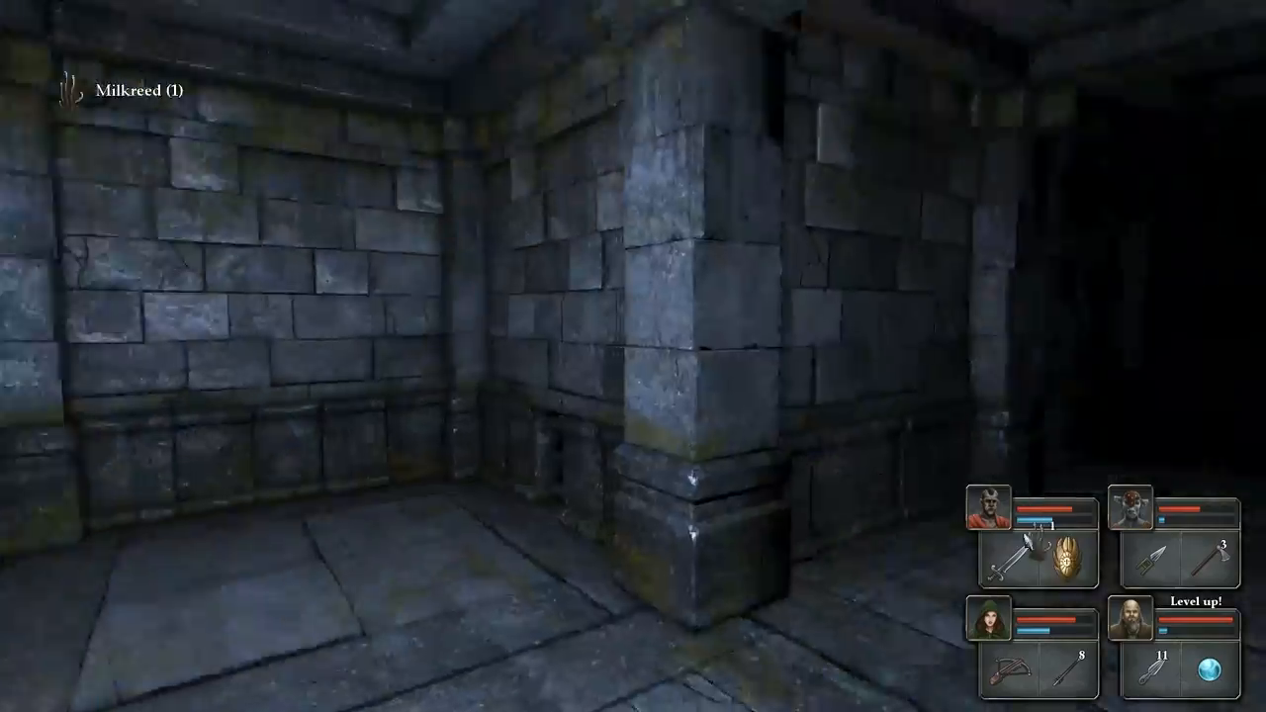